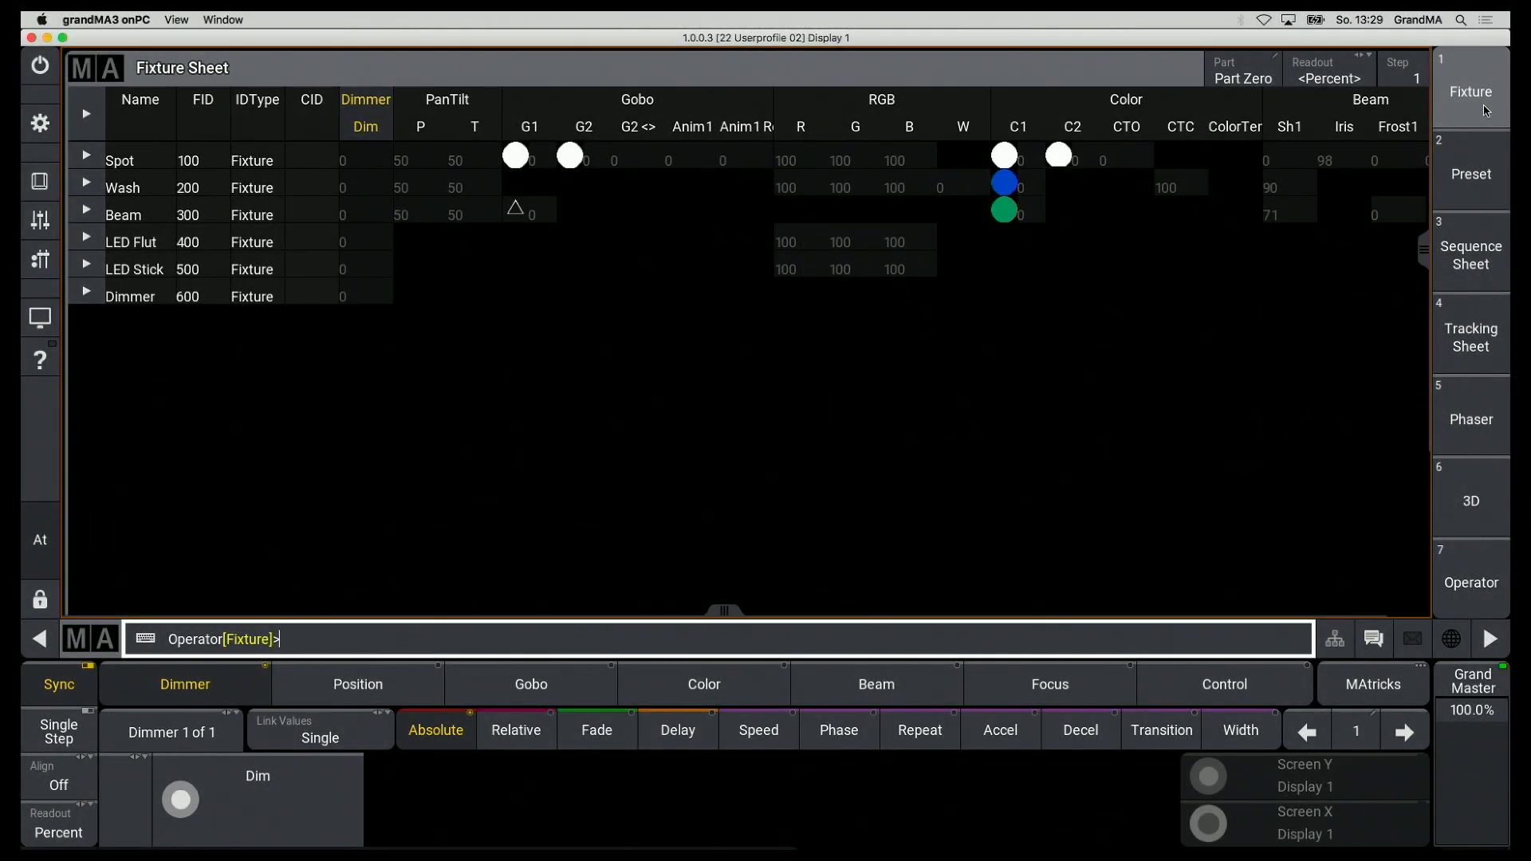
mouse_move(1482, 162)
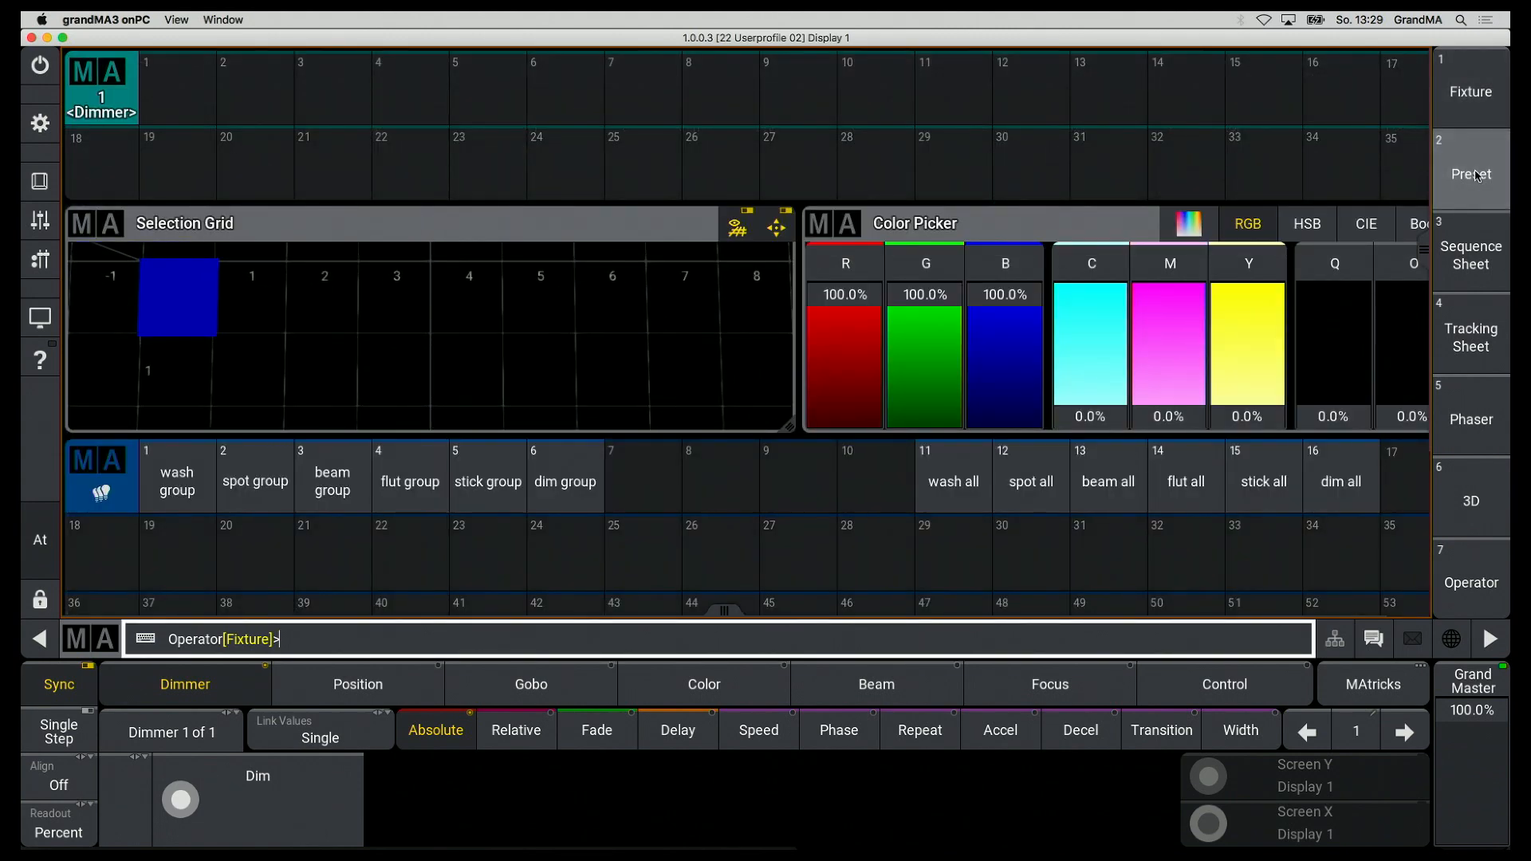
- Cycle through the Sequence Sheet, Tracking Sheet, Phaser and one more stored view
click(1471, 256)
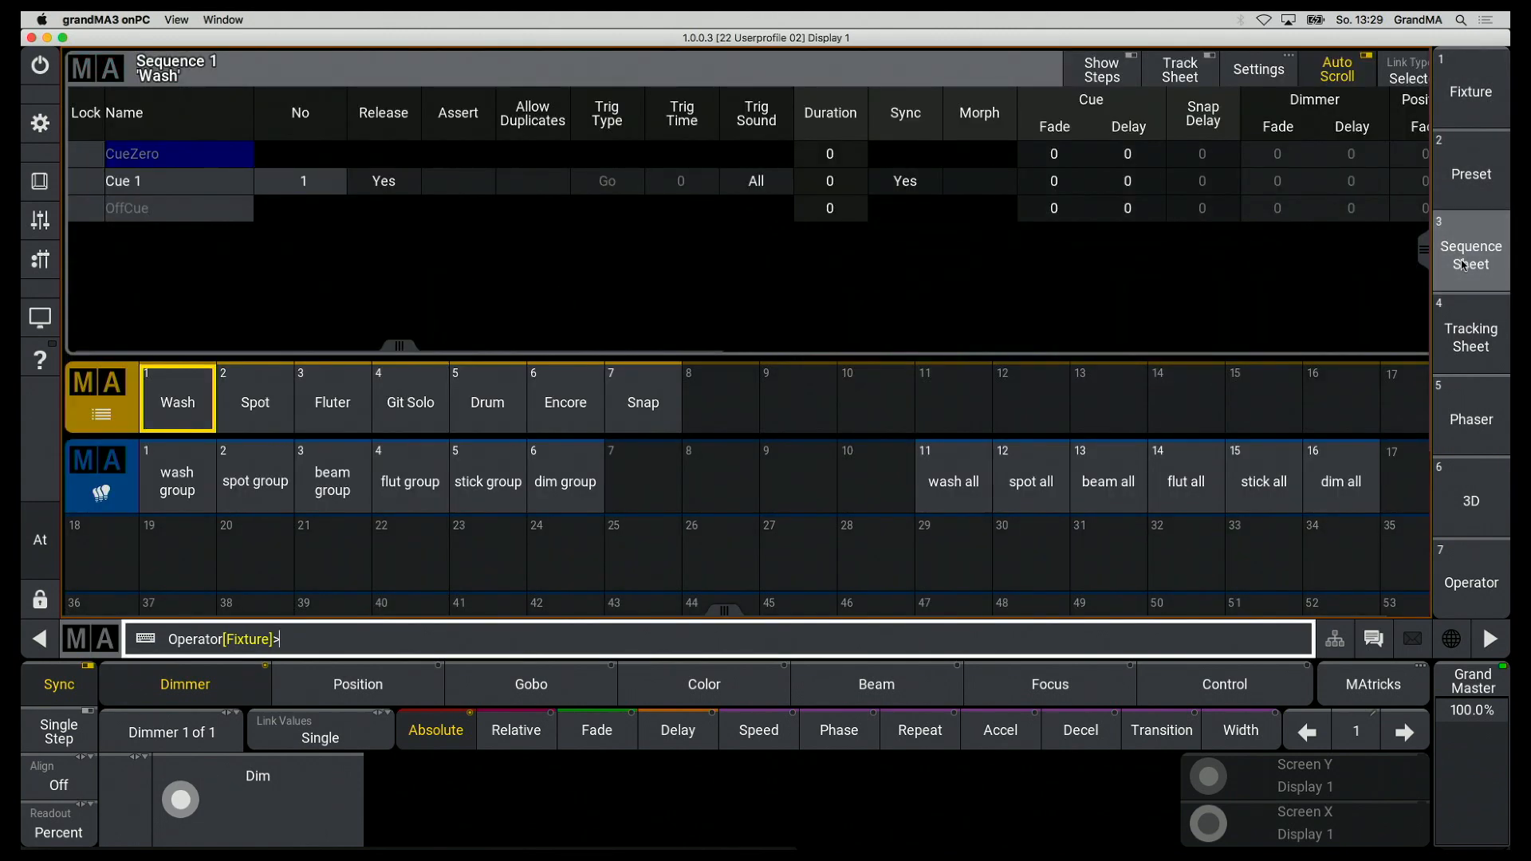
click(1180, 68)
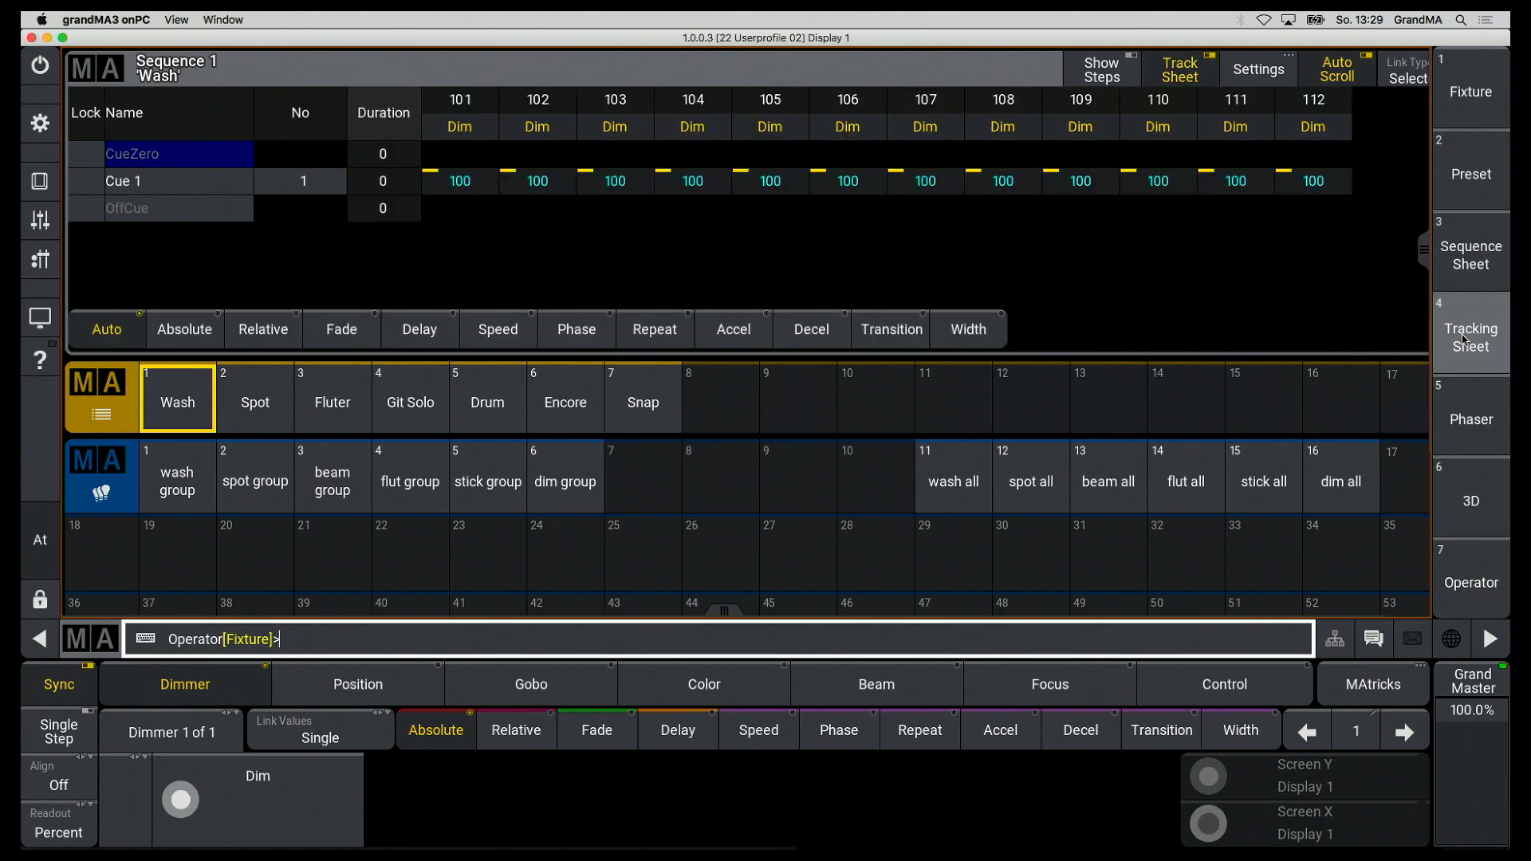
click(1470, 421)
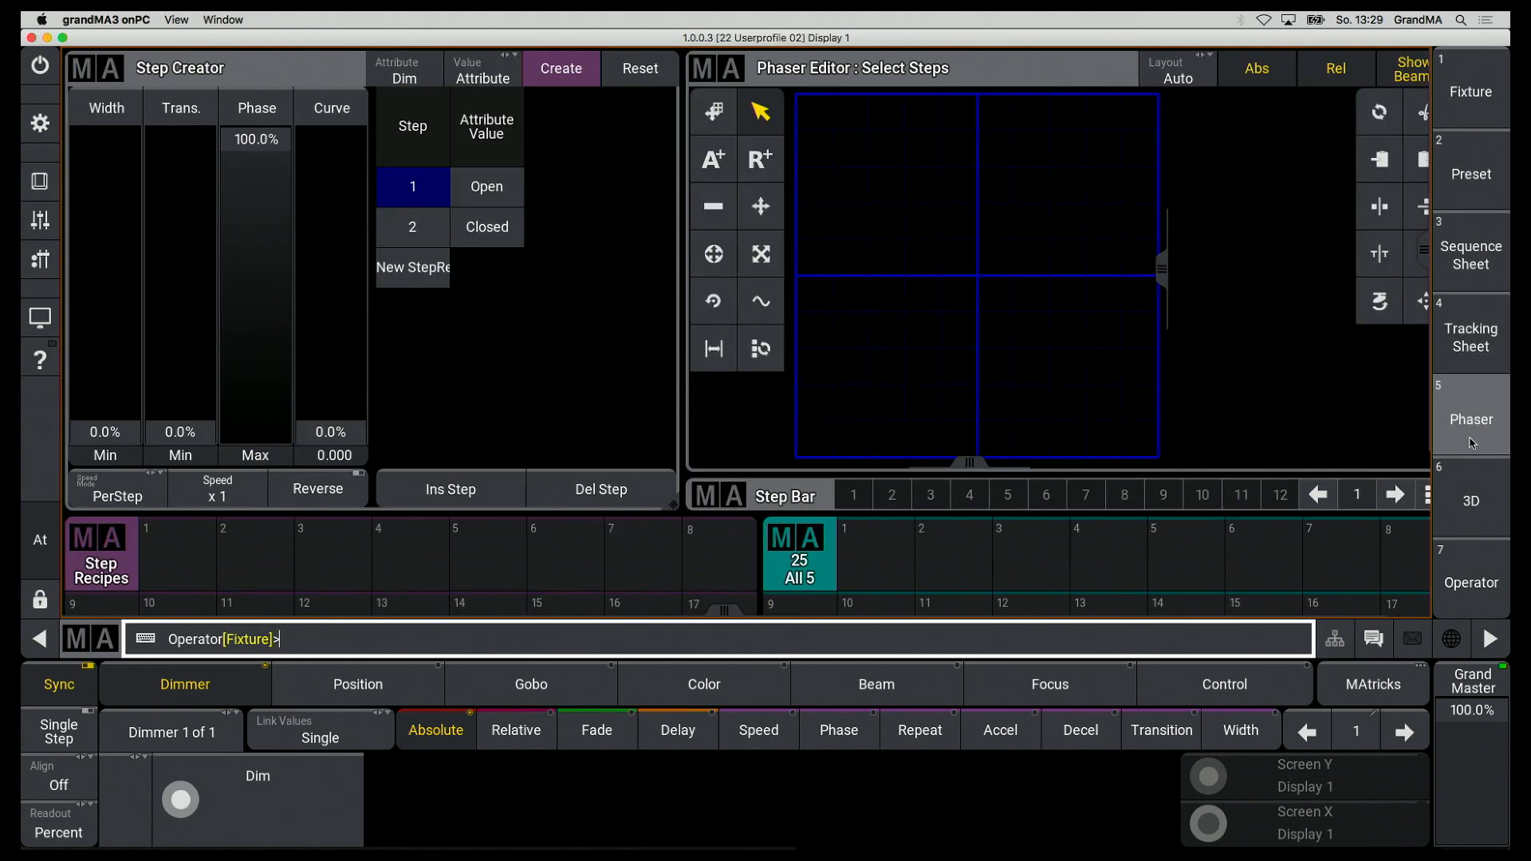
click(1470, 501)
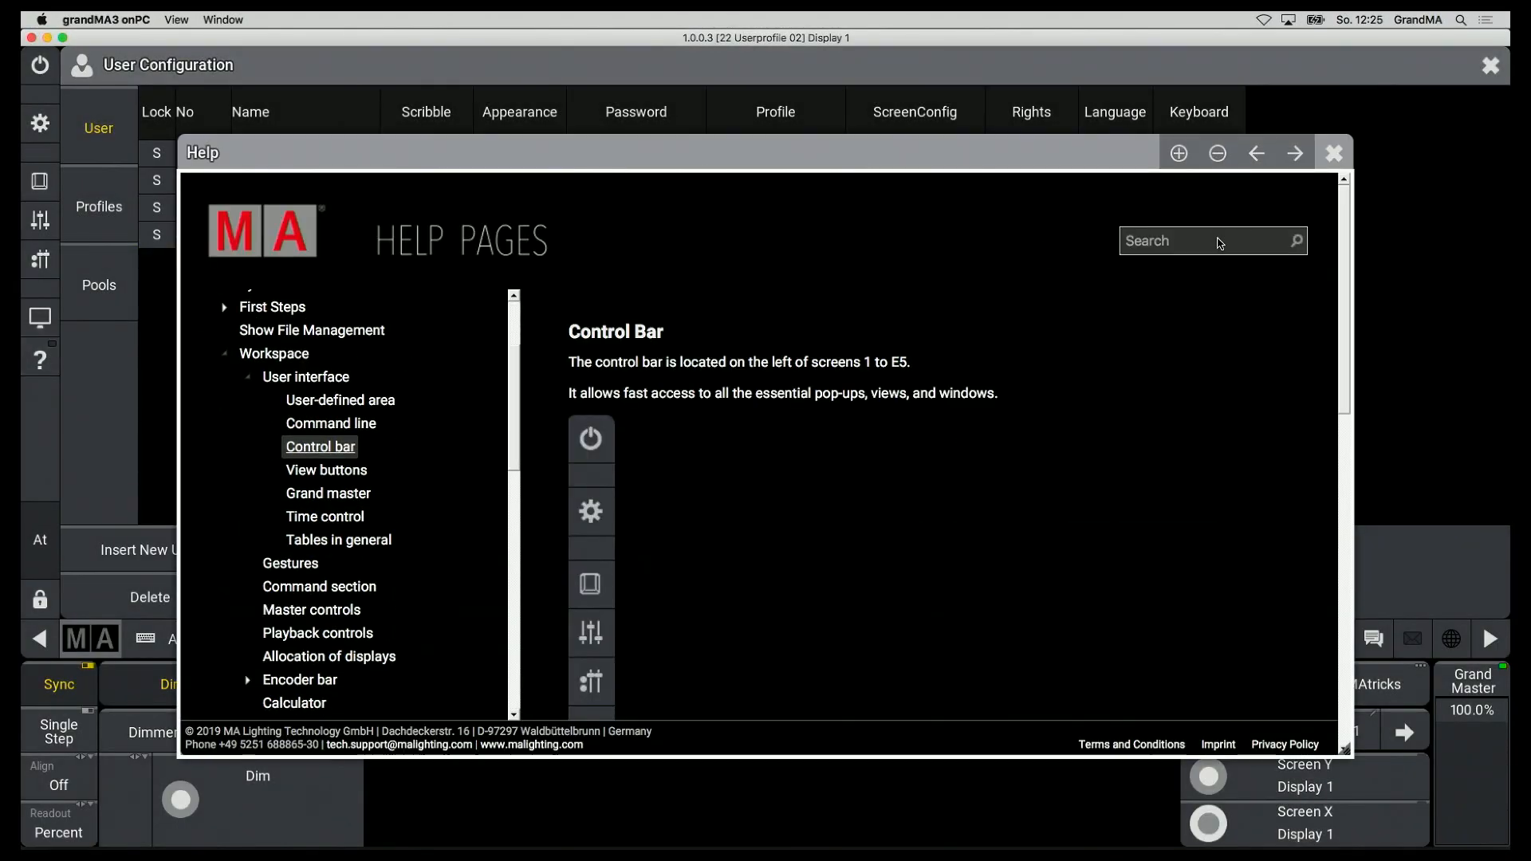
- Search the help for 'User Rights', scroll to the rights levels, then close help
text(User Rights)
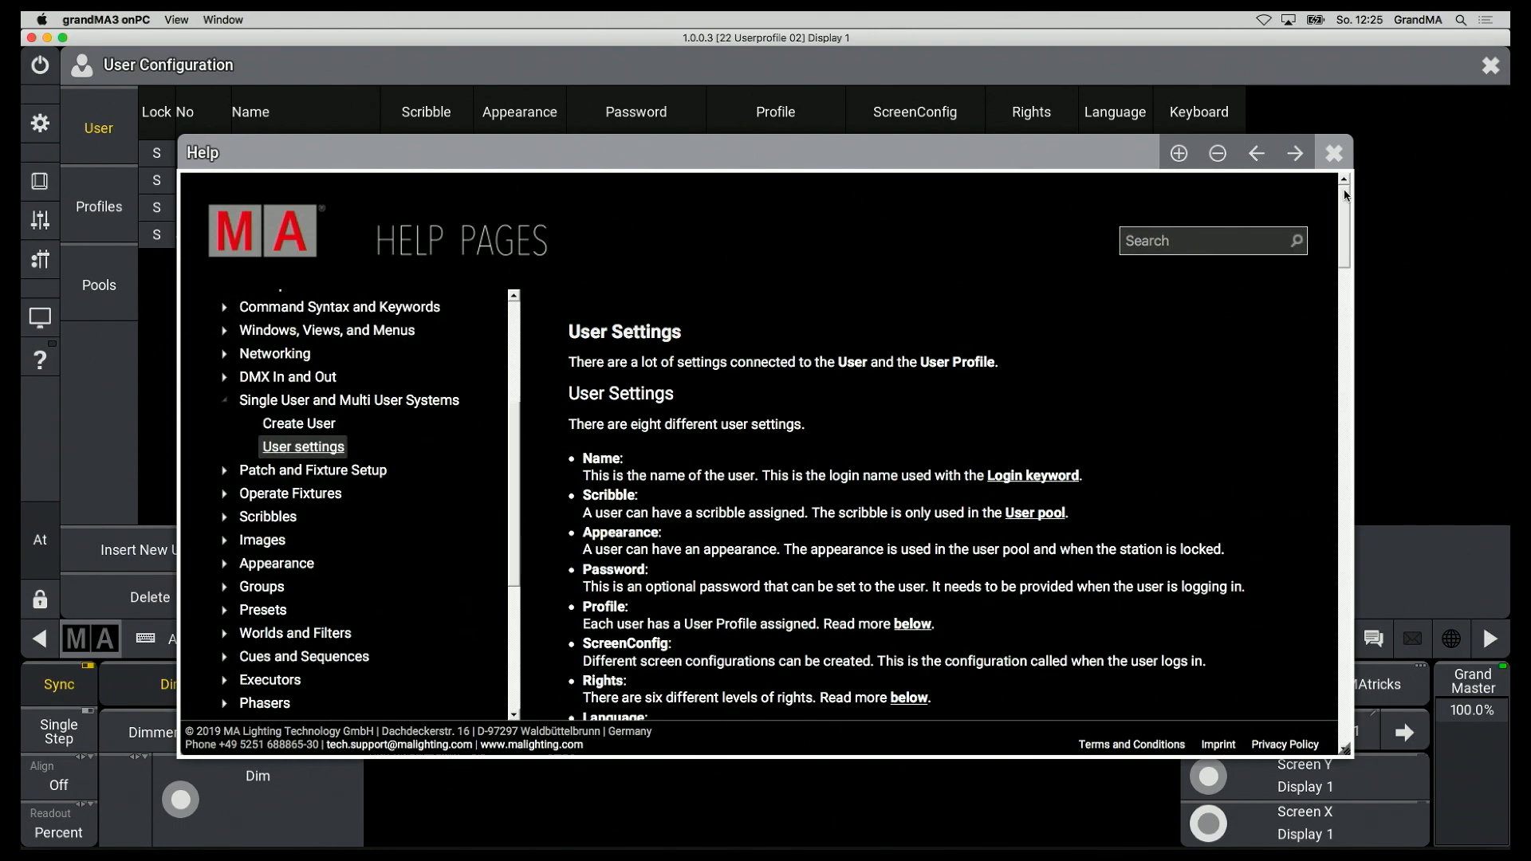
scroll(down, 3)
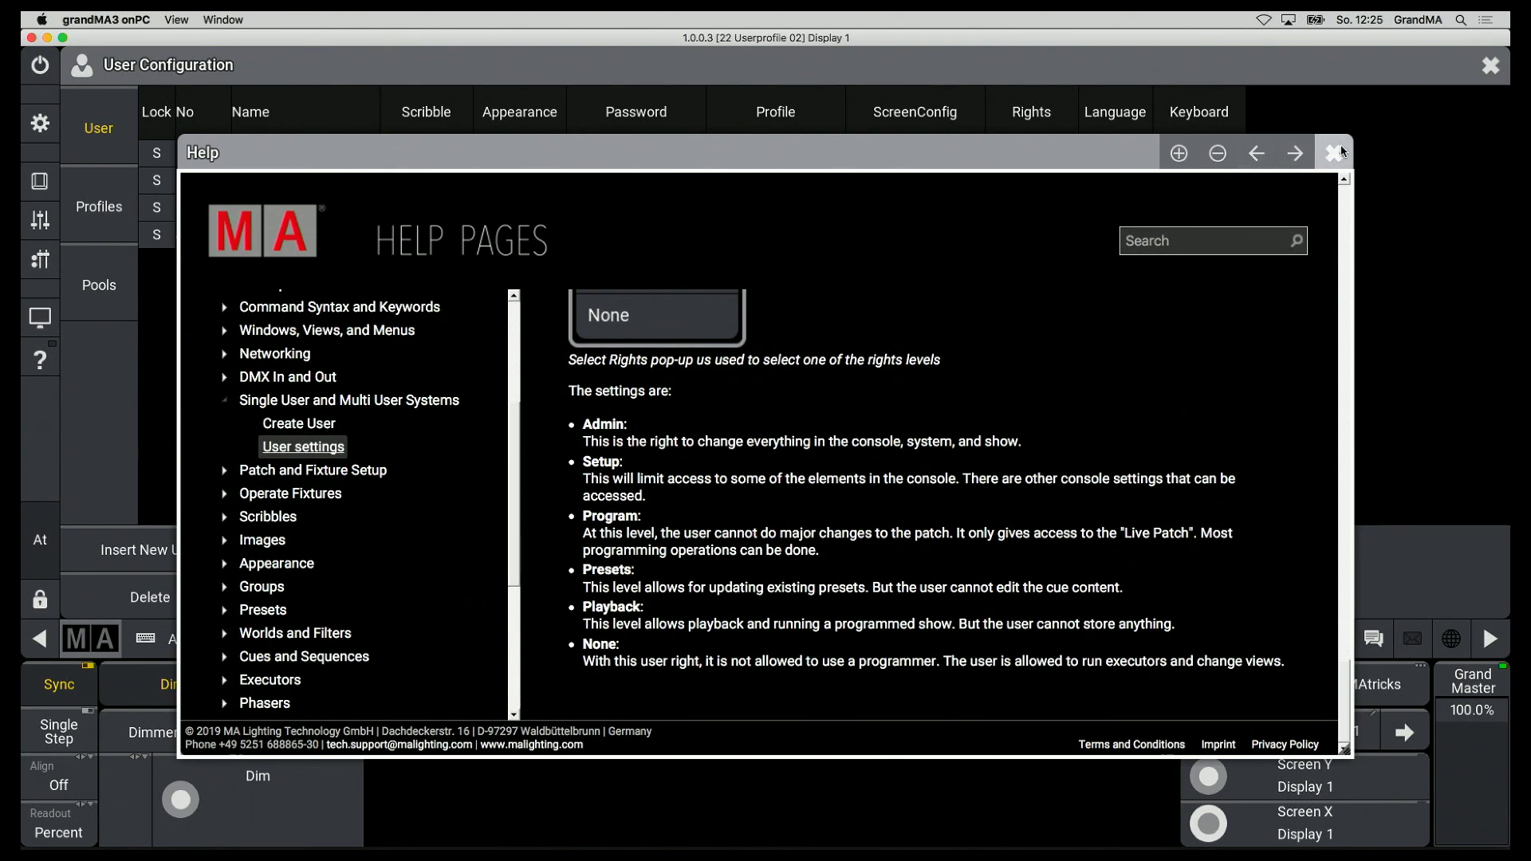
click(1331, 153)
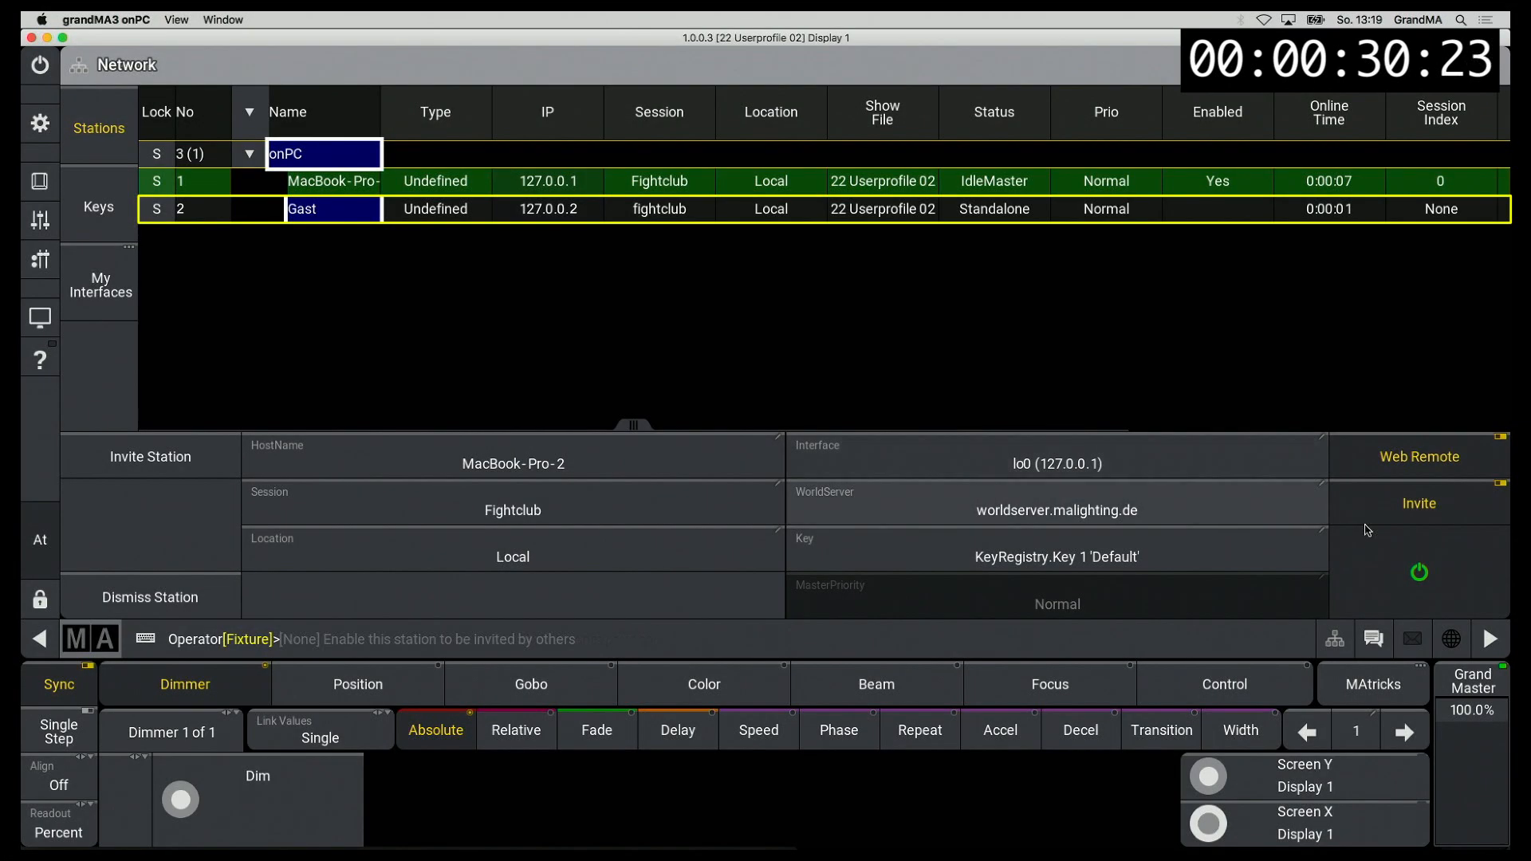
- Invite the Gast station into the session and rename UserProfile 2 to Operator
click(1418, 503)
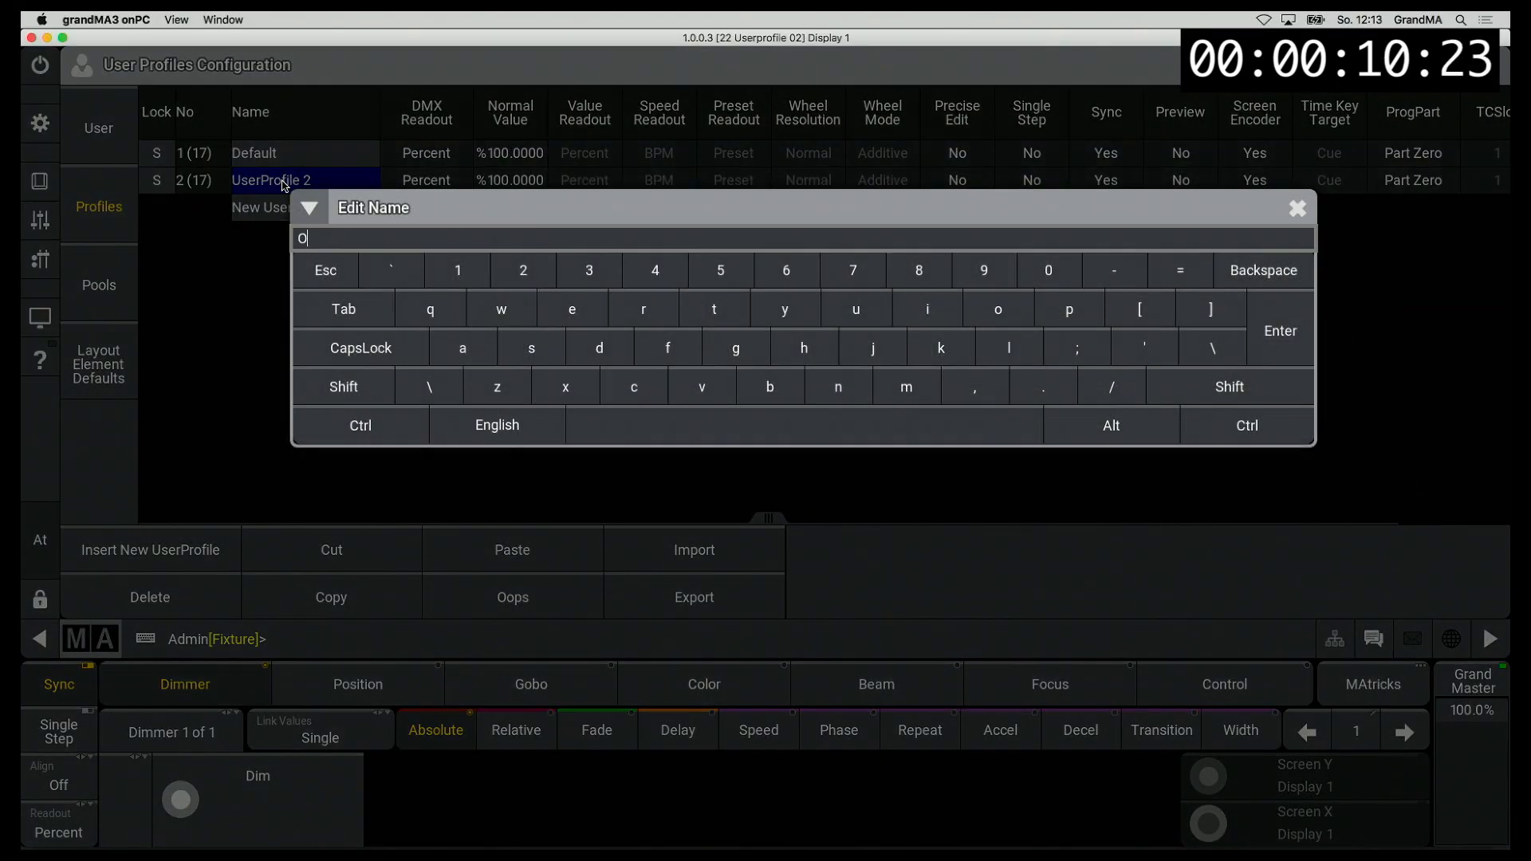
text(perator)
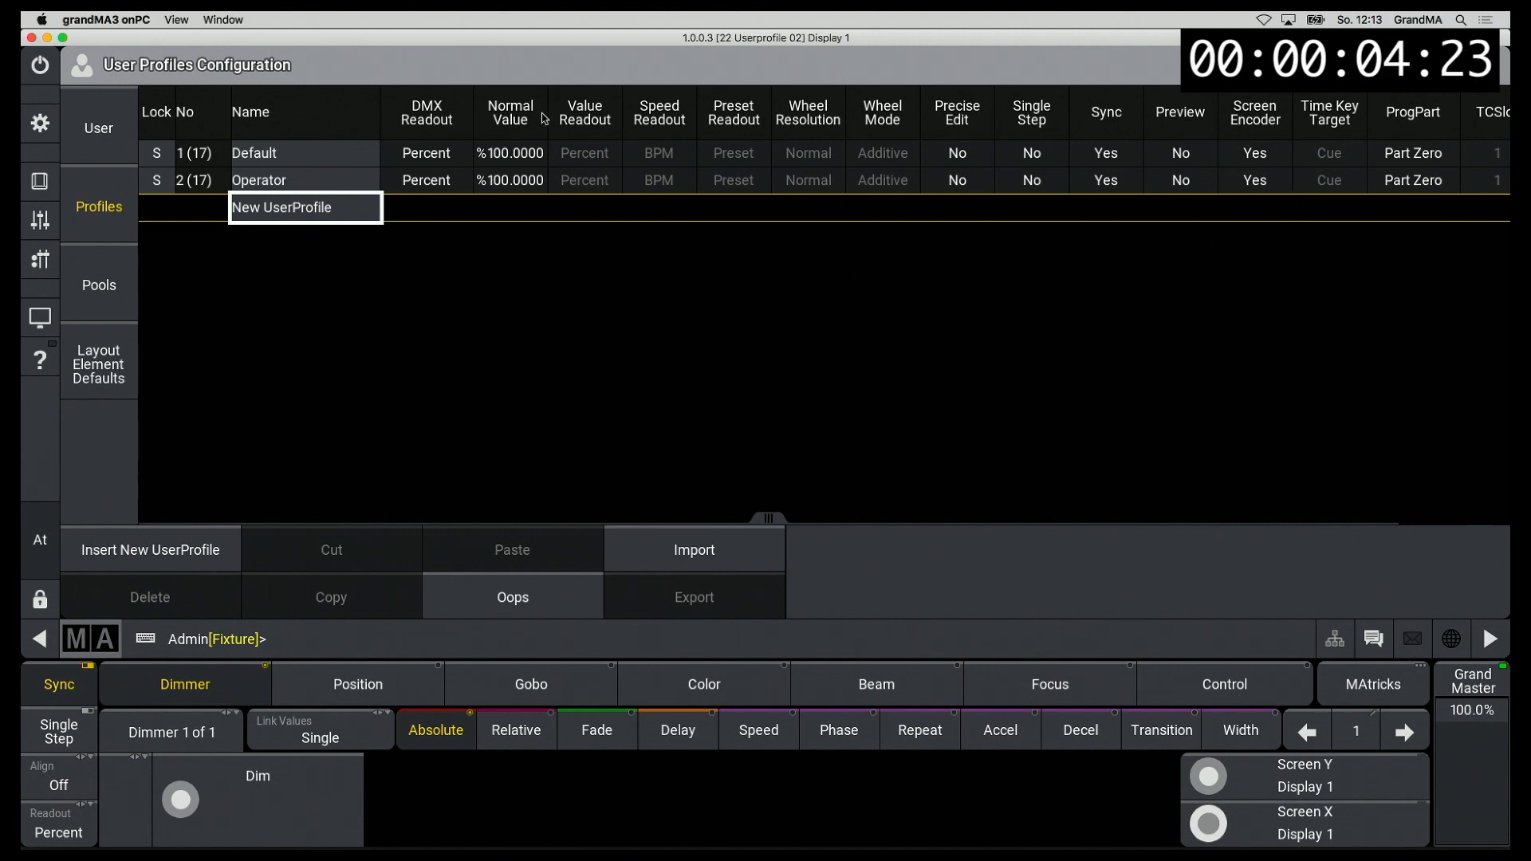
mouse_move(998, 138)
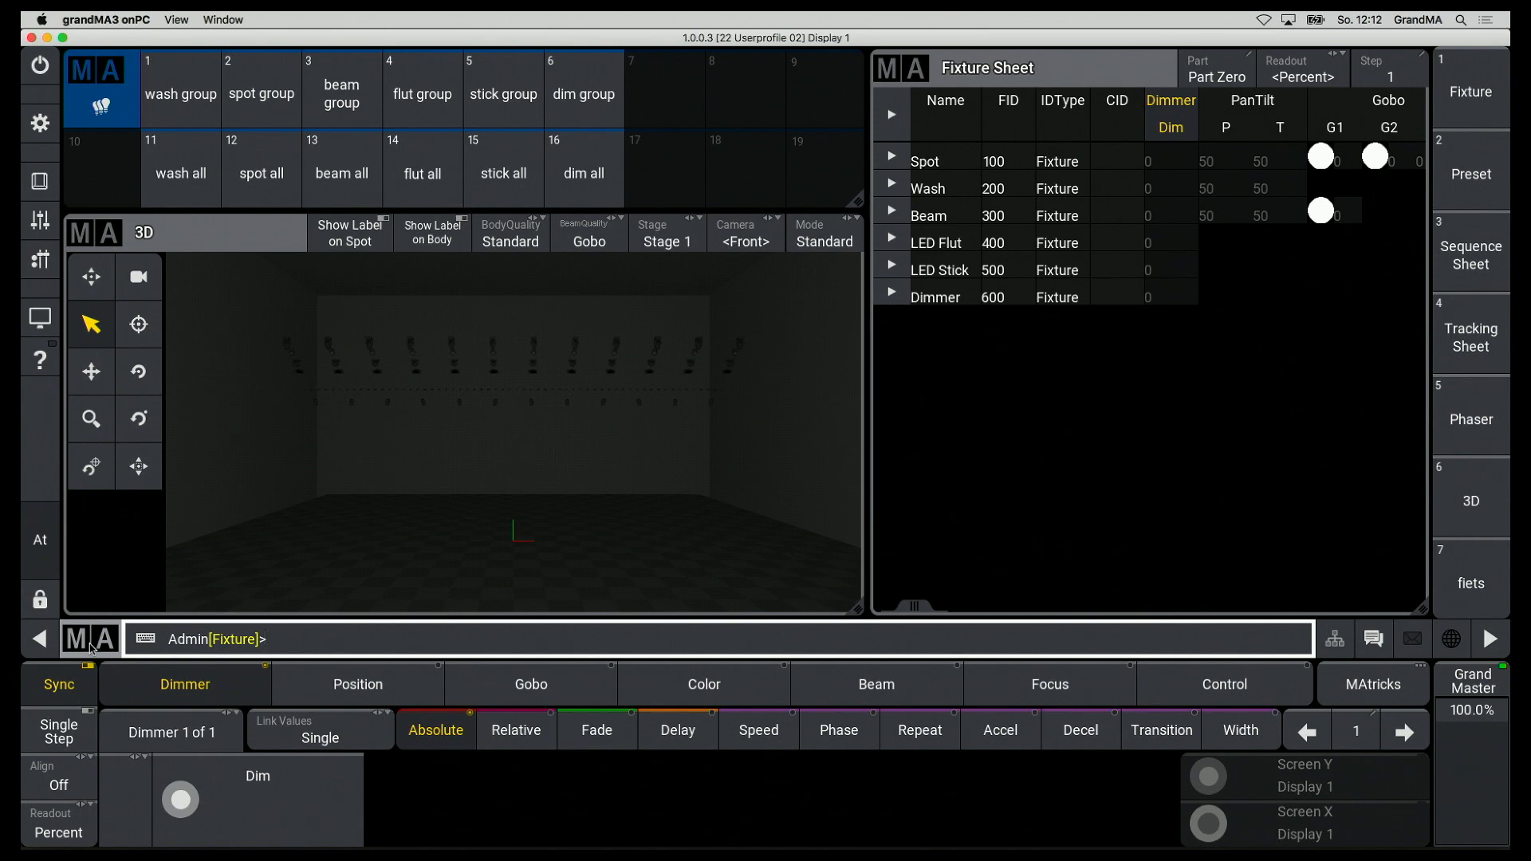
- Add a new user profile named Operator under Settings > User Configuration > Profiles
click(39, 124)
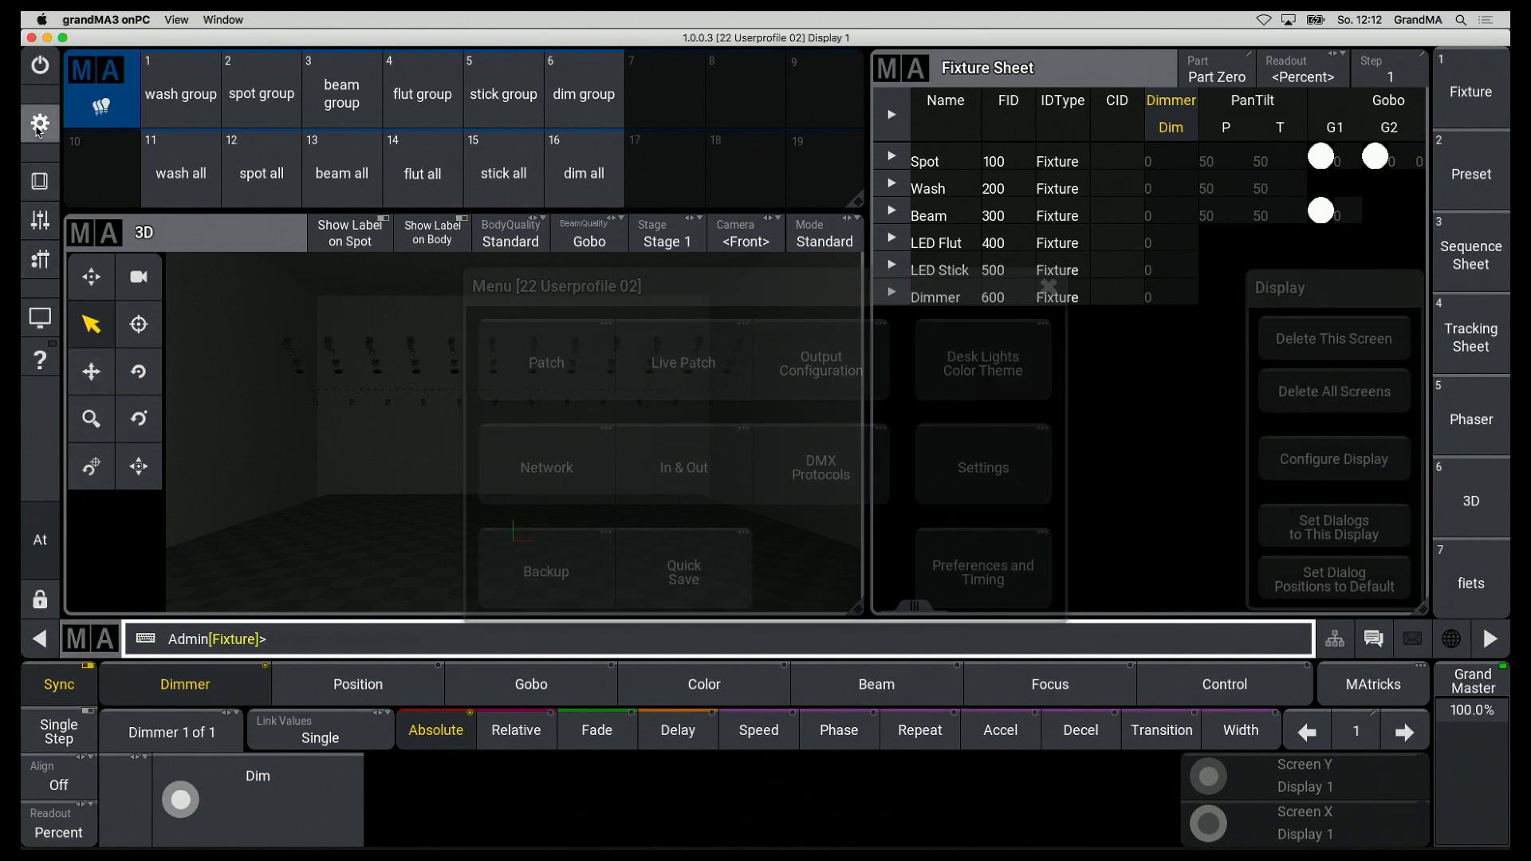
click(982, 467)
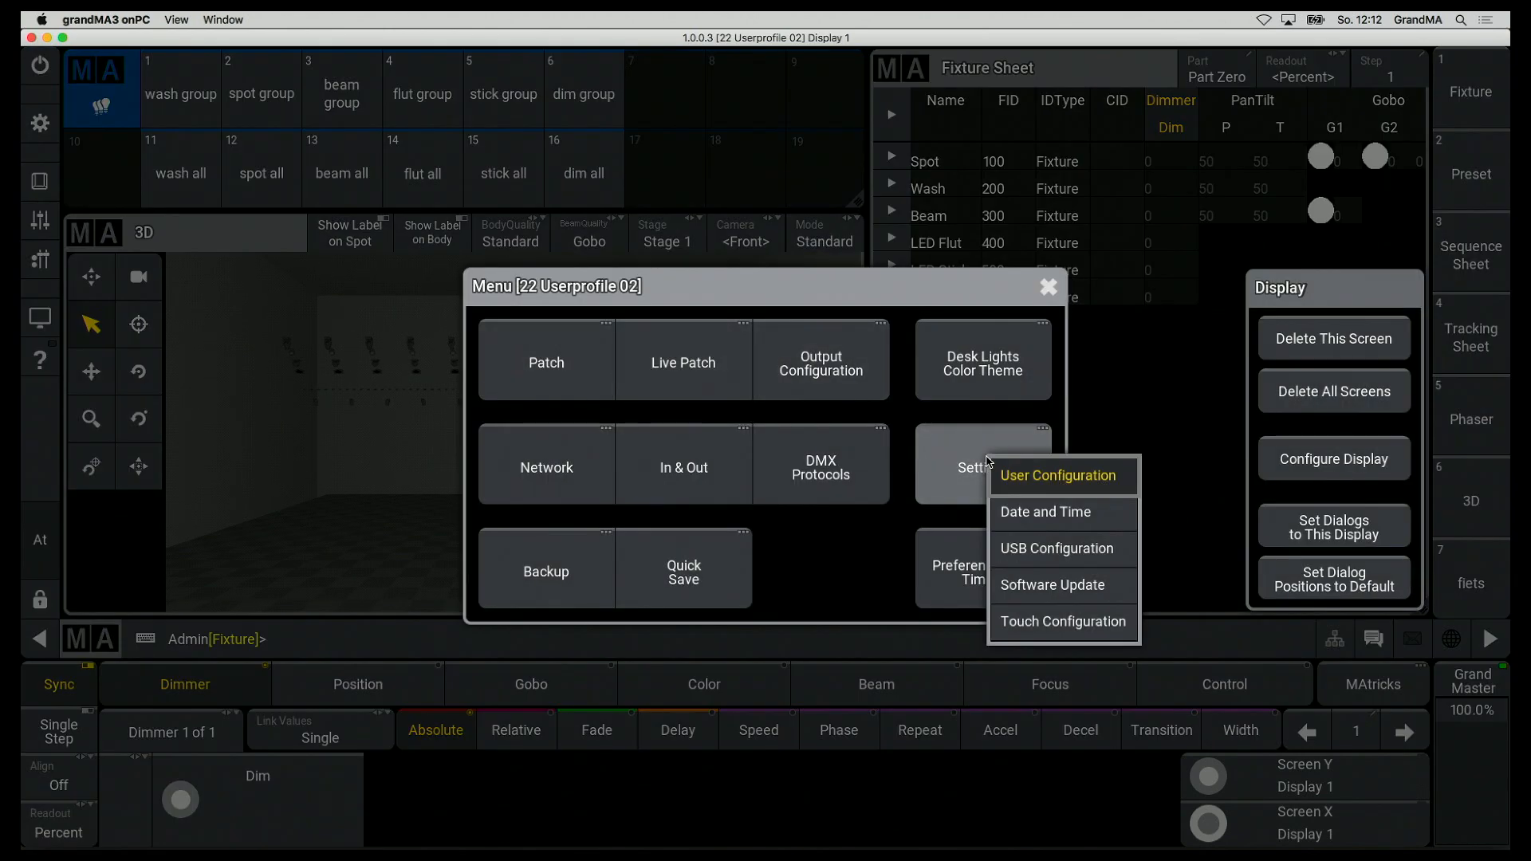
click(1058, 475)
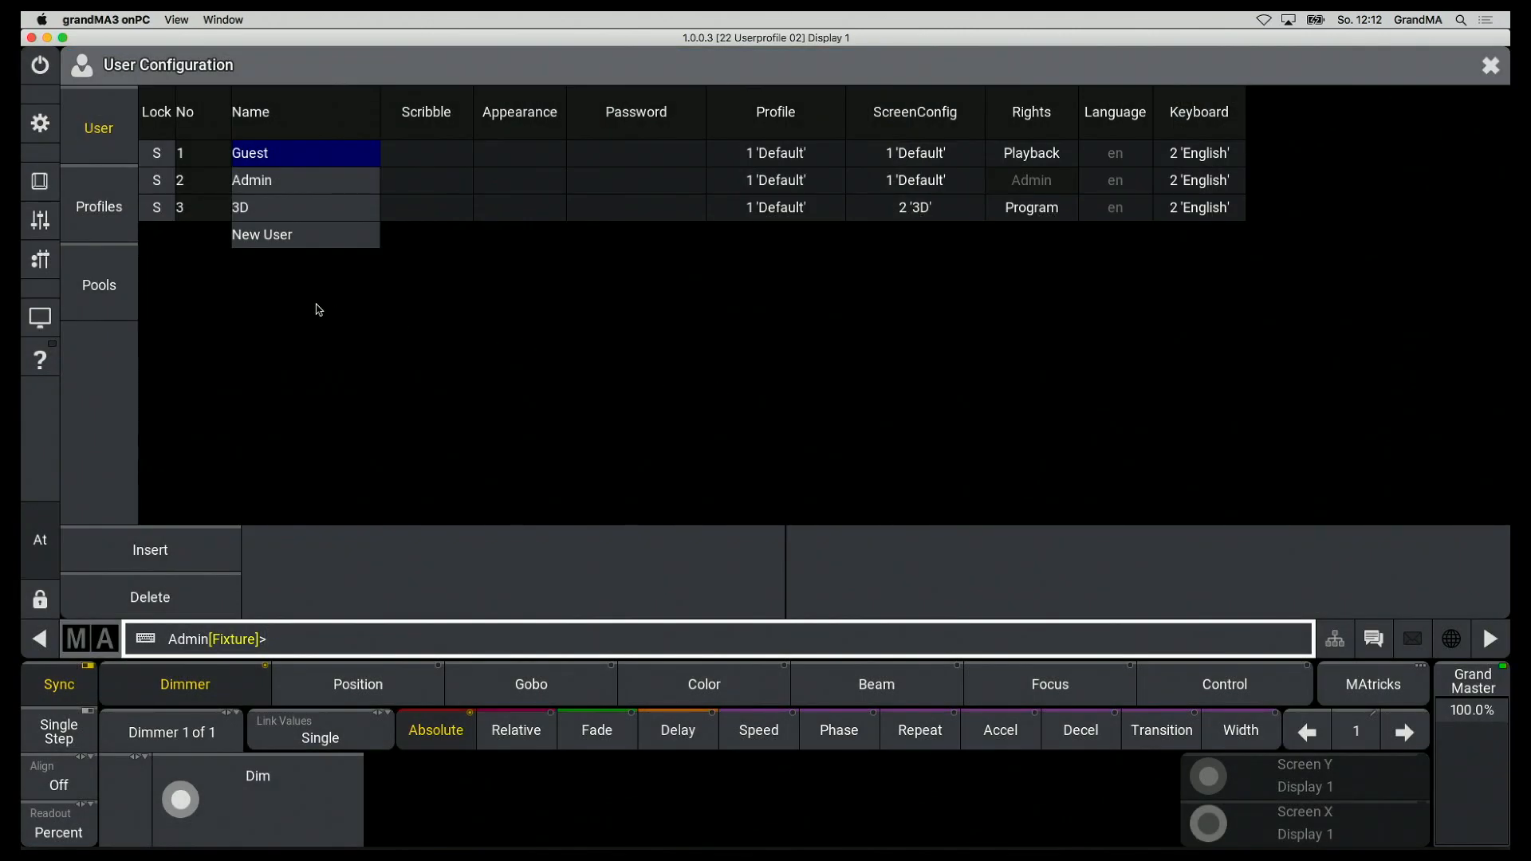
click(97, 206)
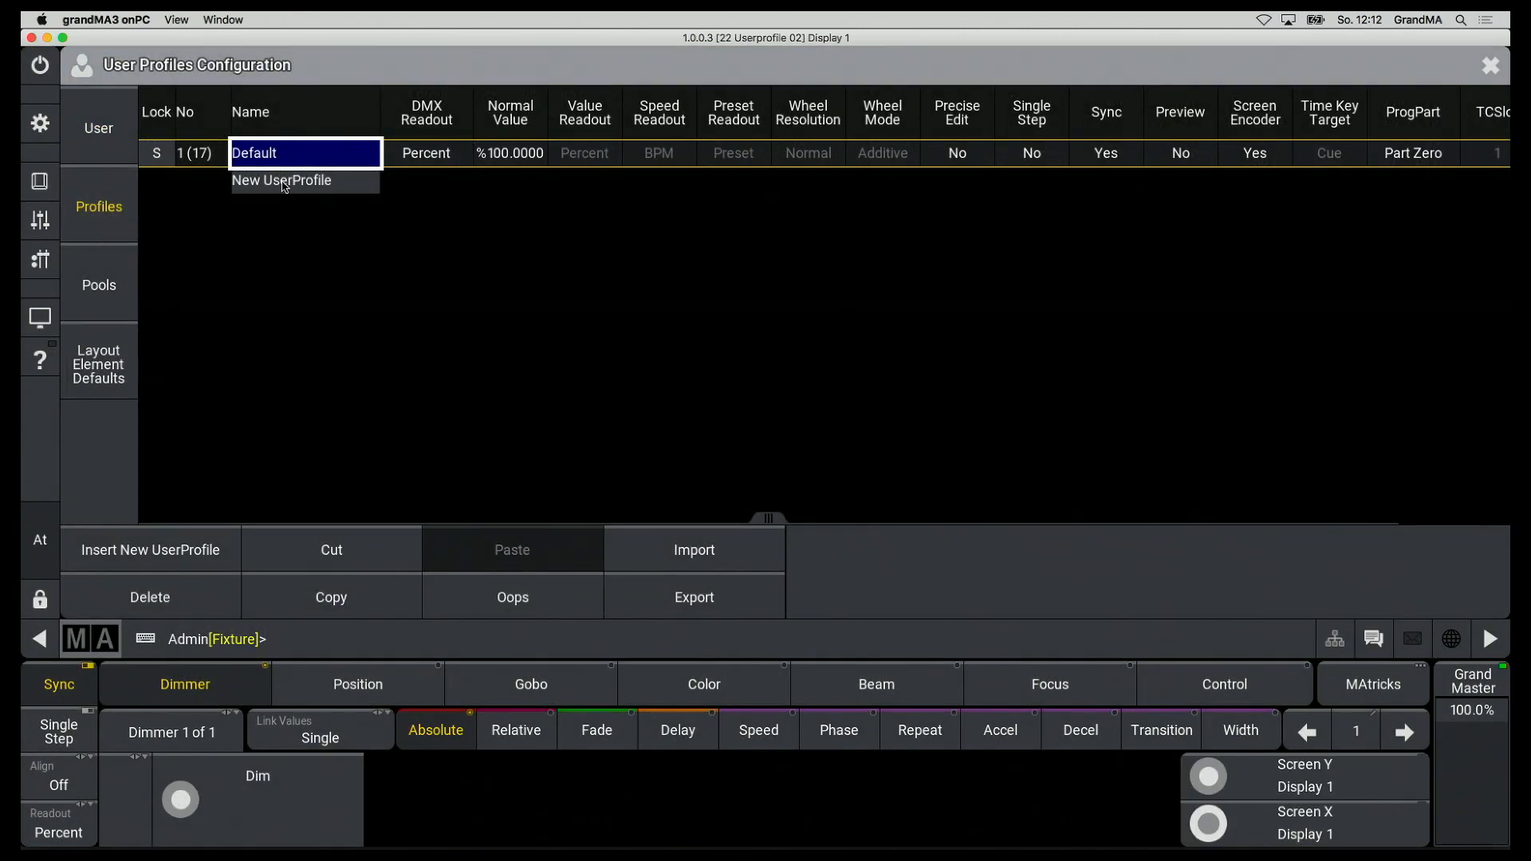
click(282, 180)
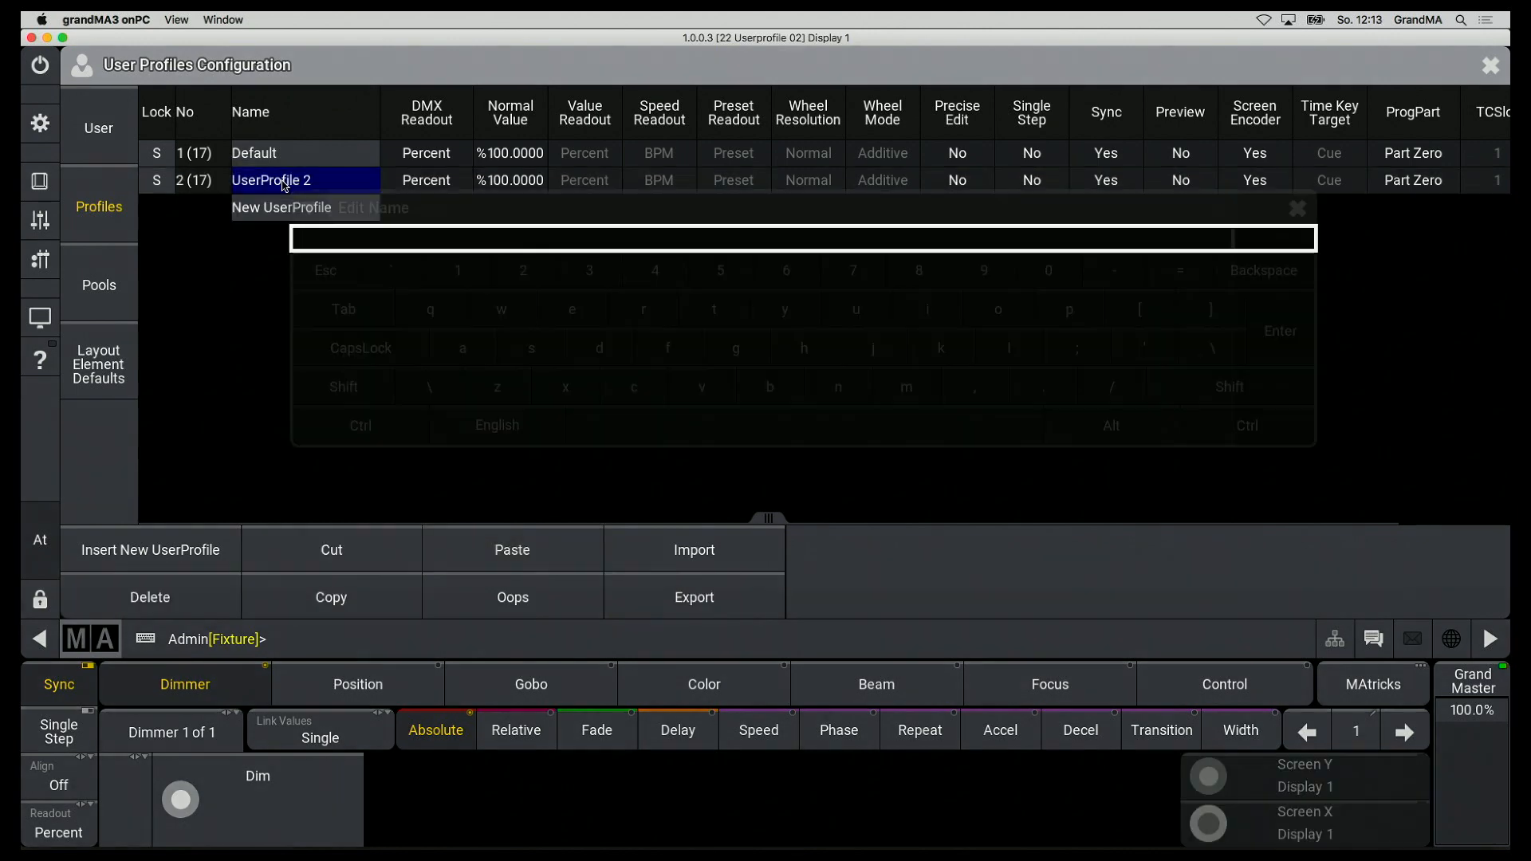
text(Op)
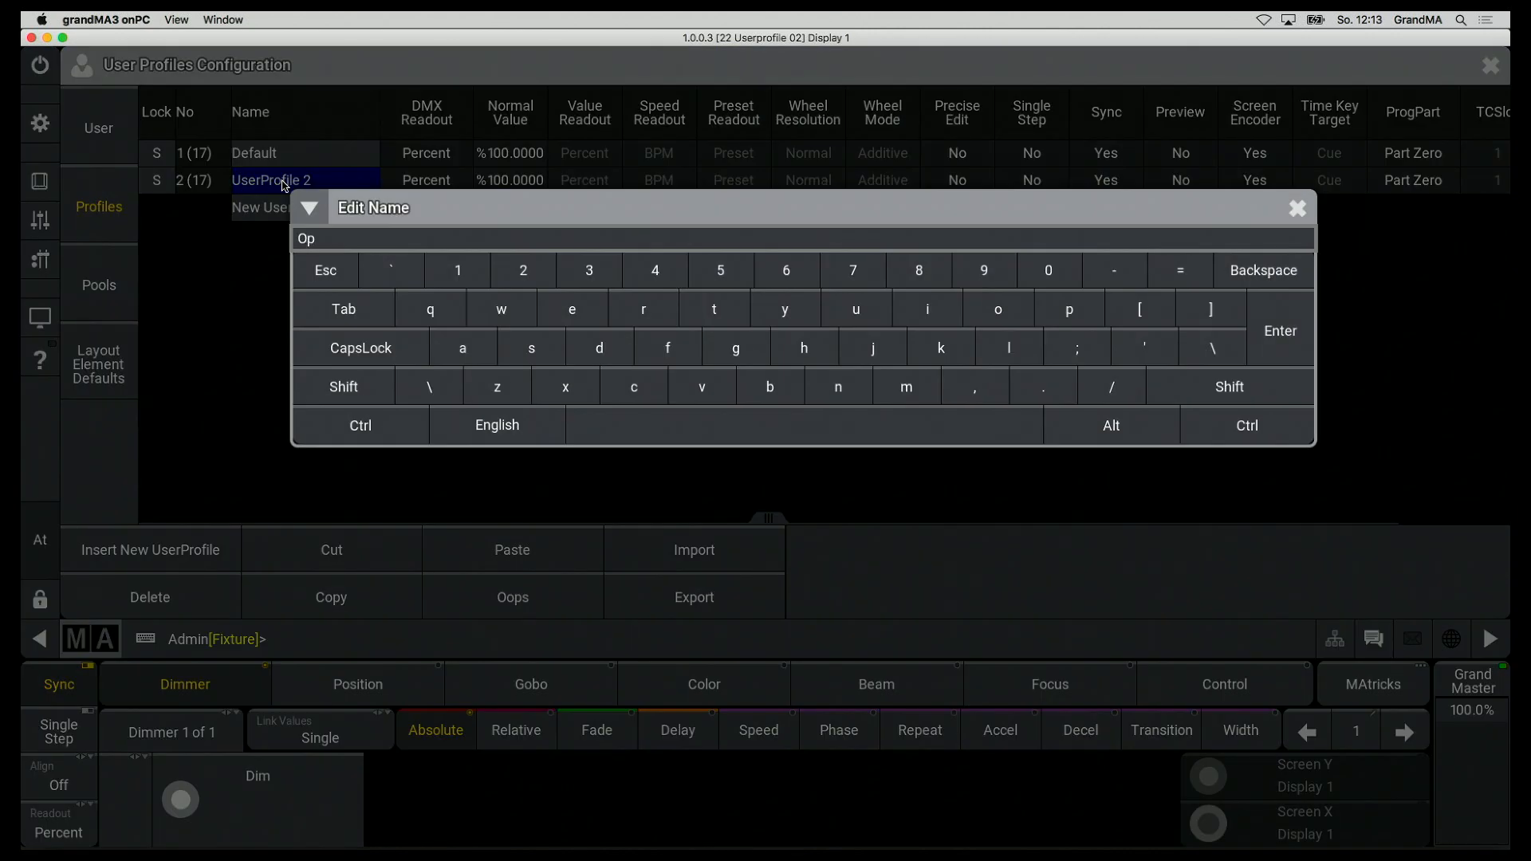
text(erator)
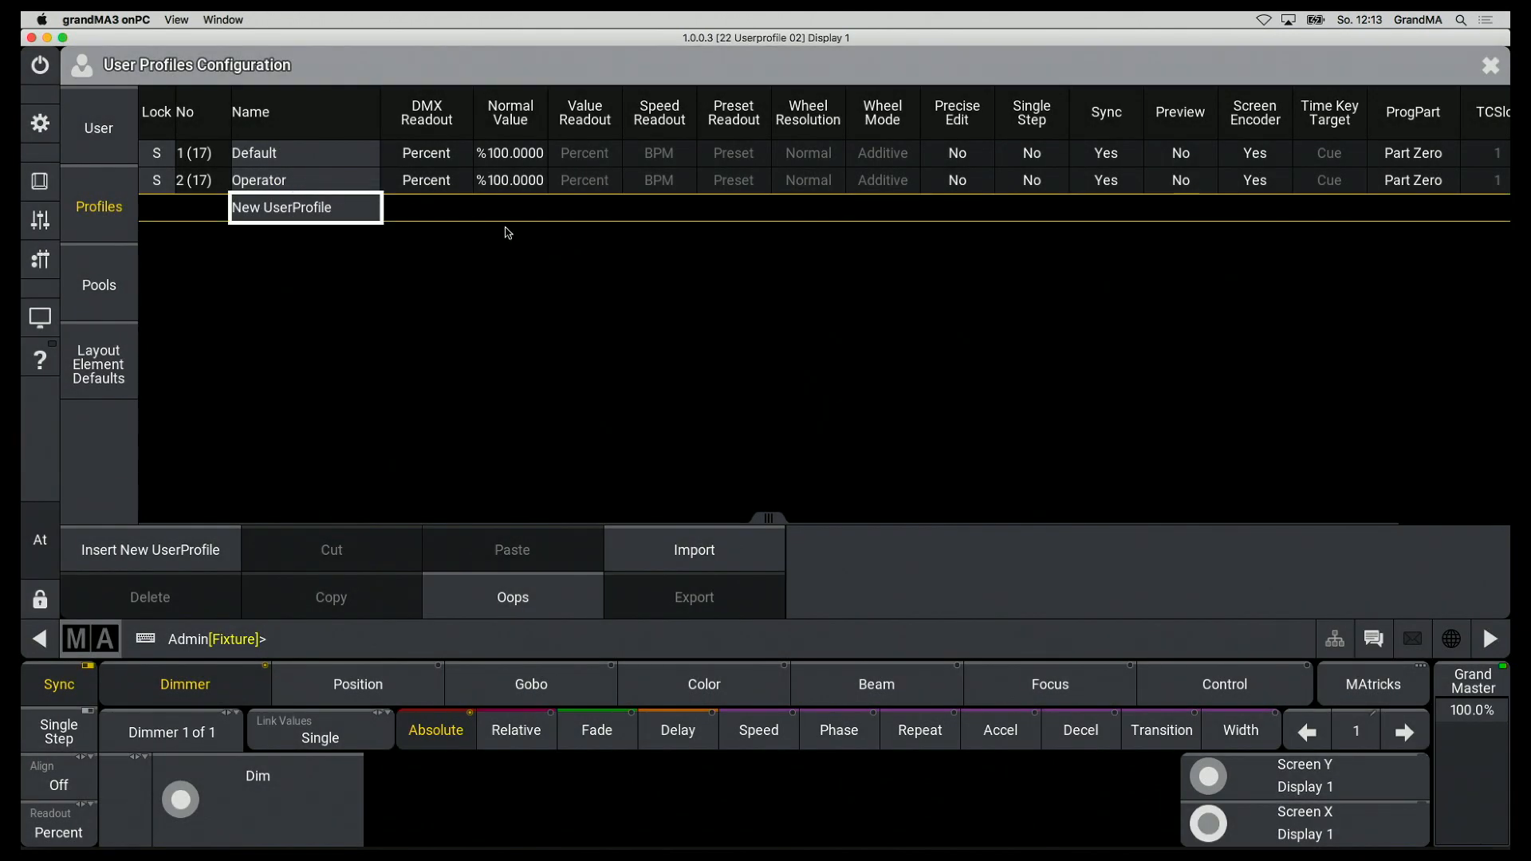
mouse_move(498, 132)
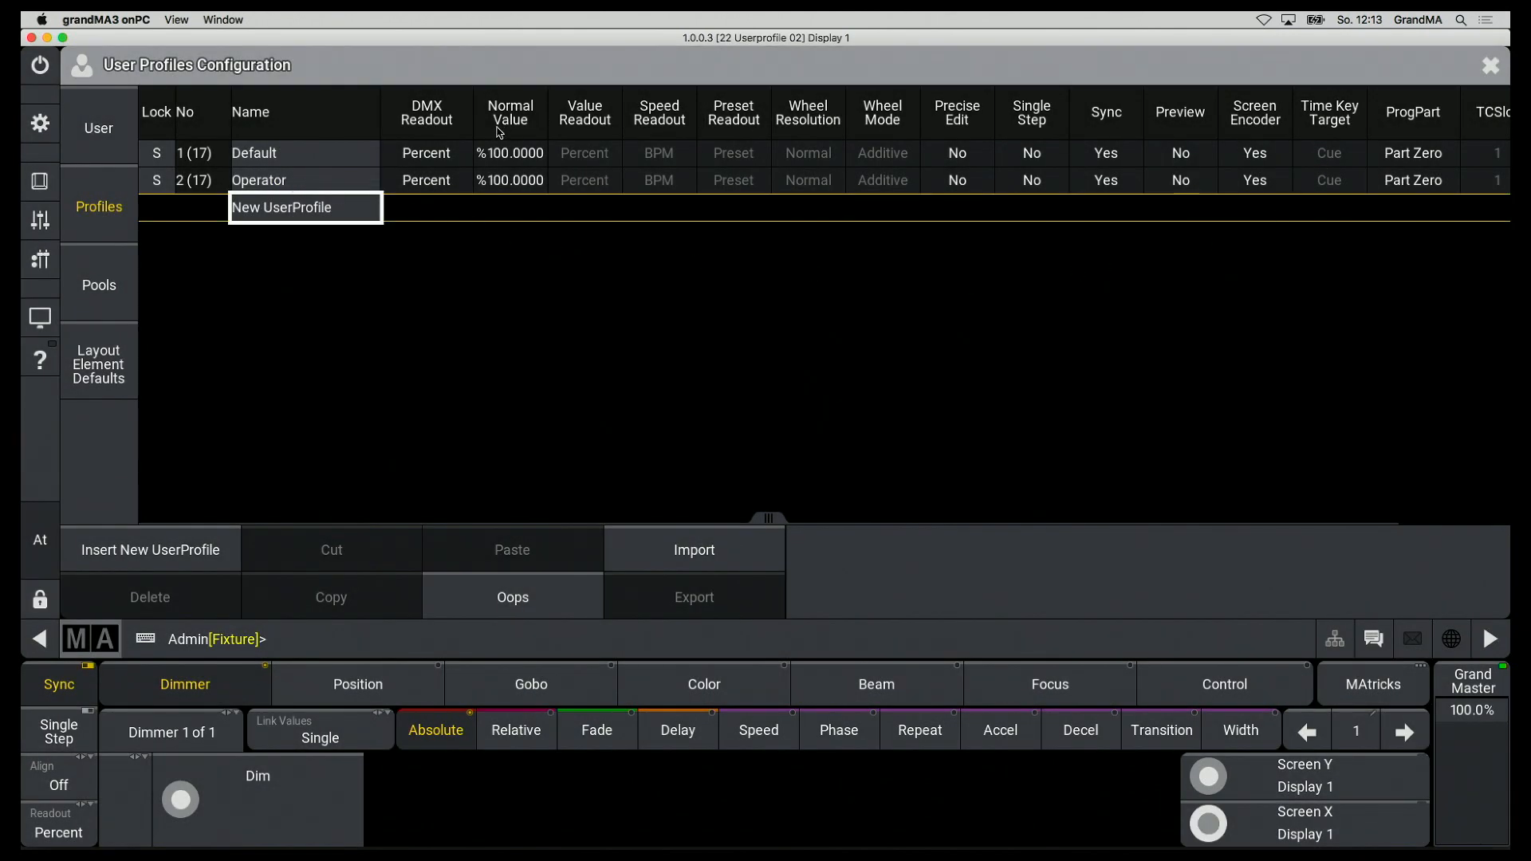
mouse_move(883, 138)
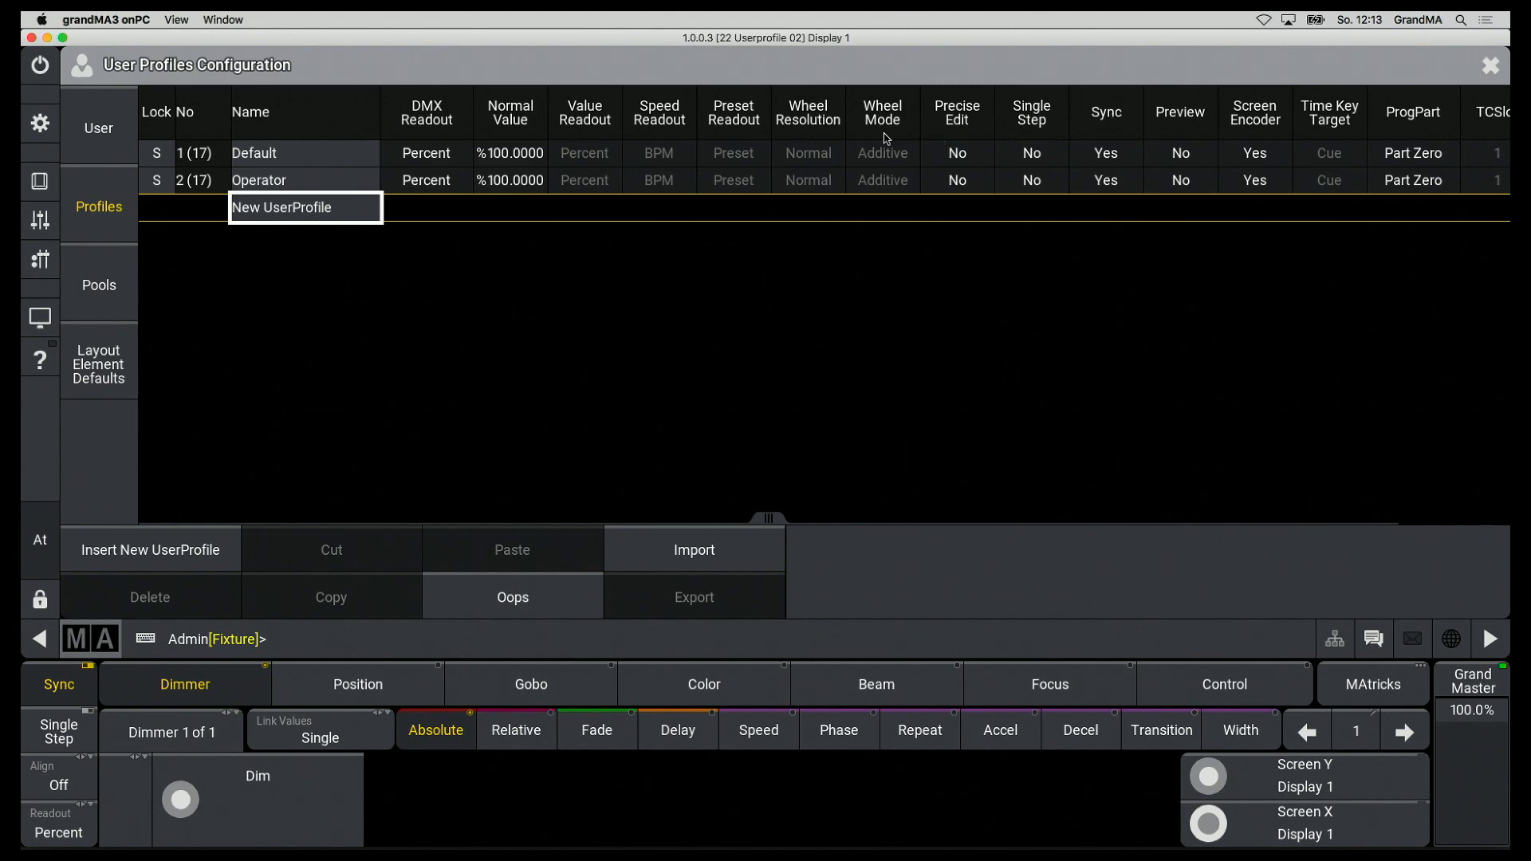
mouse_move(249, 251)
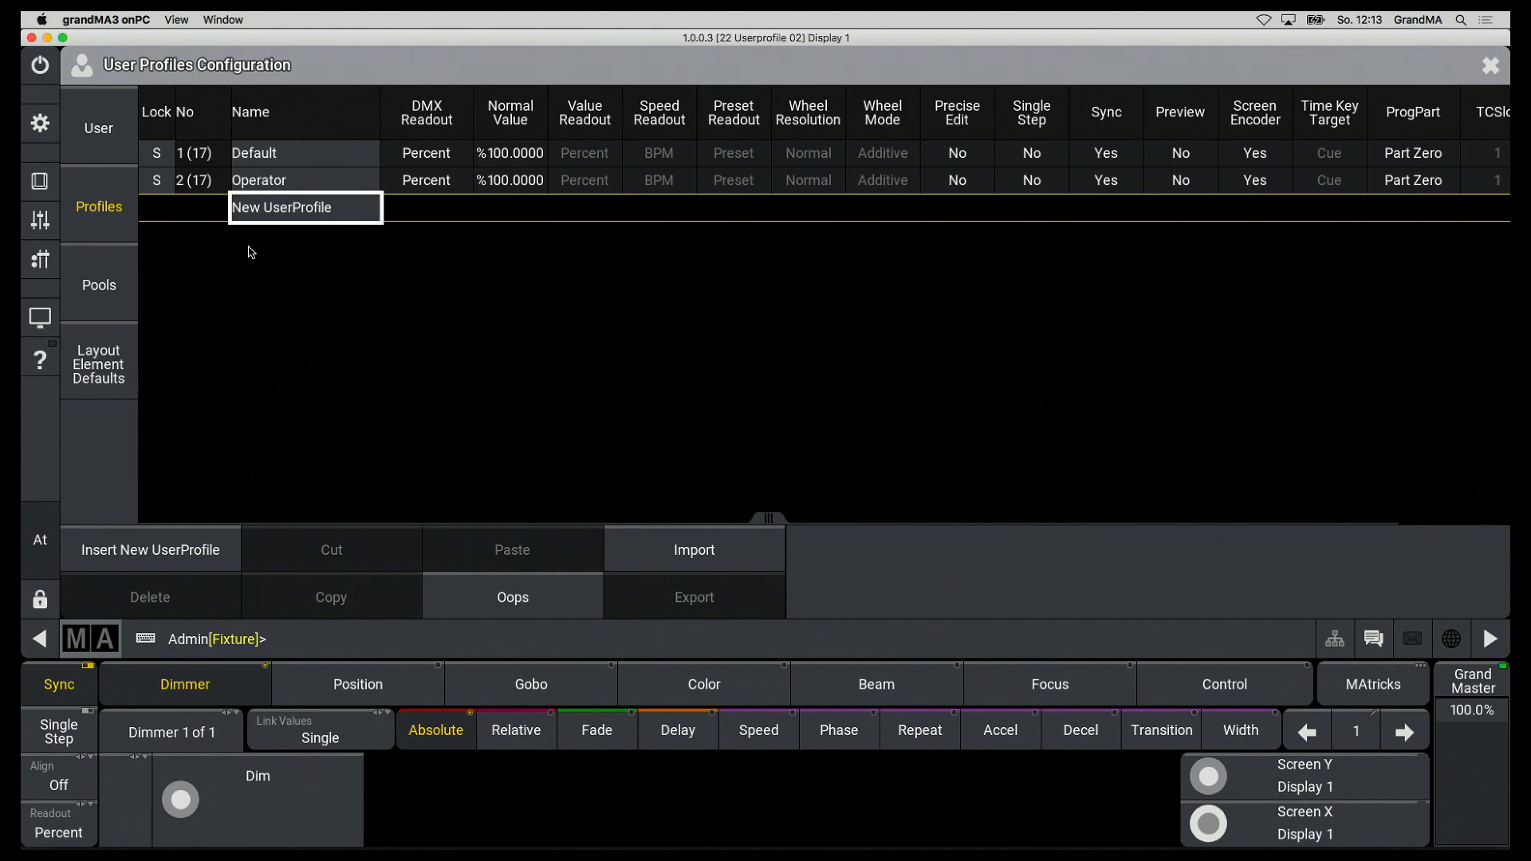
click(39, 358)
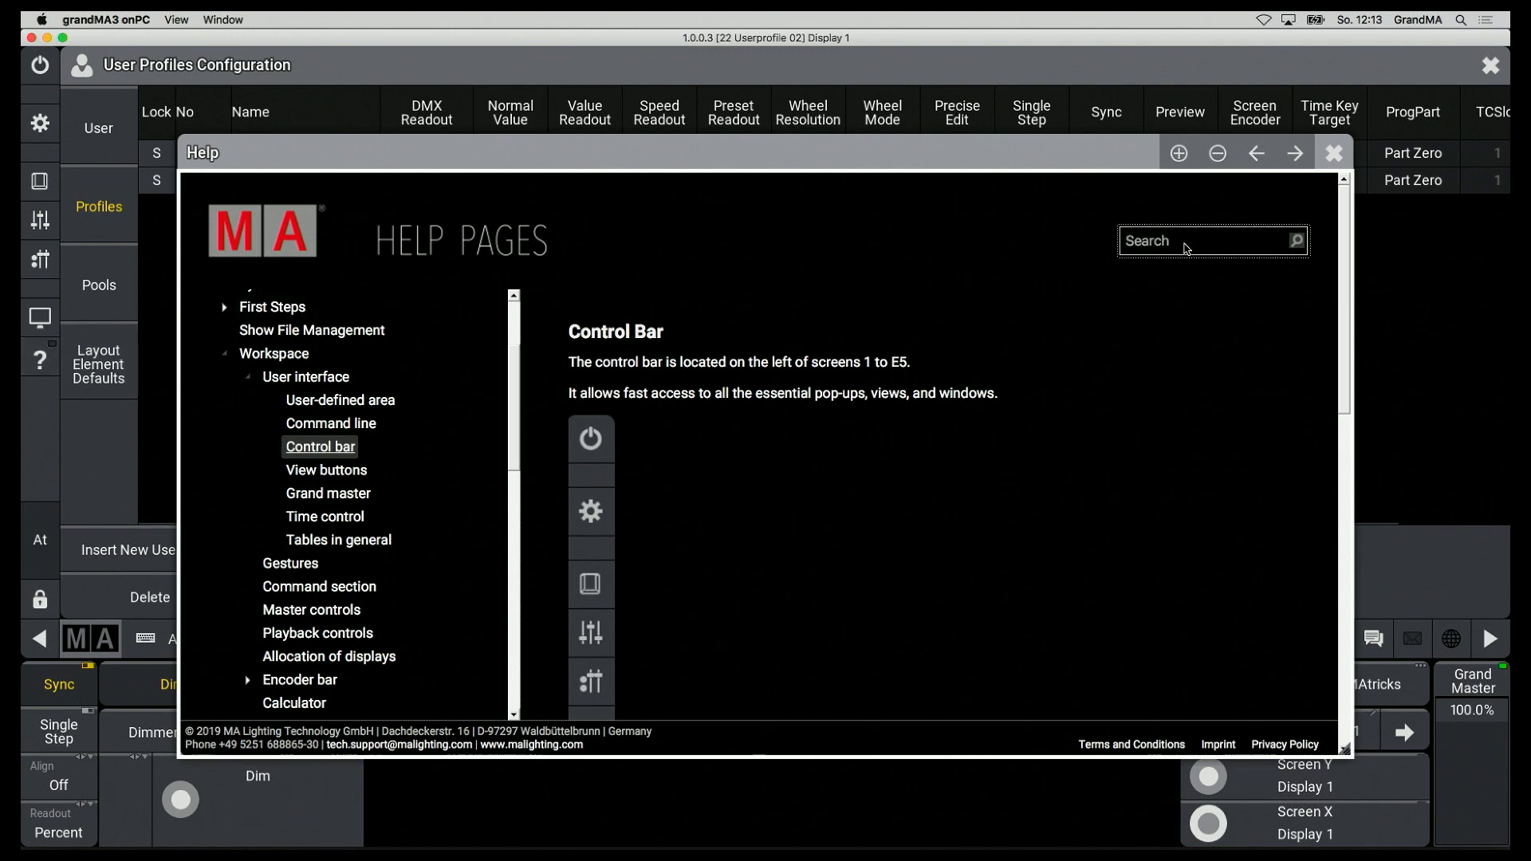
- Search help for 'User Profile Settings', read the User Settings article, then close help
text(User Profile Se)
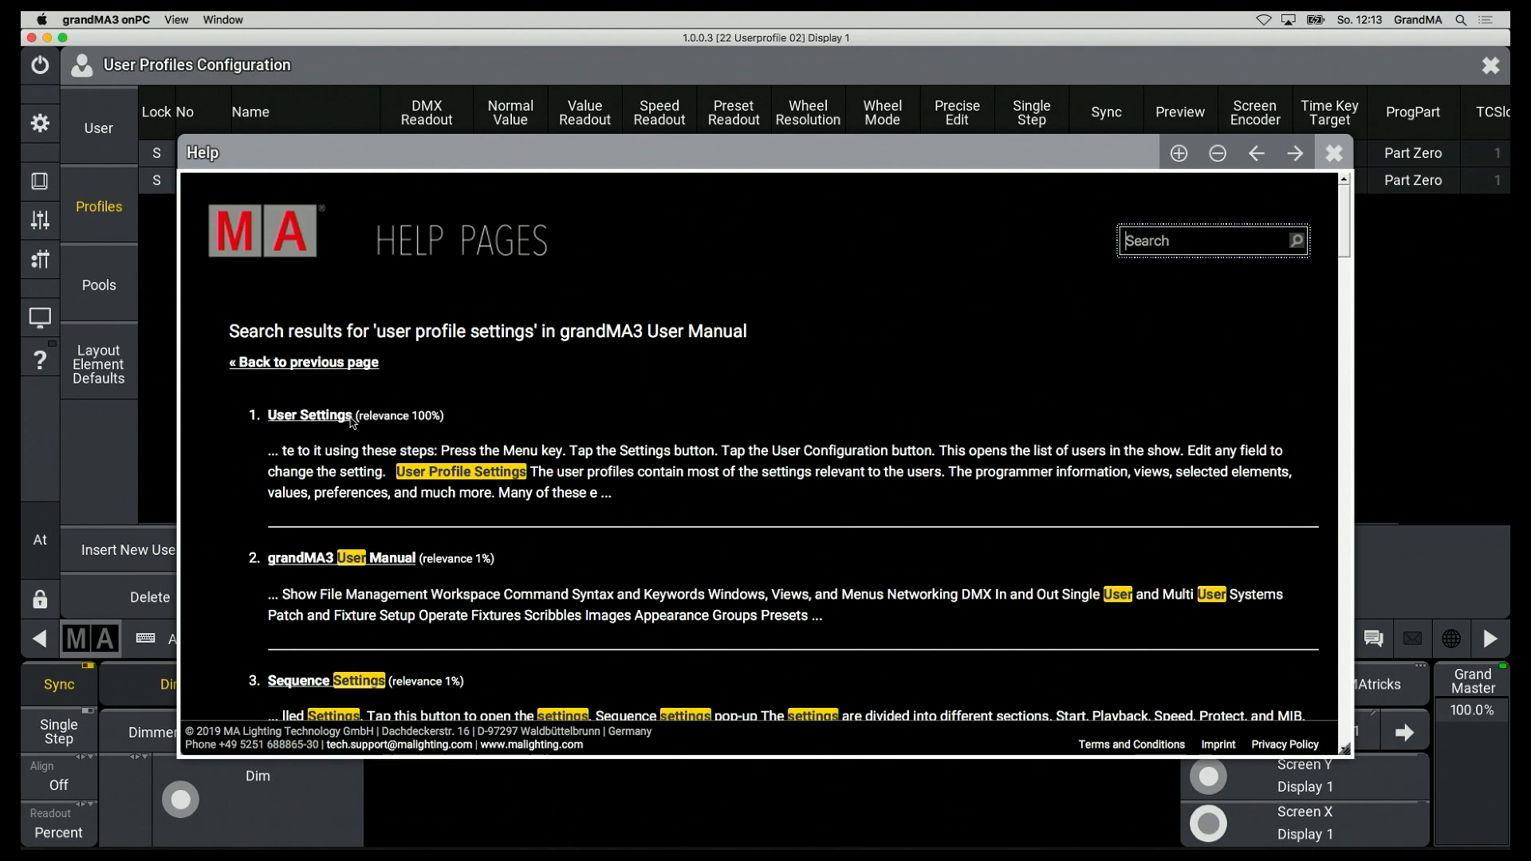
click(309, 415)
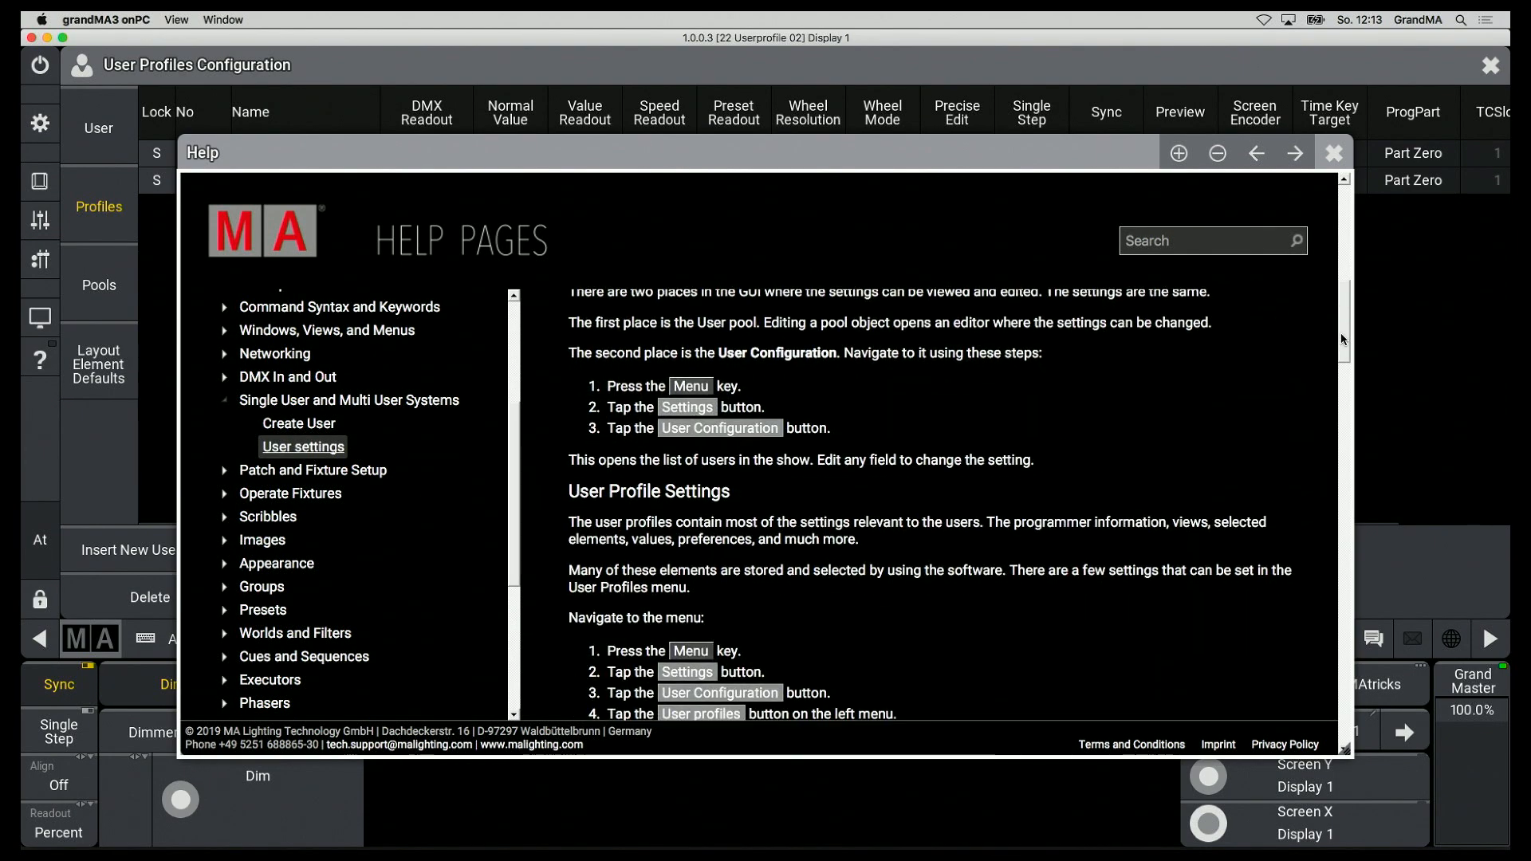
scroll(down, 3)
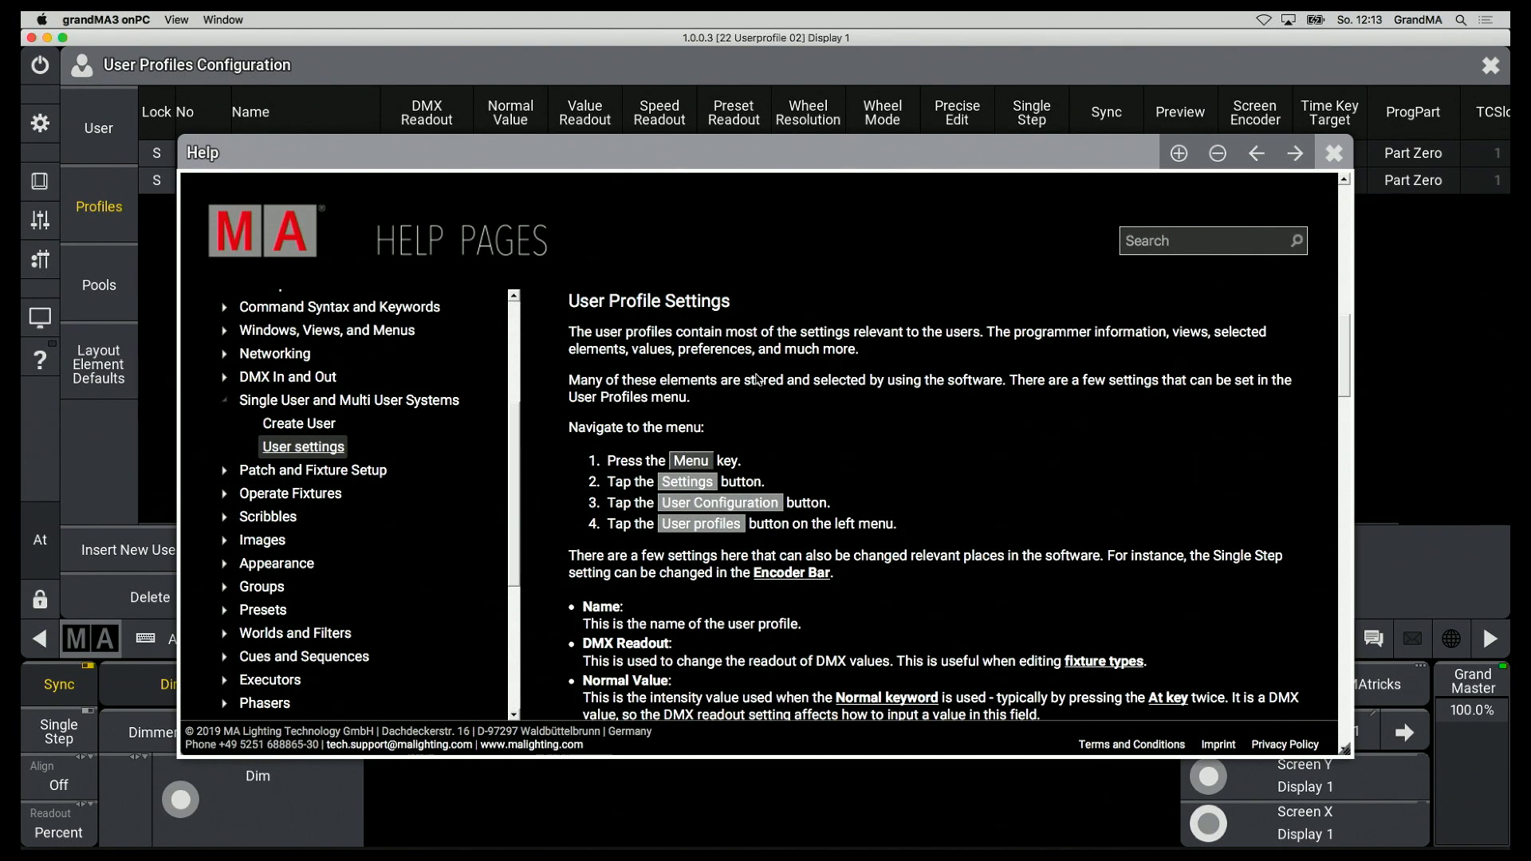
scroll(down, 3)
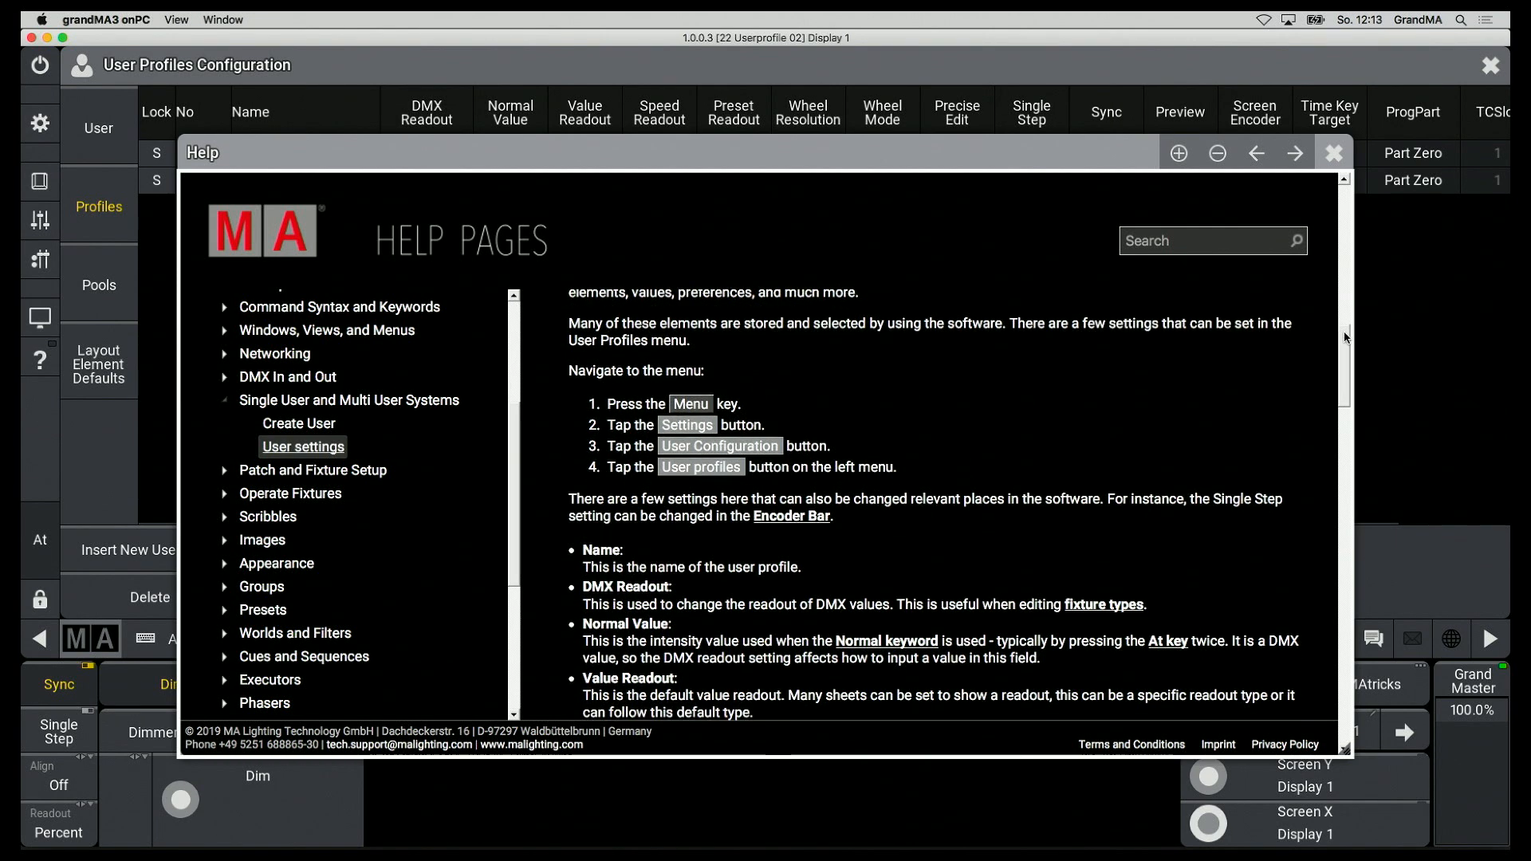
scroll(down, 3)
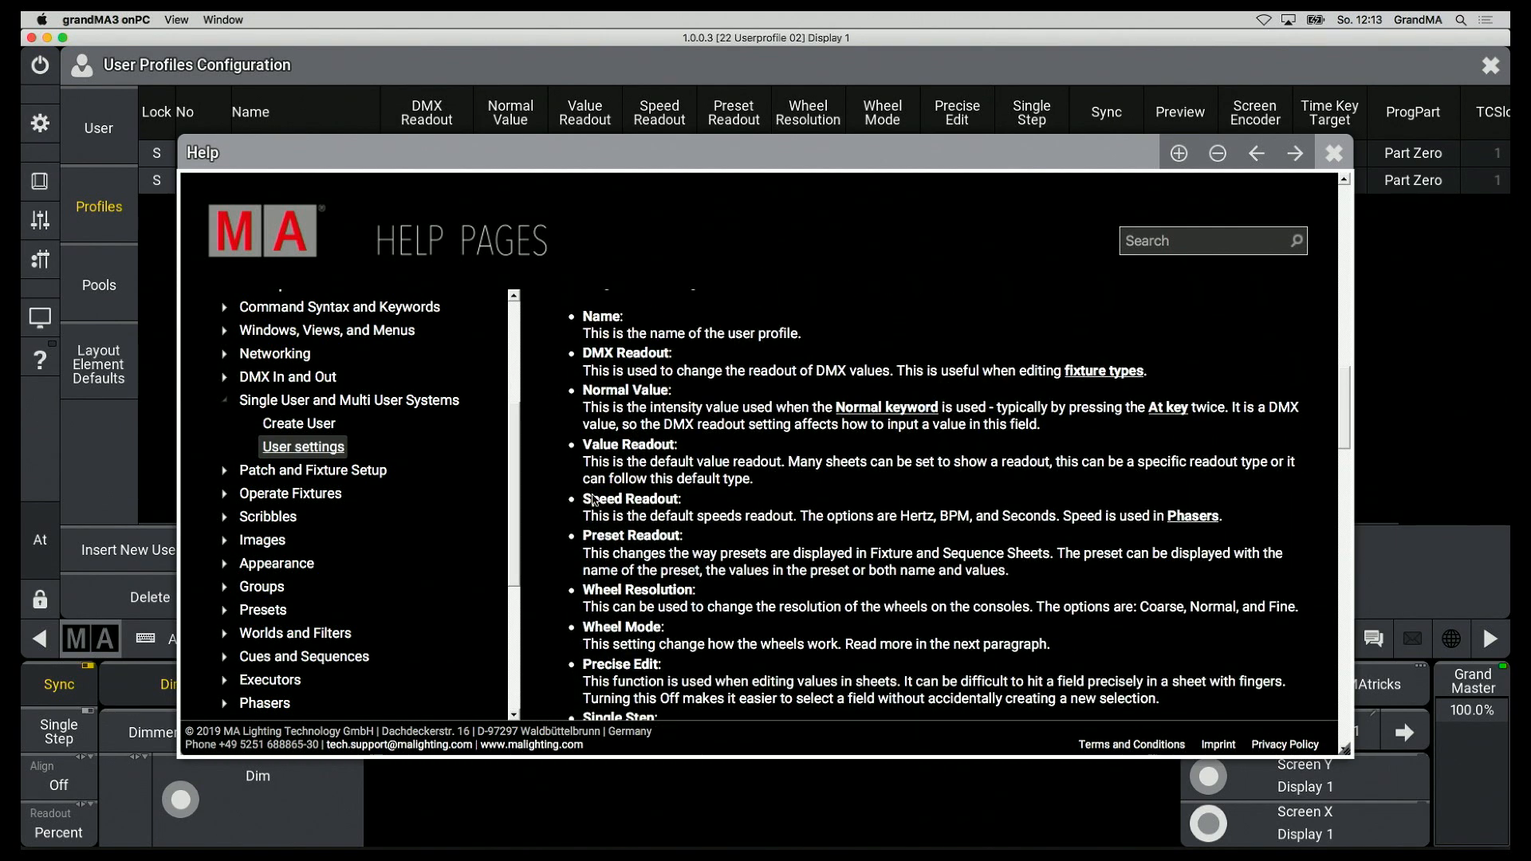
mouse_move(521, 369)
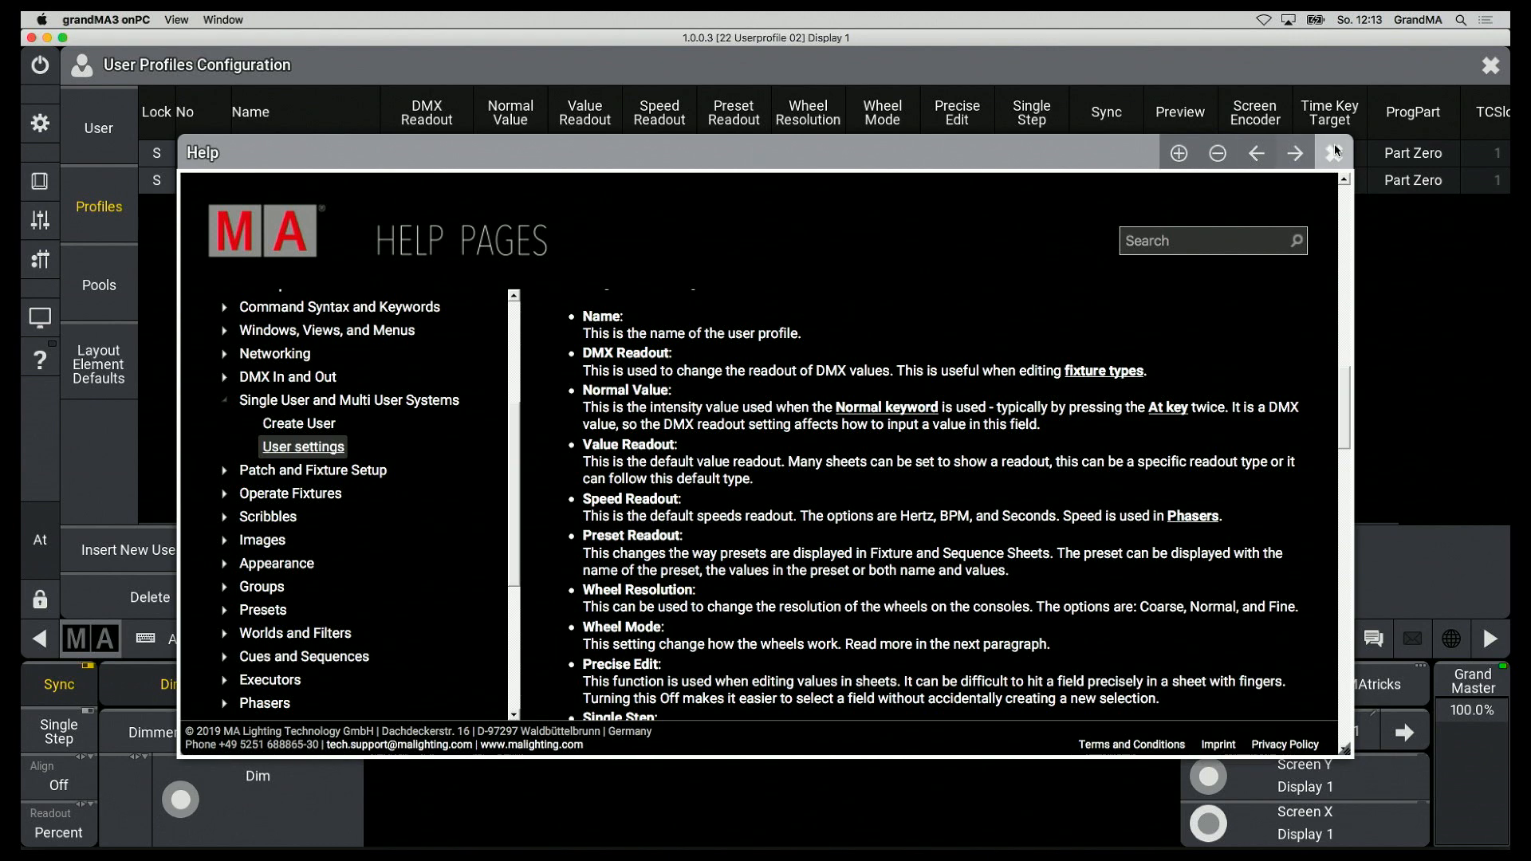
click(1336, 151)
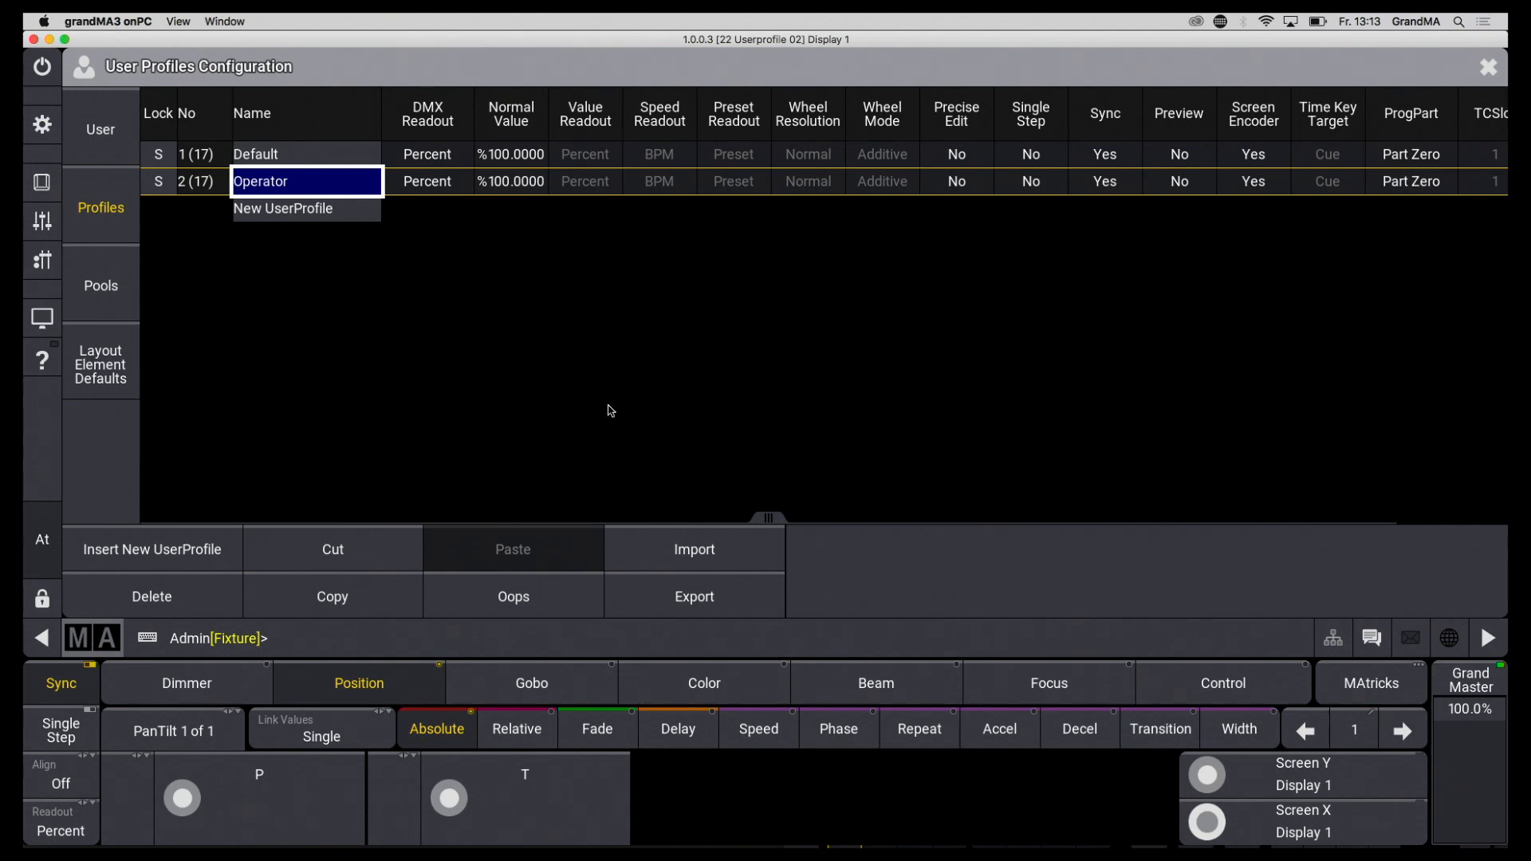
- Export the Operator profile as 'Operator' to the USB disk and check the disk contents
click(693, 596)
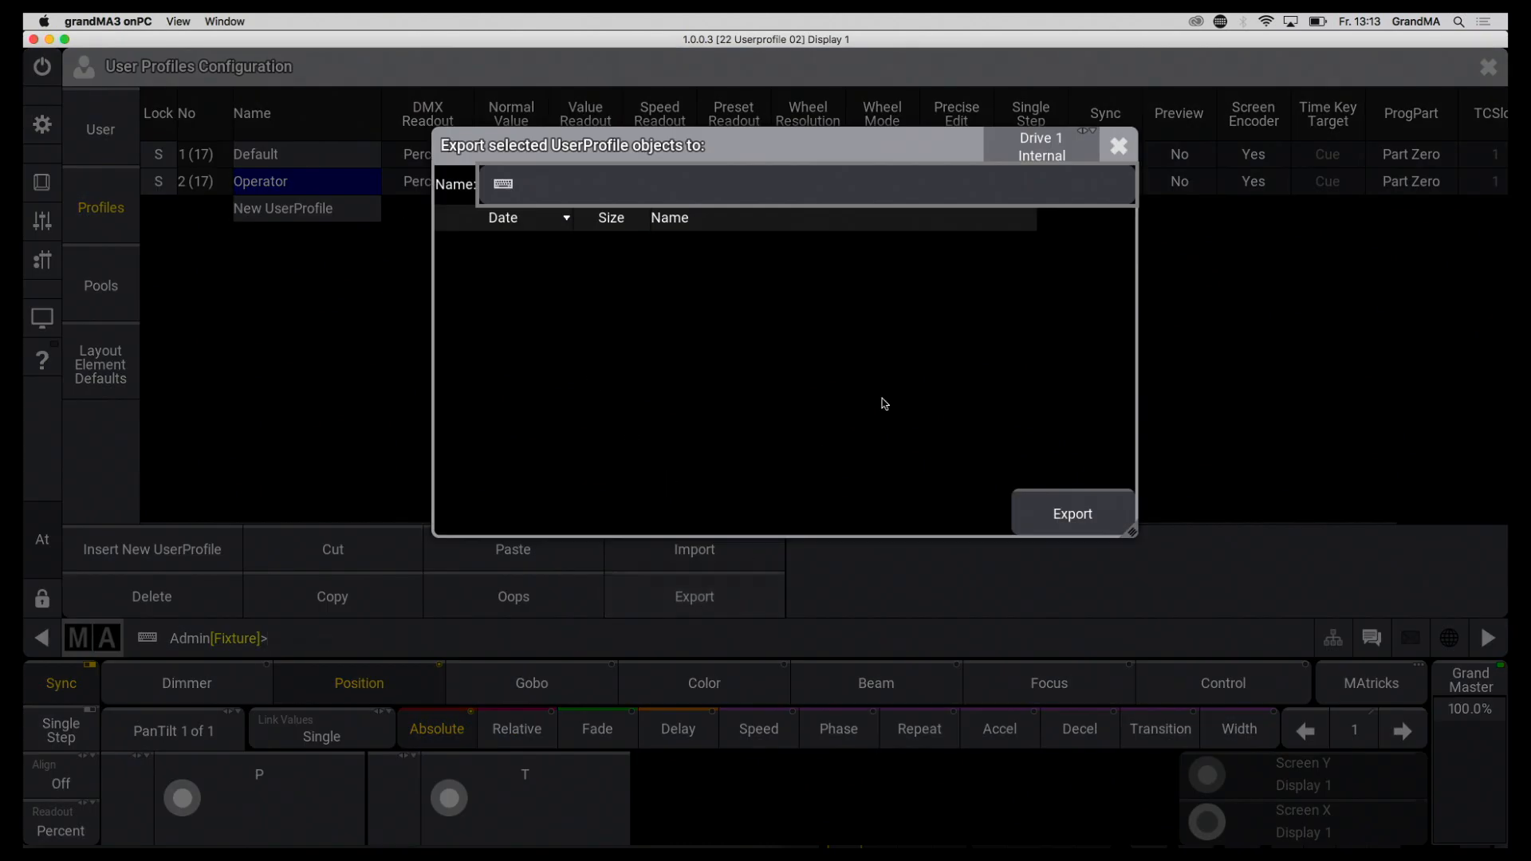
click(1041, 147)
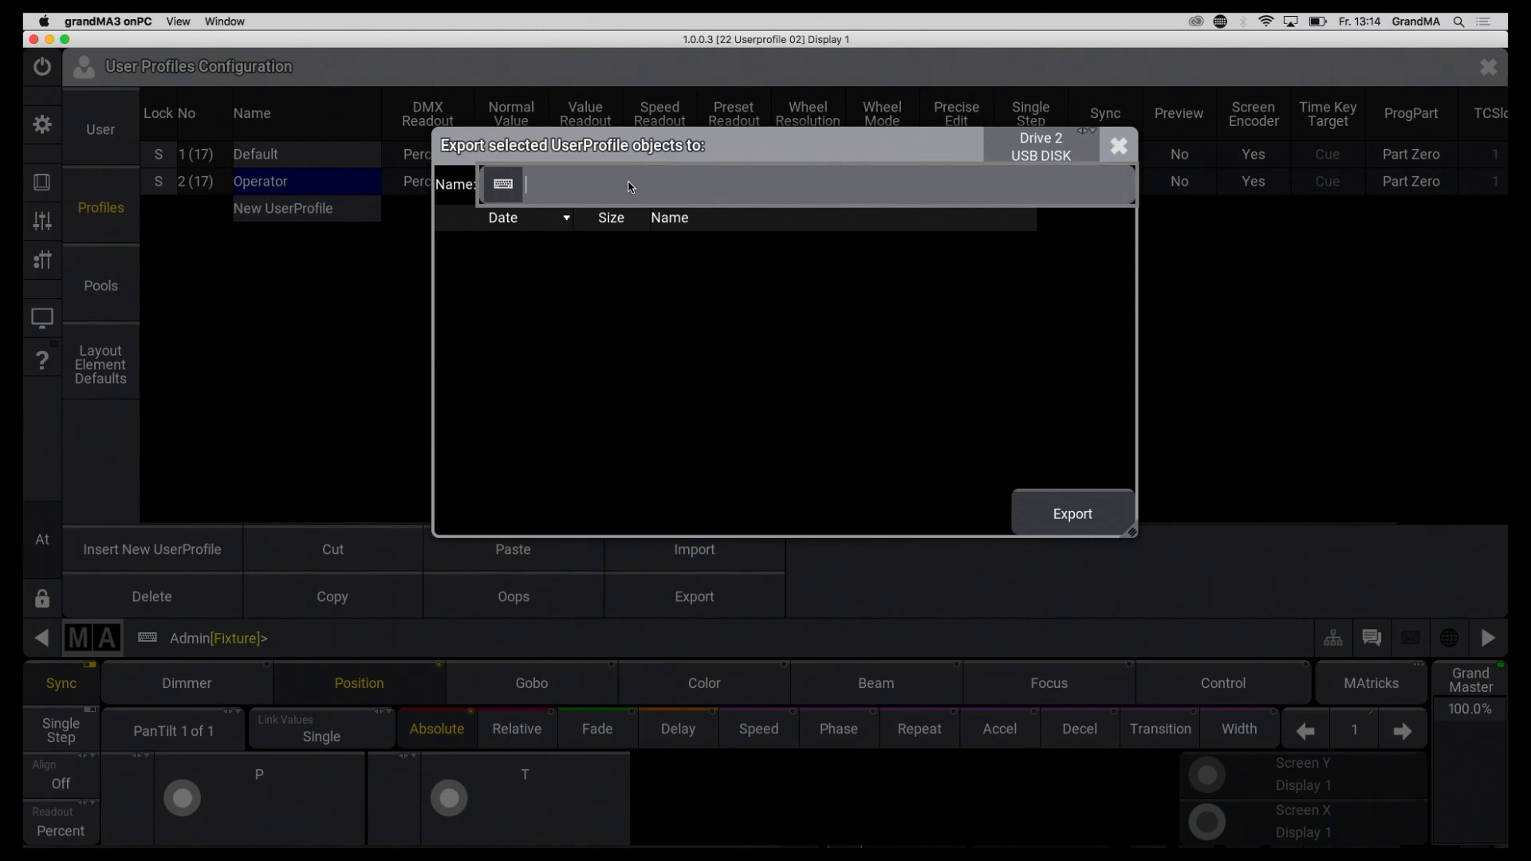
text(Operator)
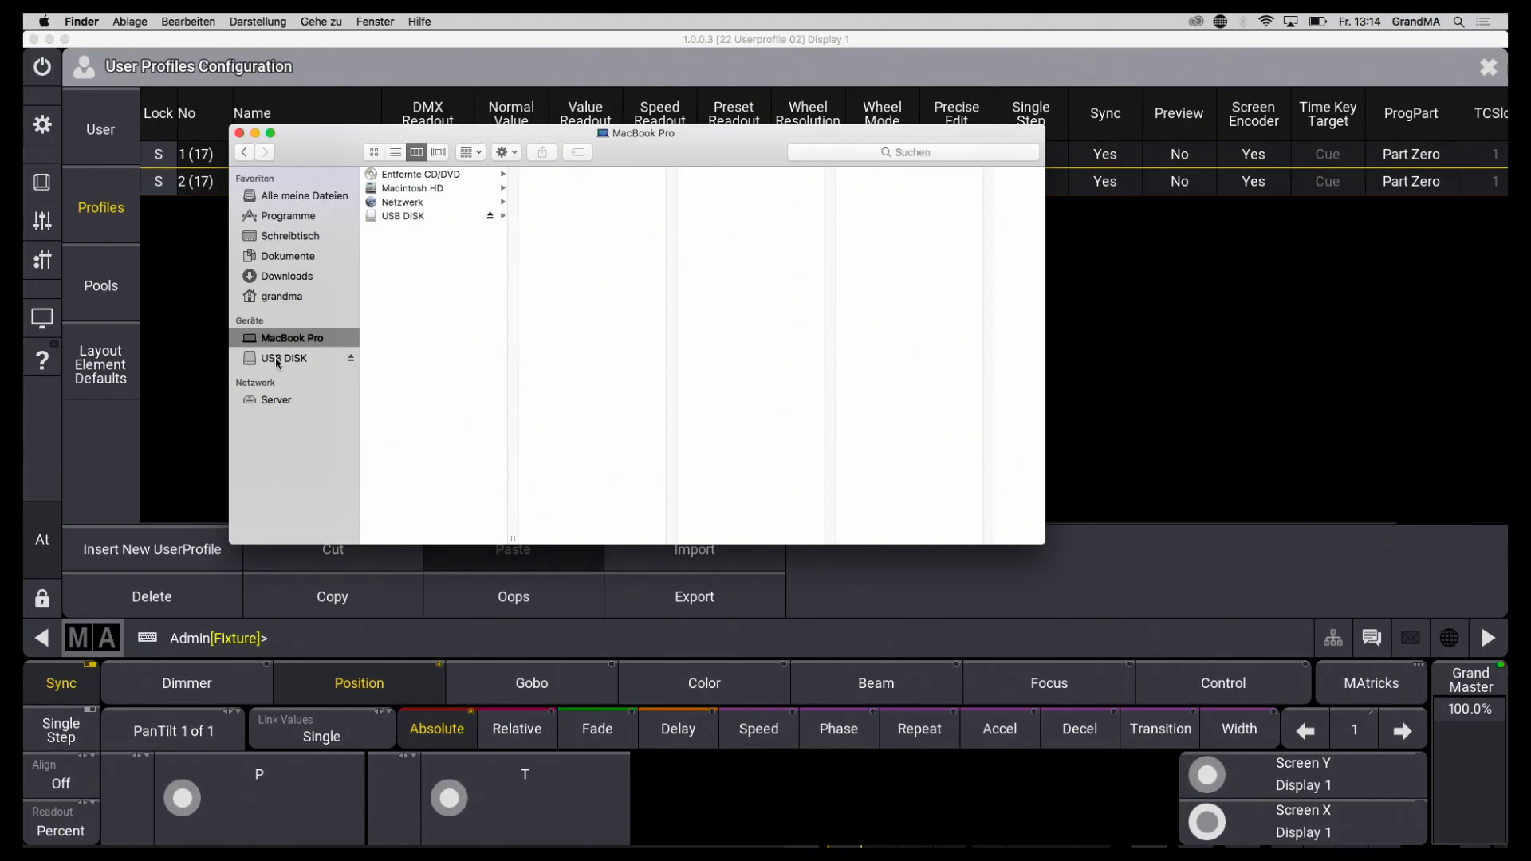
click(284, 357)
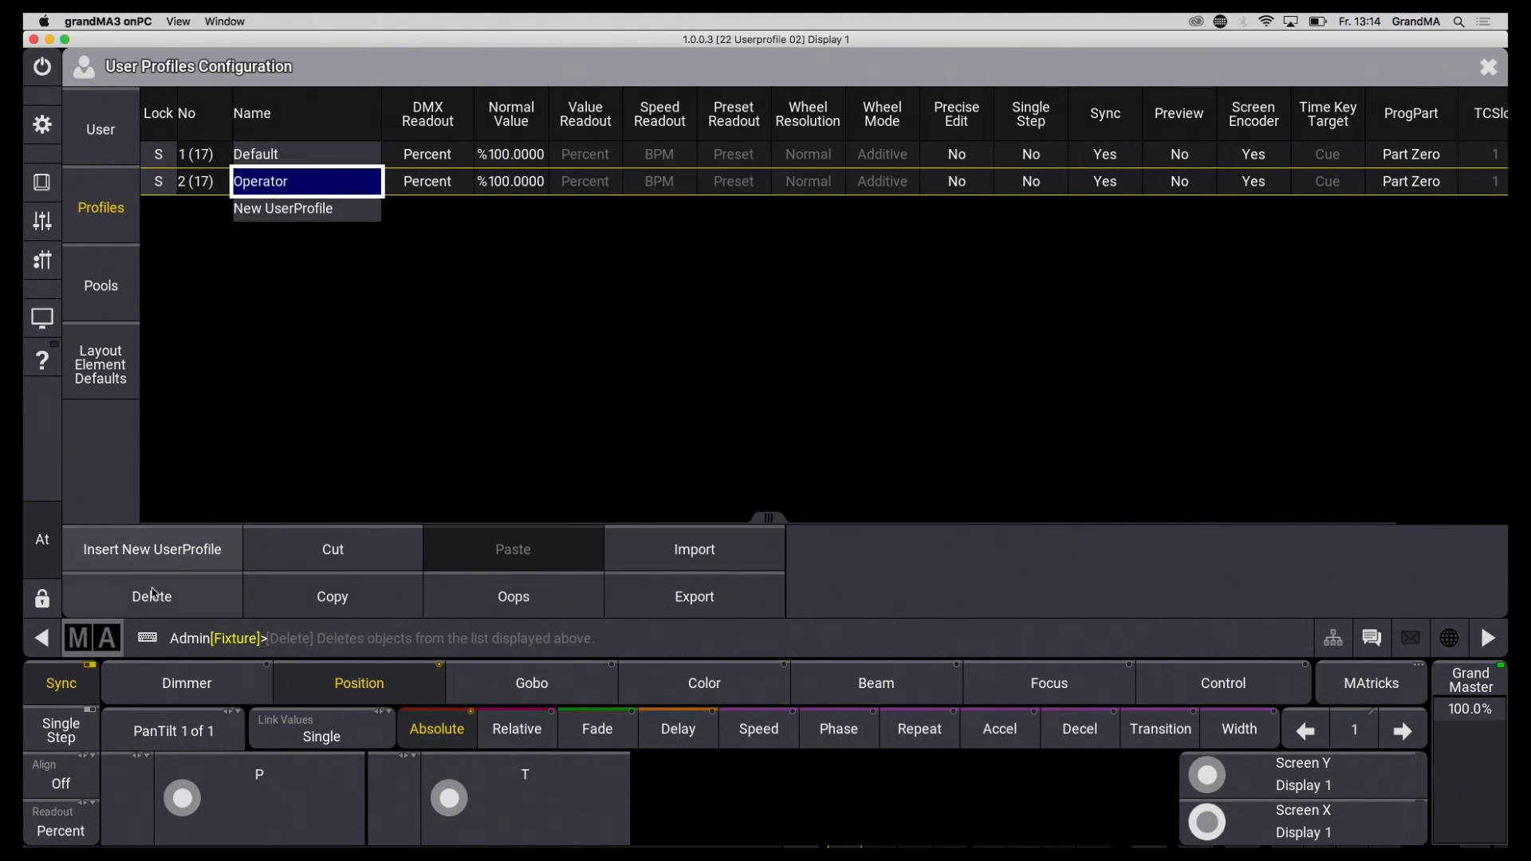
- Delete the Operator profile and re-import Operator.xml from the USB disk
click(151, 596)
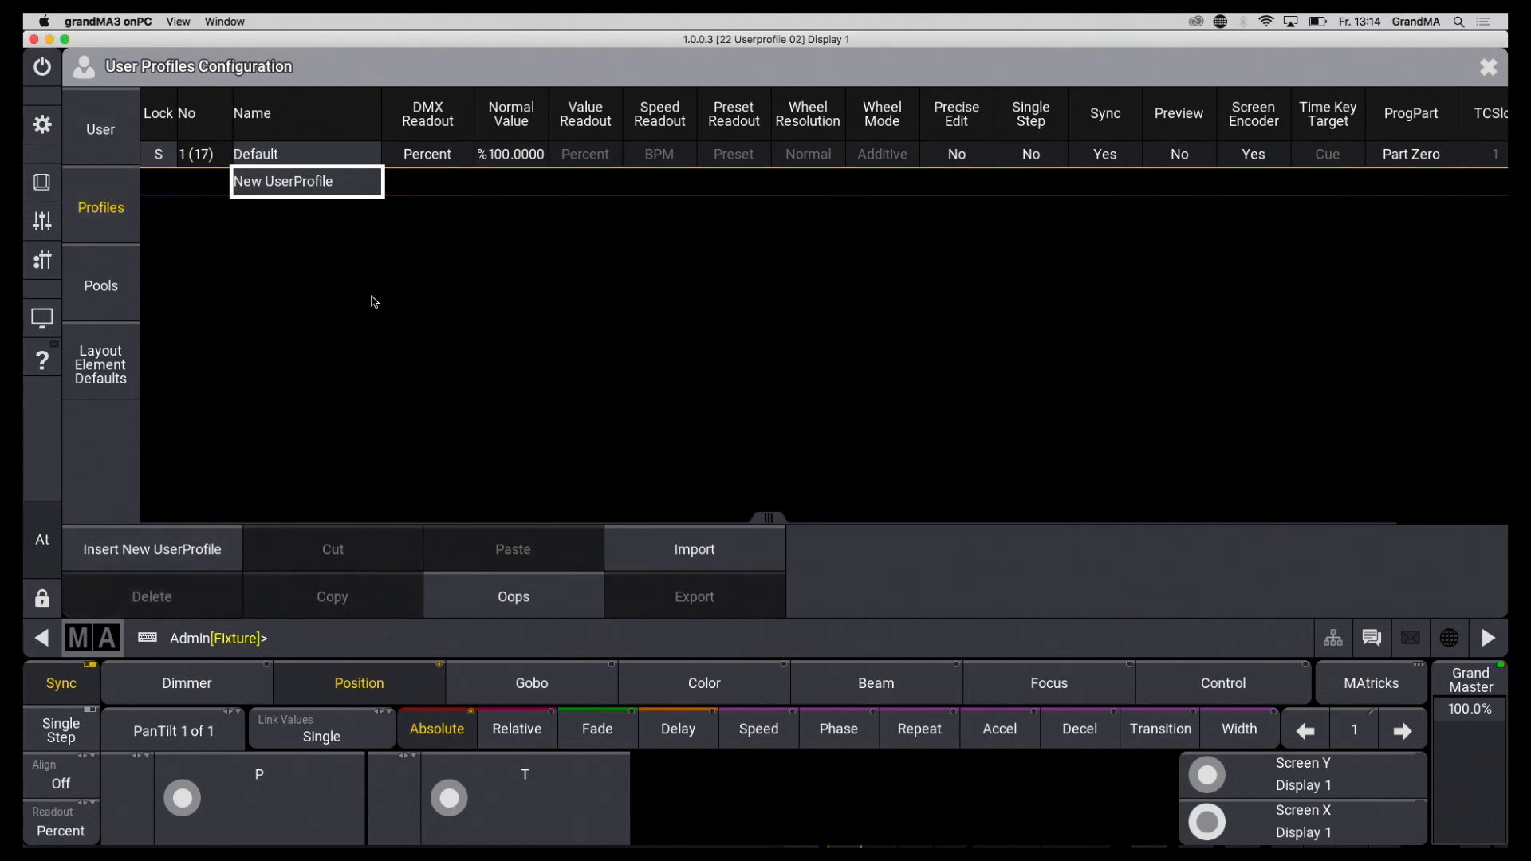
click(693, 549)
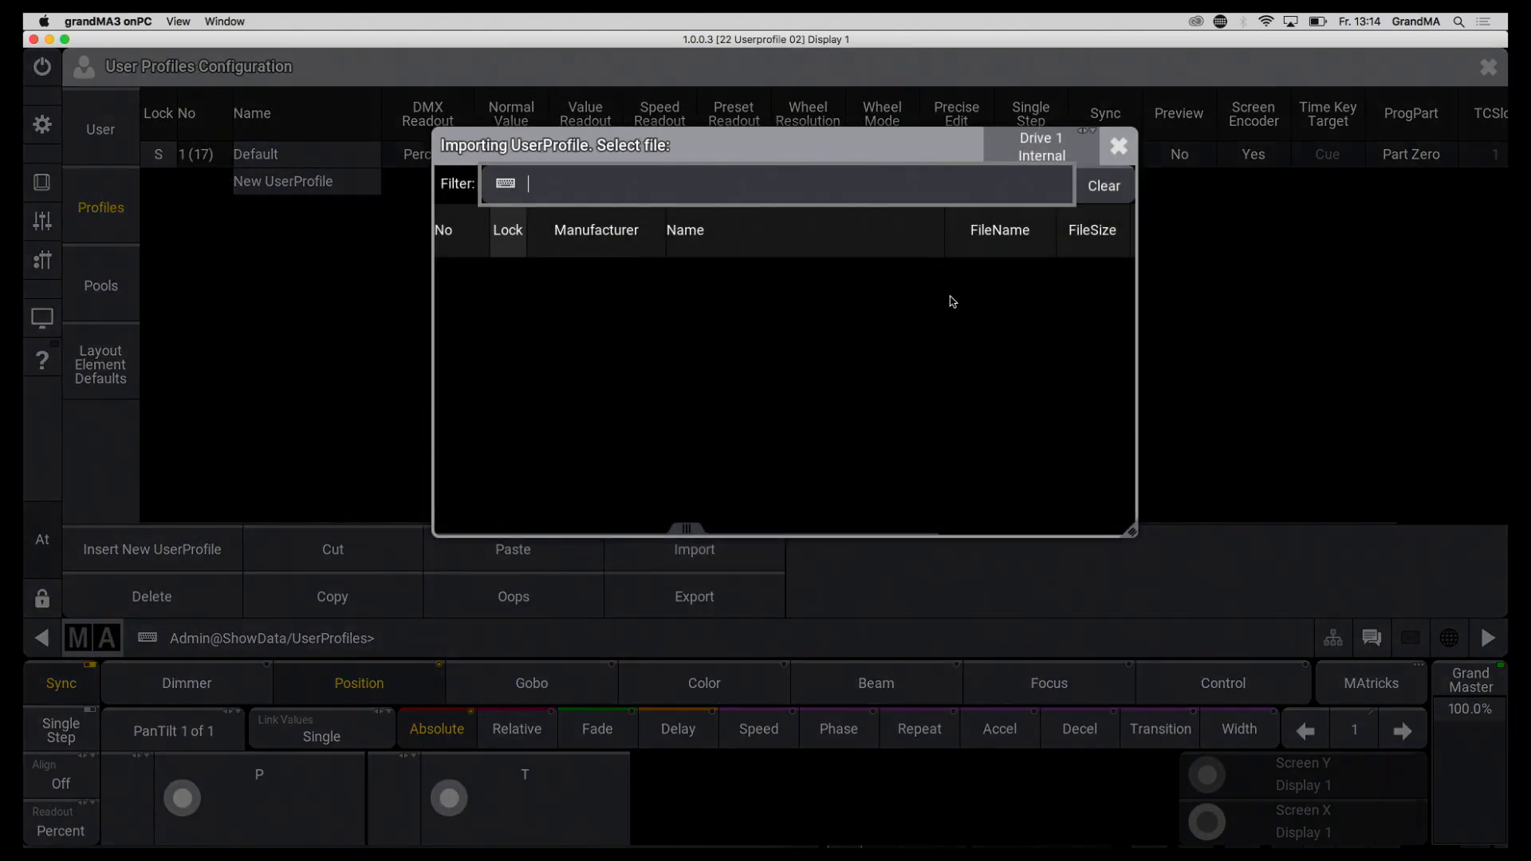
click(1041, 147)
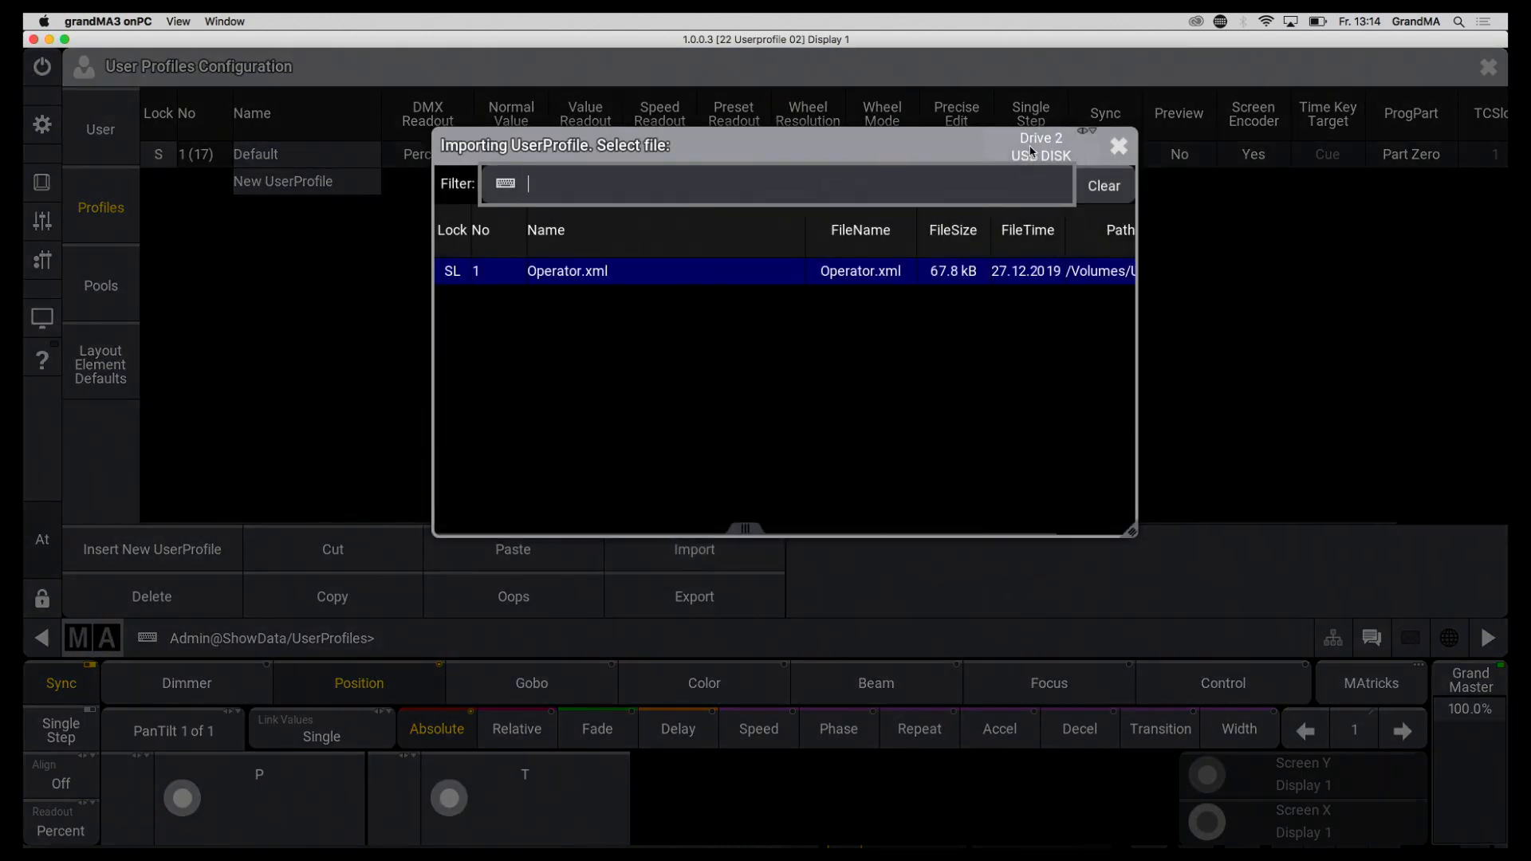
double_click(566, 271)
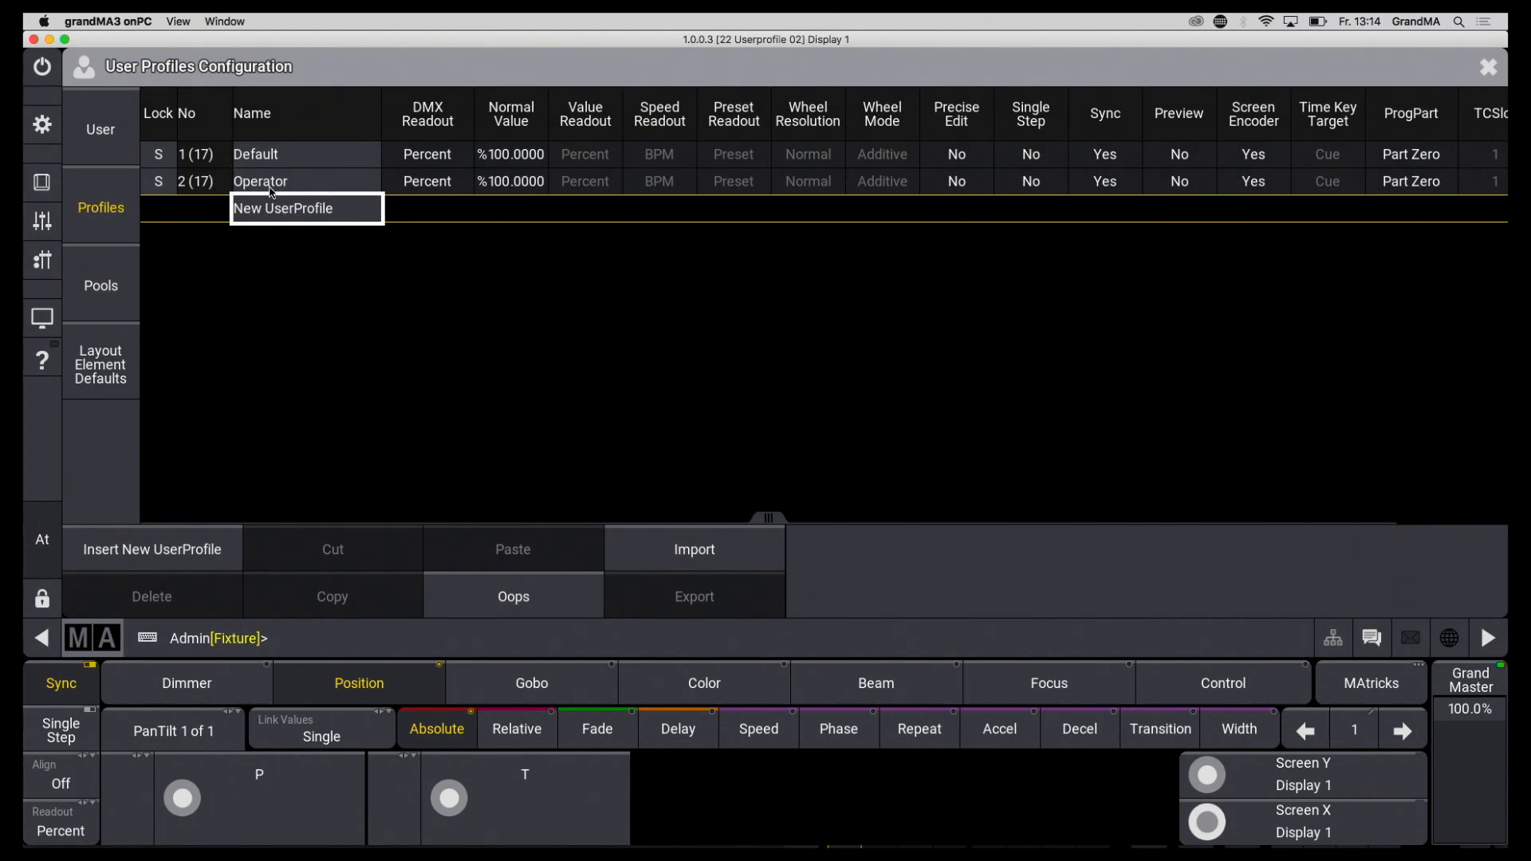
mouse_move(110, 130)
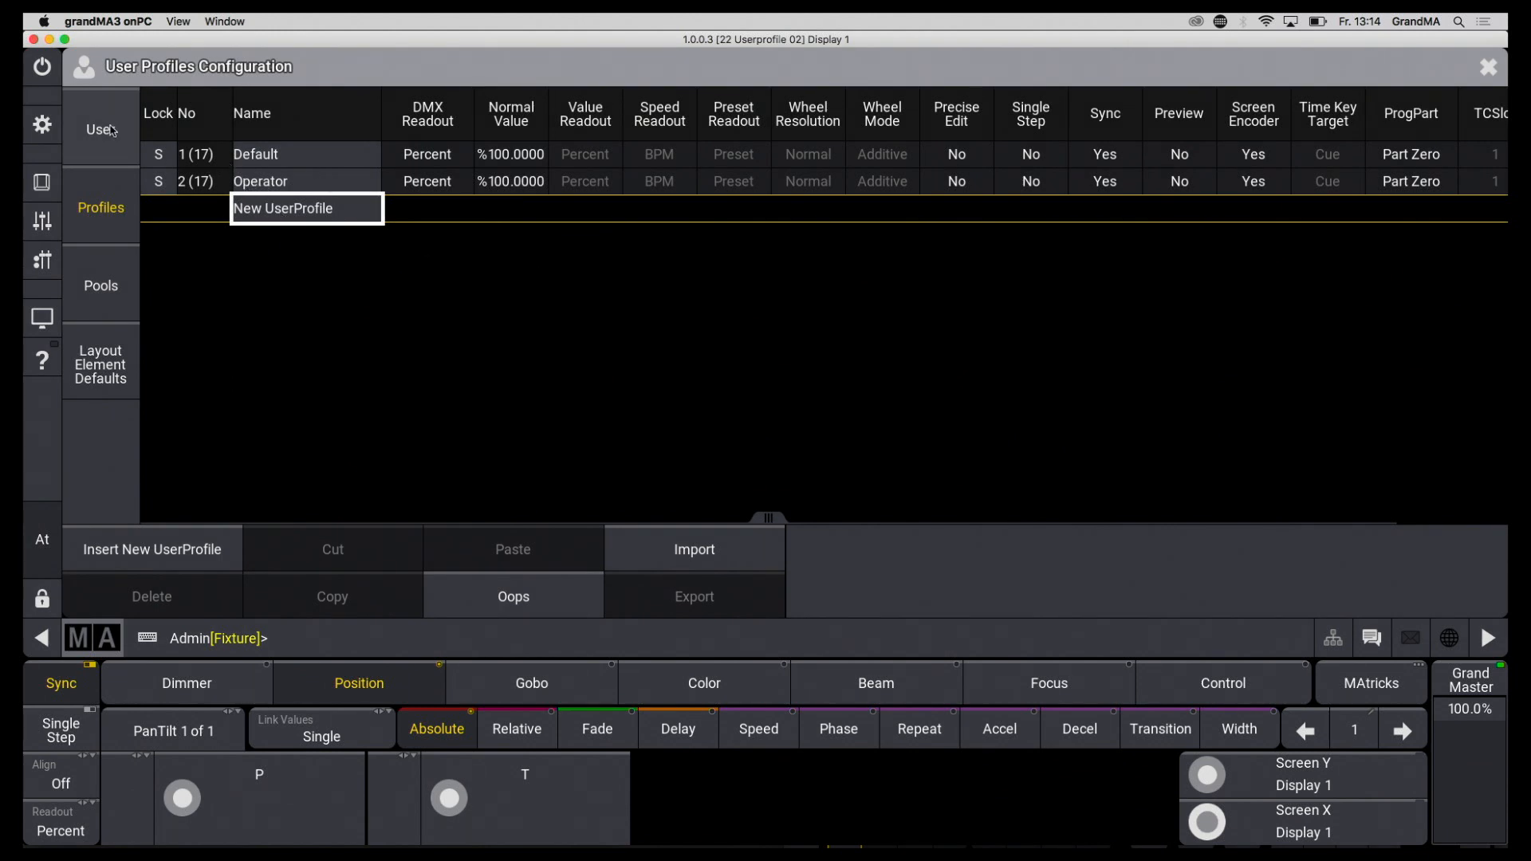
click(99, 128)
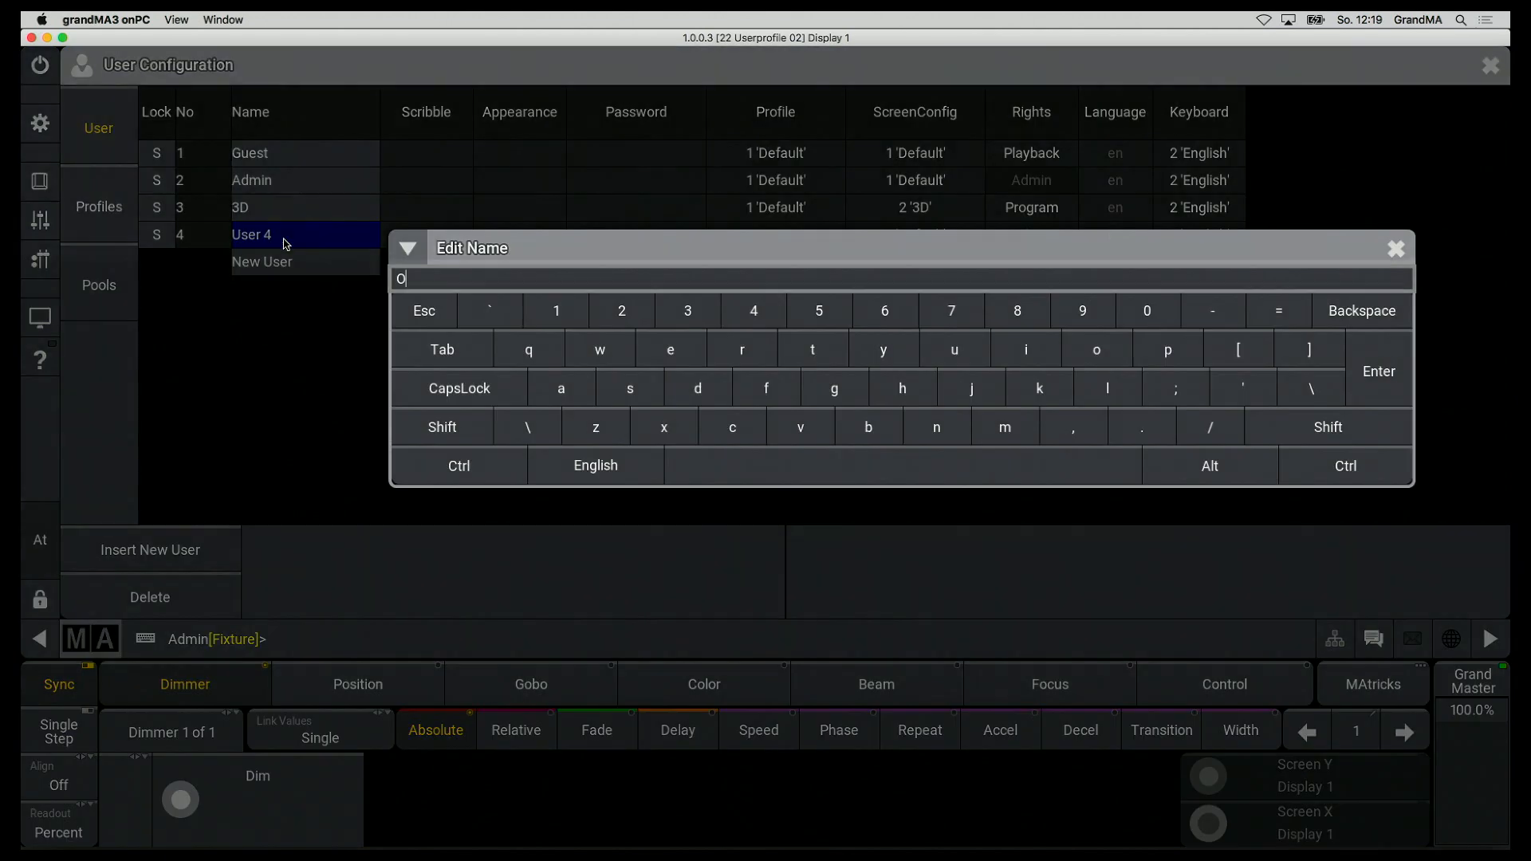
- Rename user 4 to Operator with the Operator profile, a new smiley scribble and no appearance
text(perator)
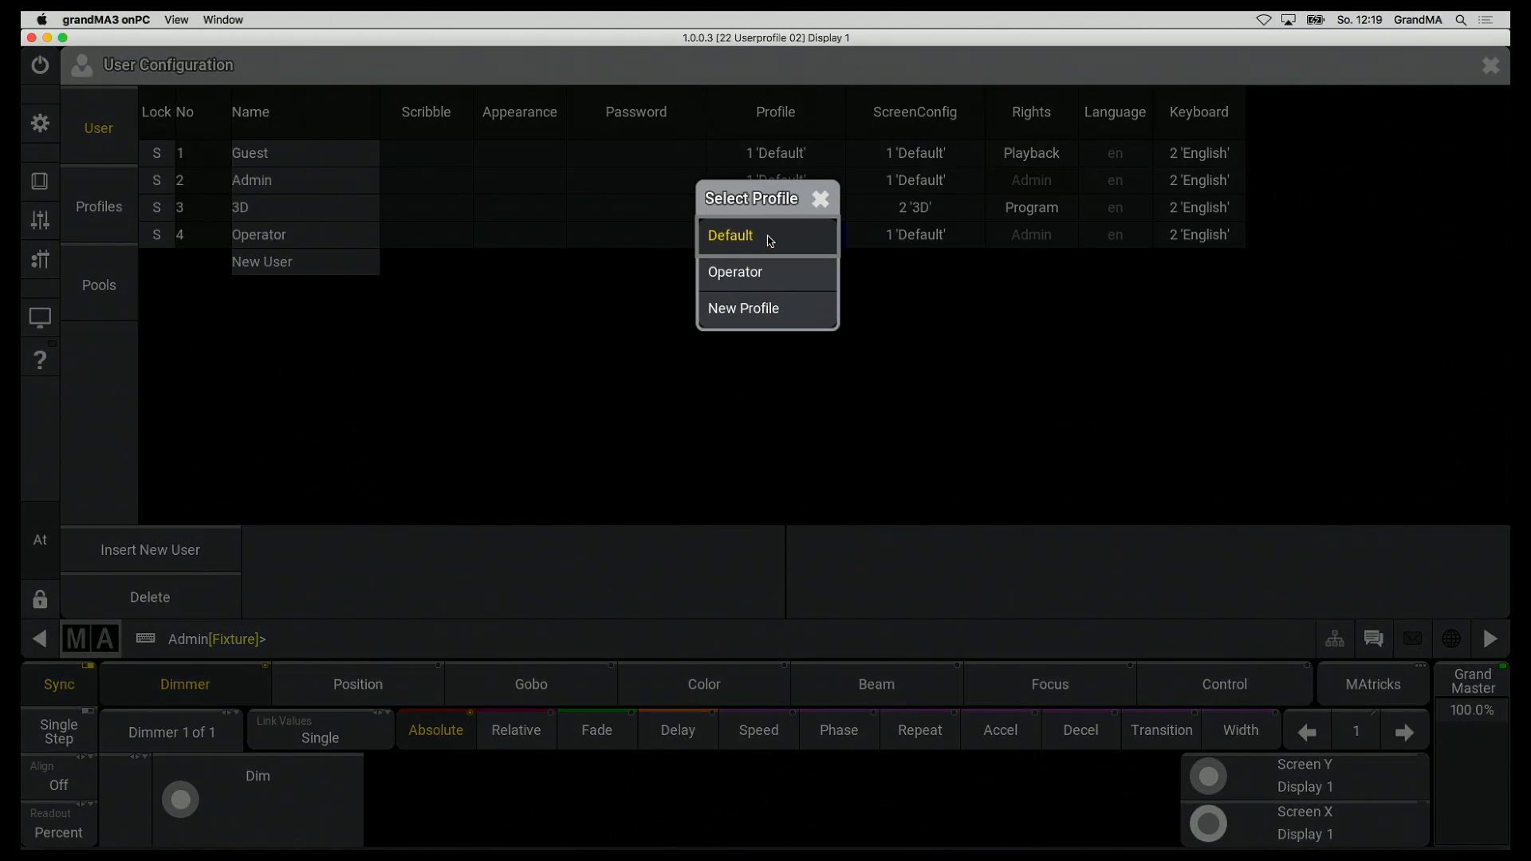
click(735, 273)
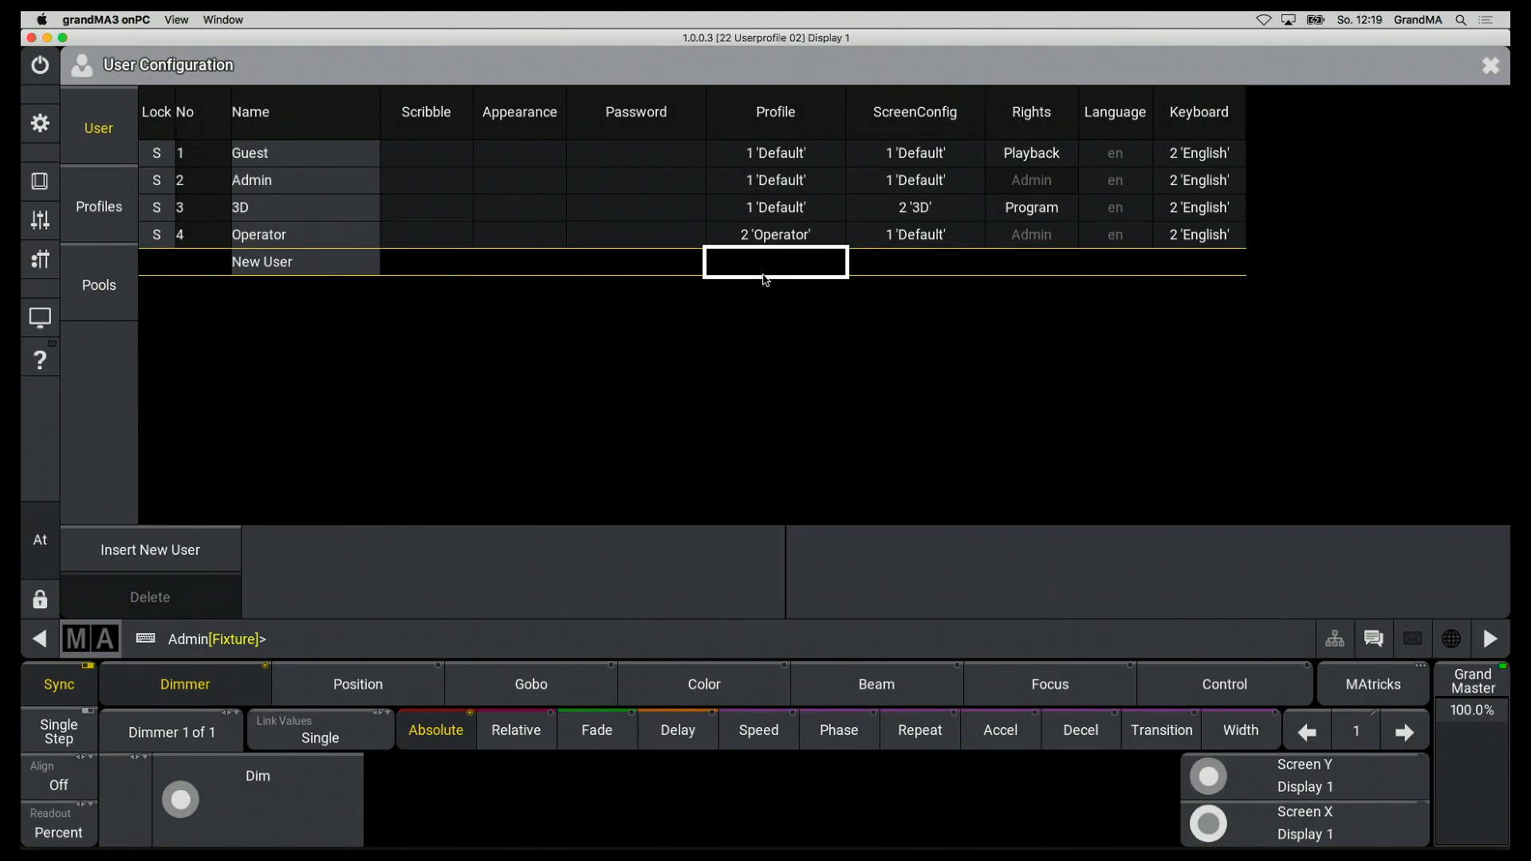
mouse_move(434, 227)
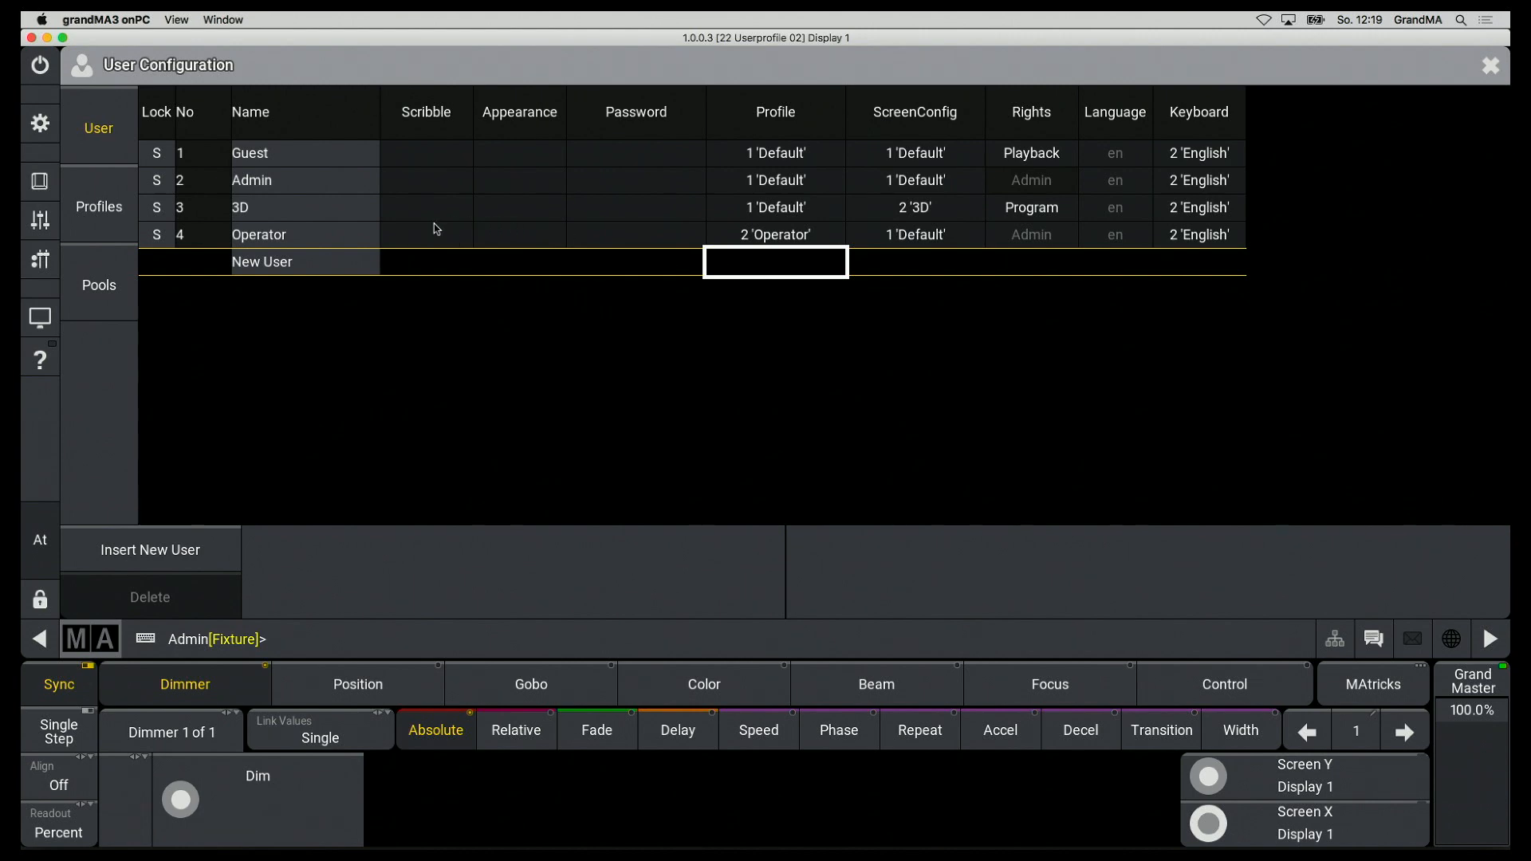
click(425, 260)
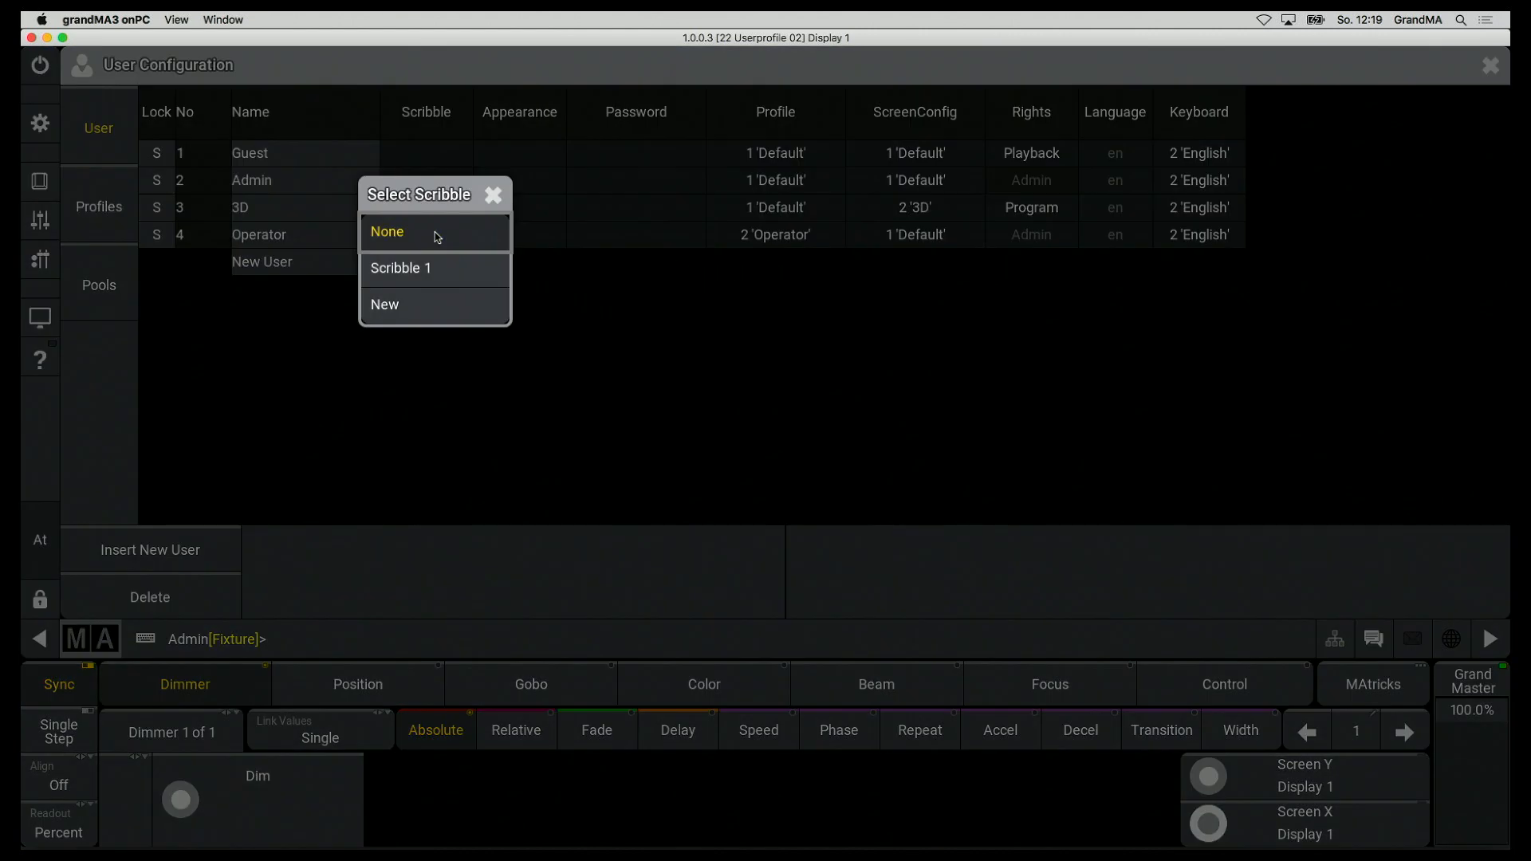
click(385, 304)
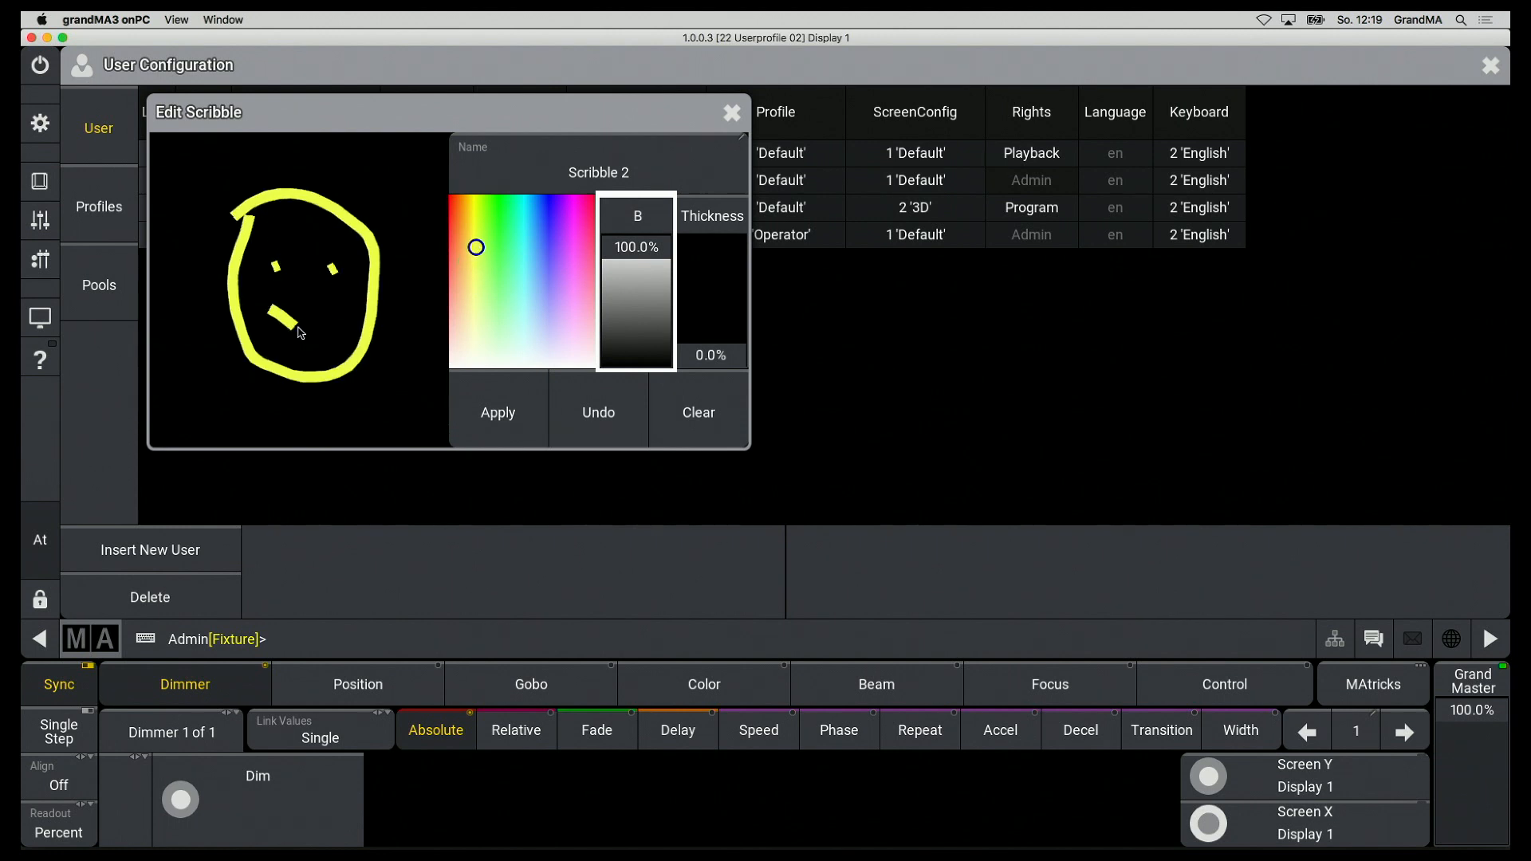
click(598, 164)
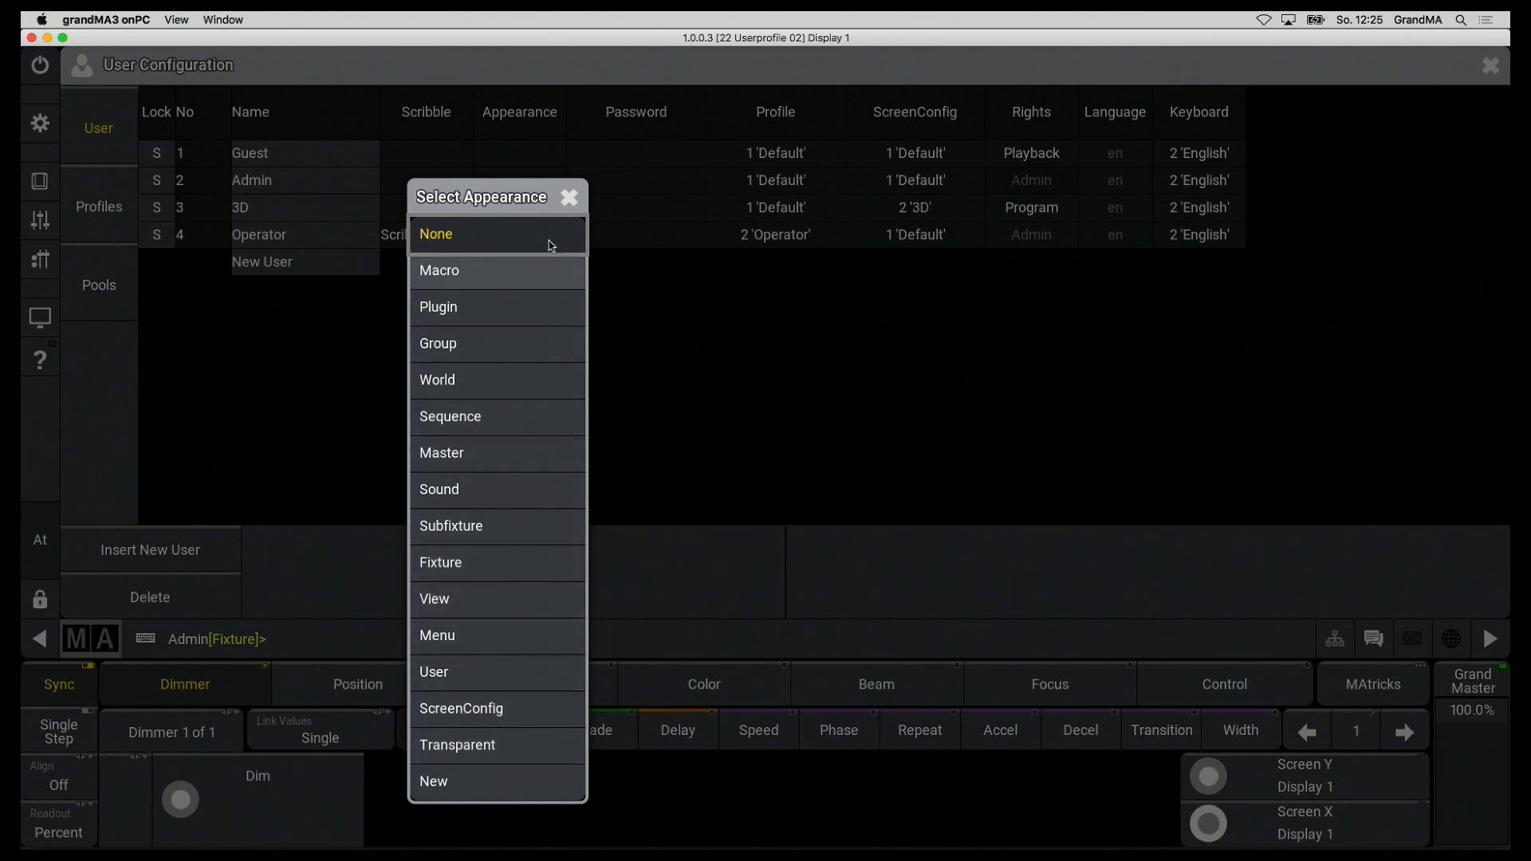
click(634, 235)
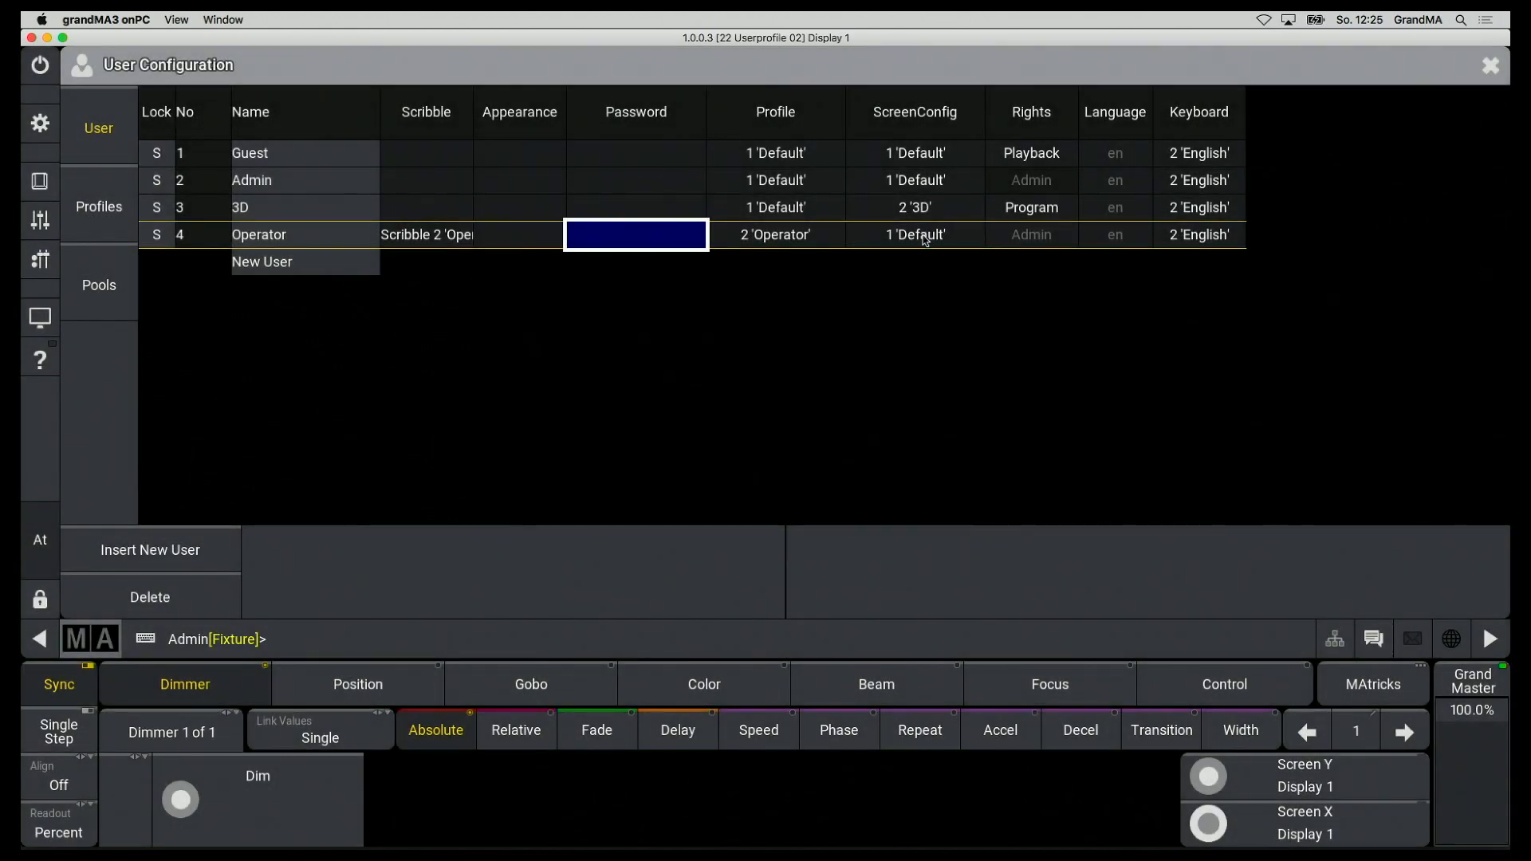
click(914, 234)
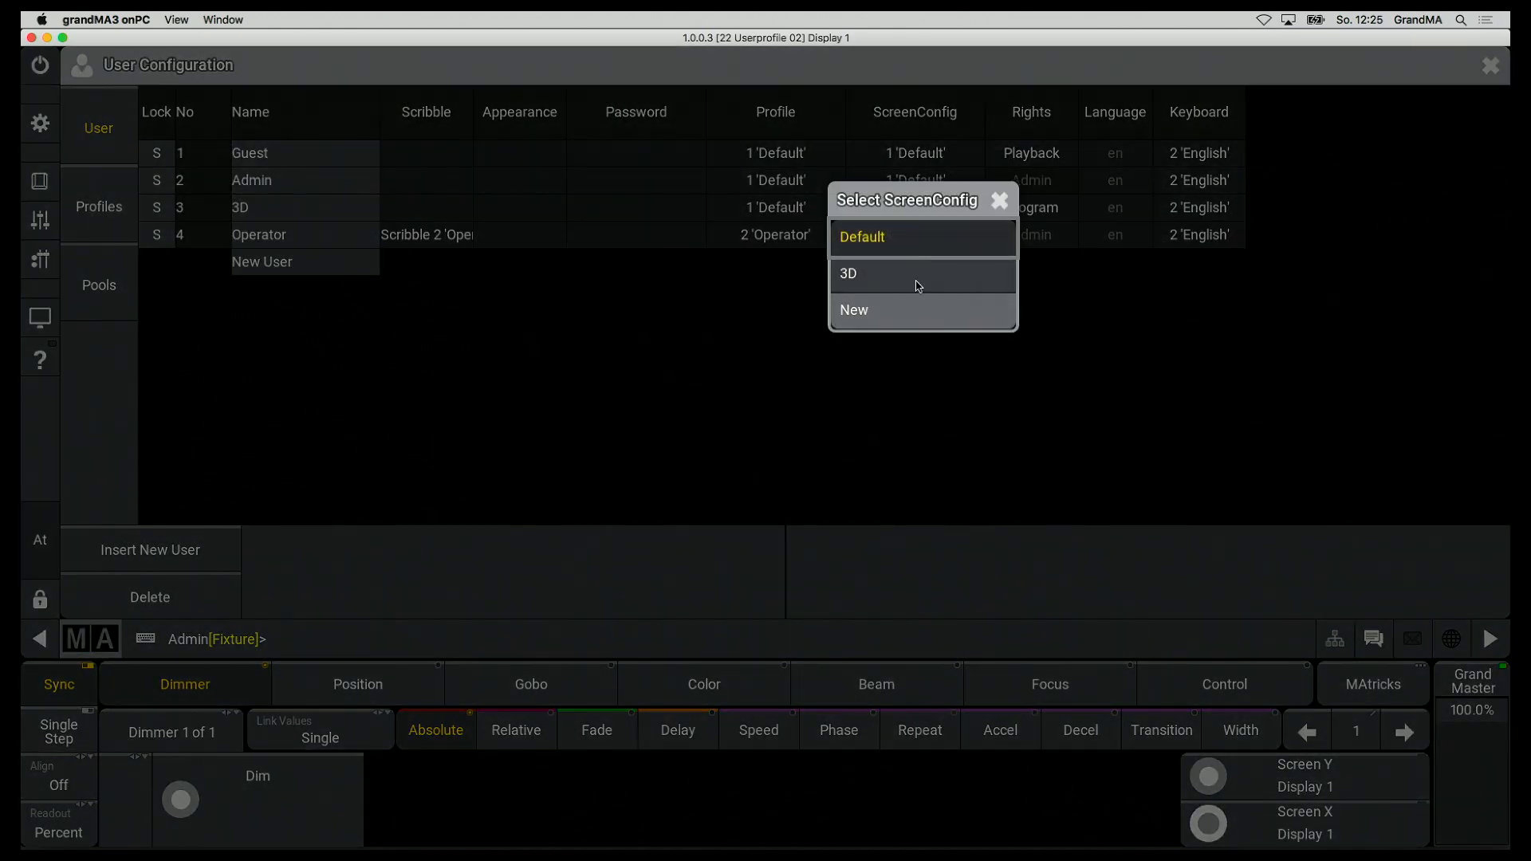
mouse_move(914, 236)
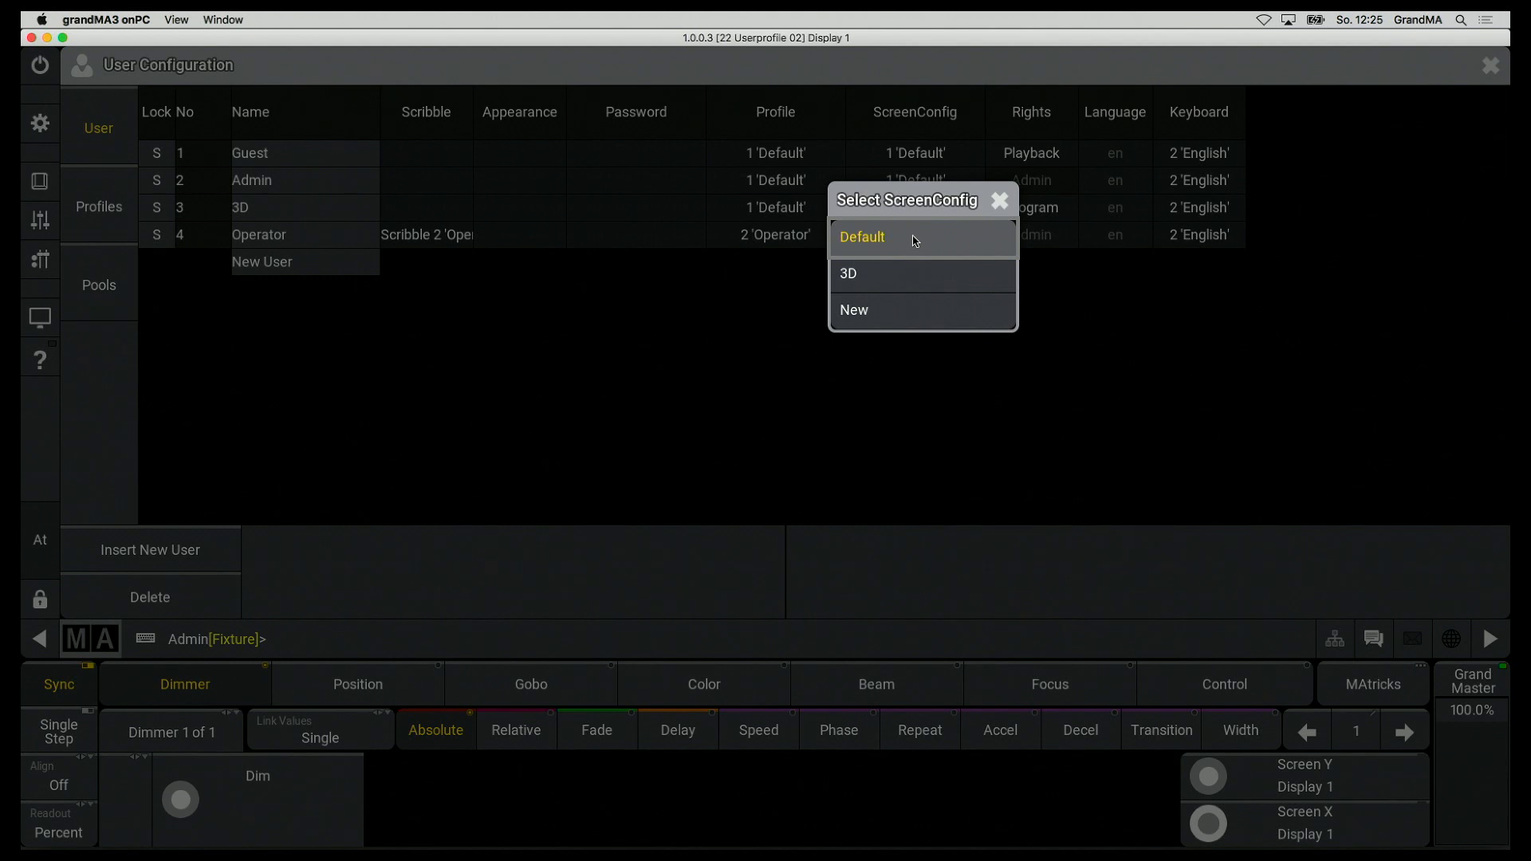
mouse_move(999, 201)
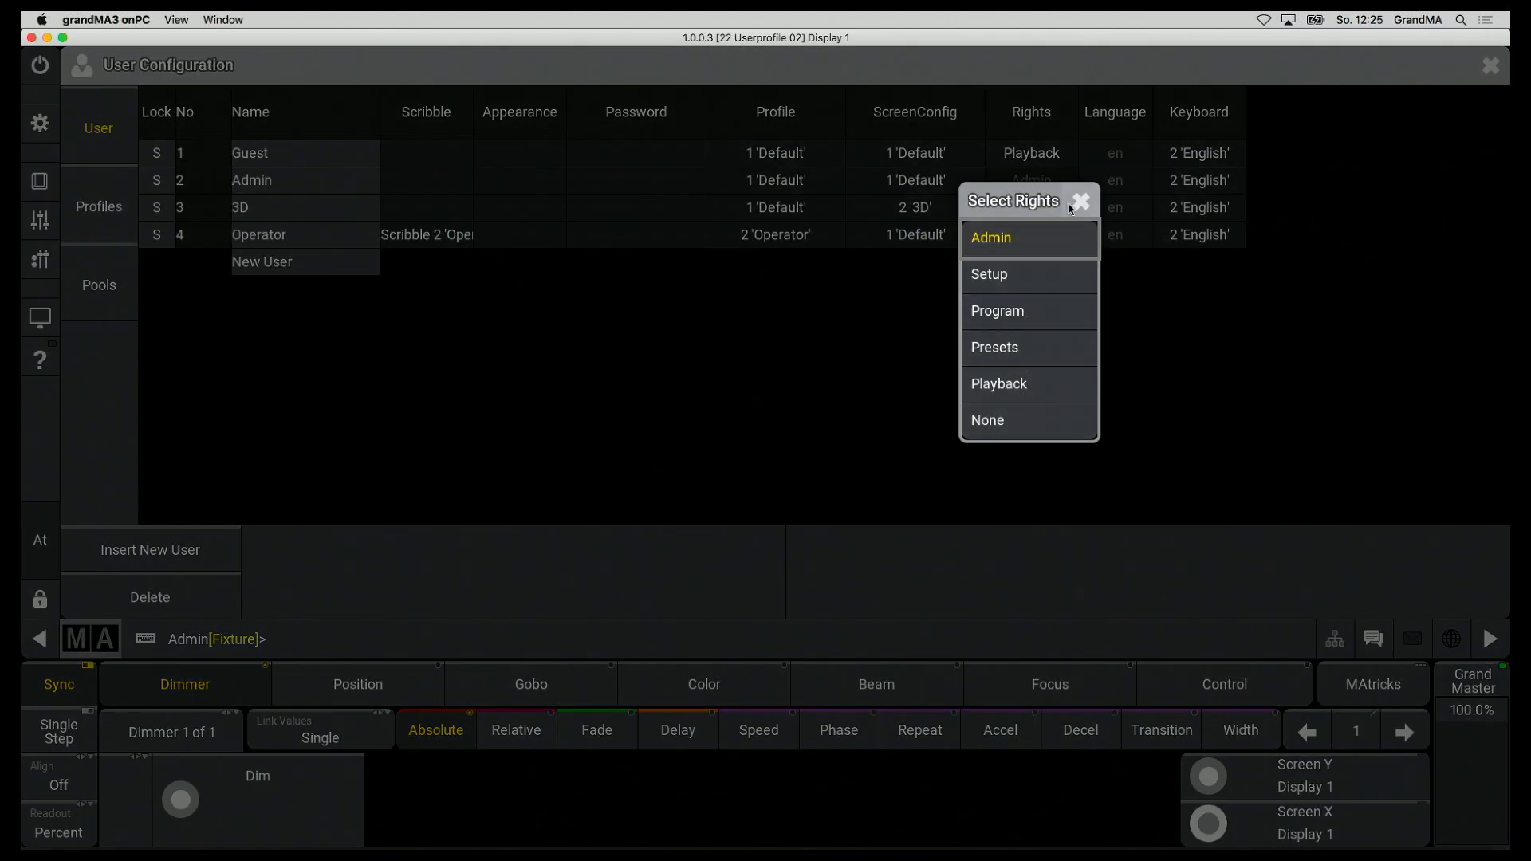
- Keep Admin rights for Operator and look up 'User Rights' in the help
click(989, 237)
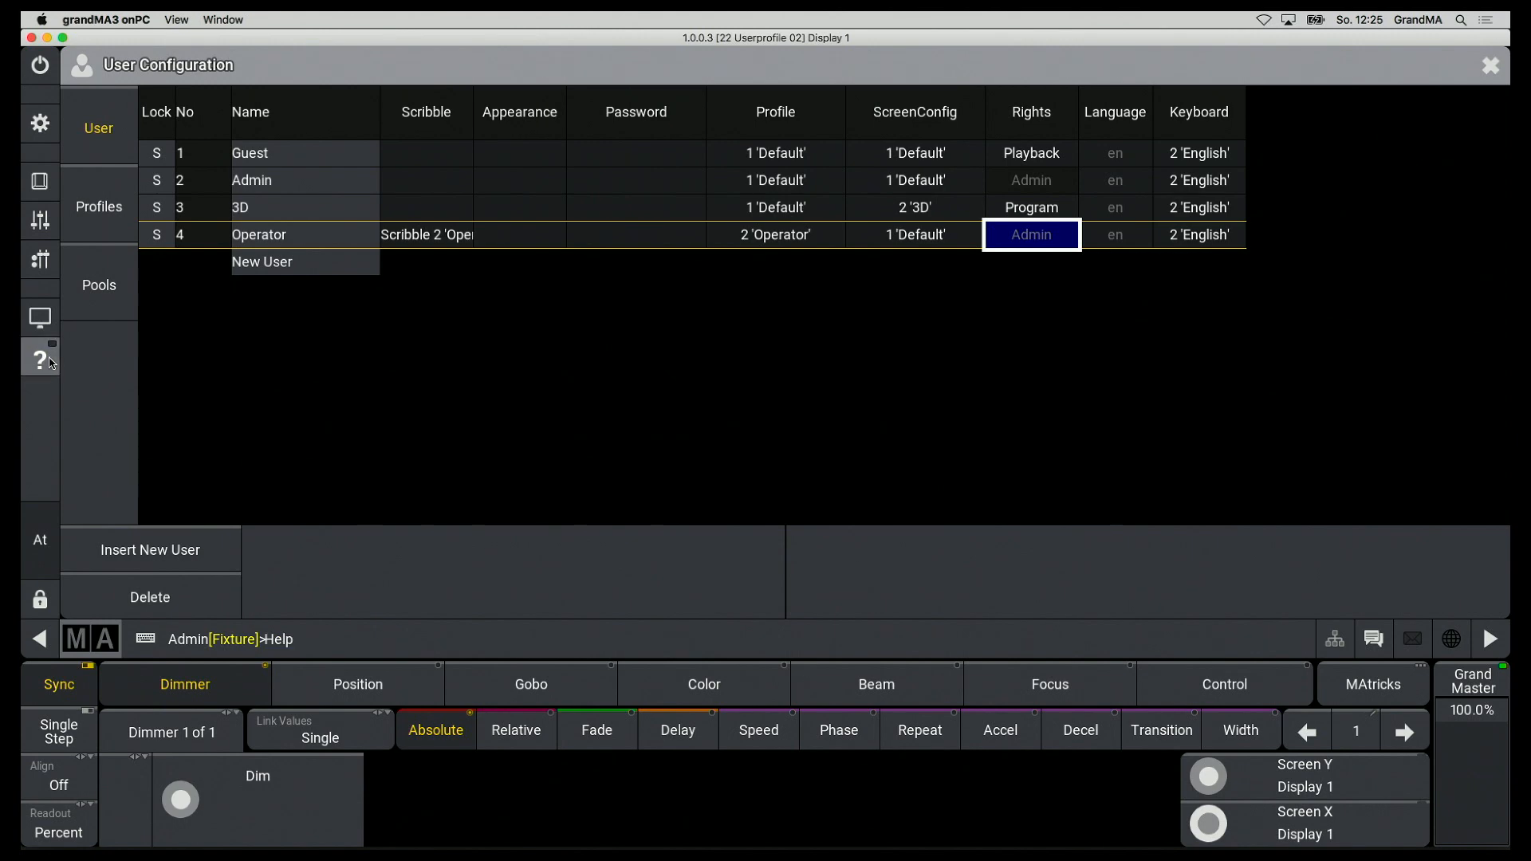
click(39, 358)
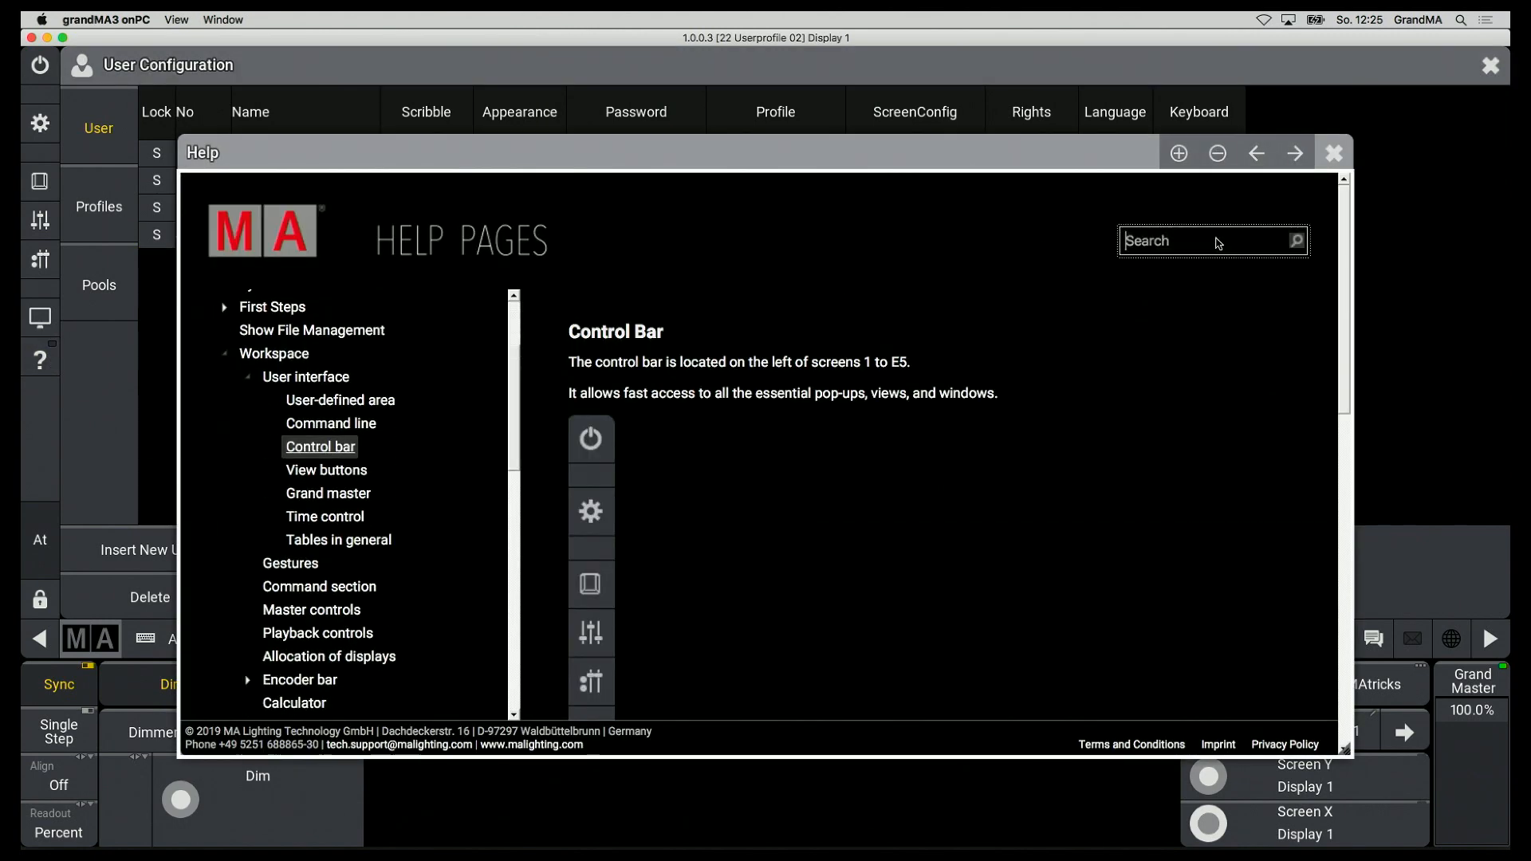
text(User Rights)
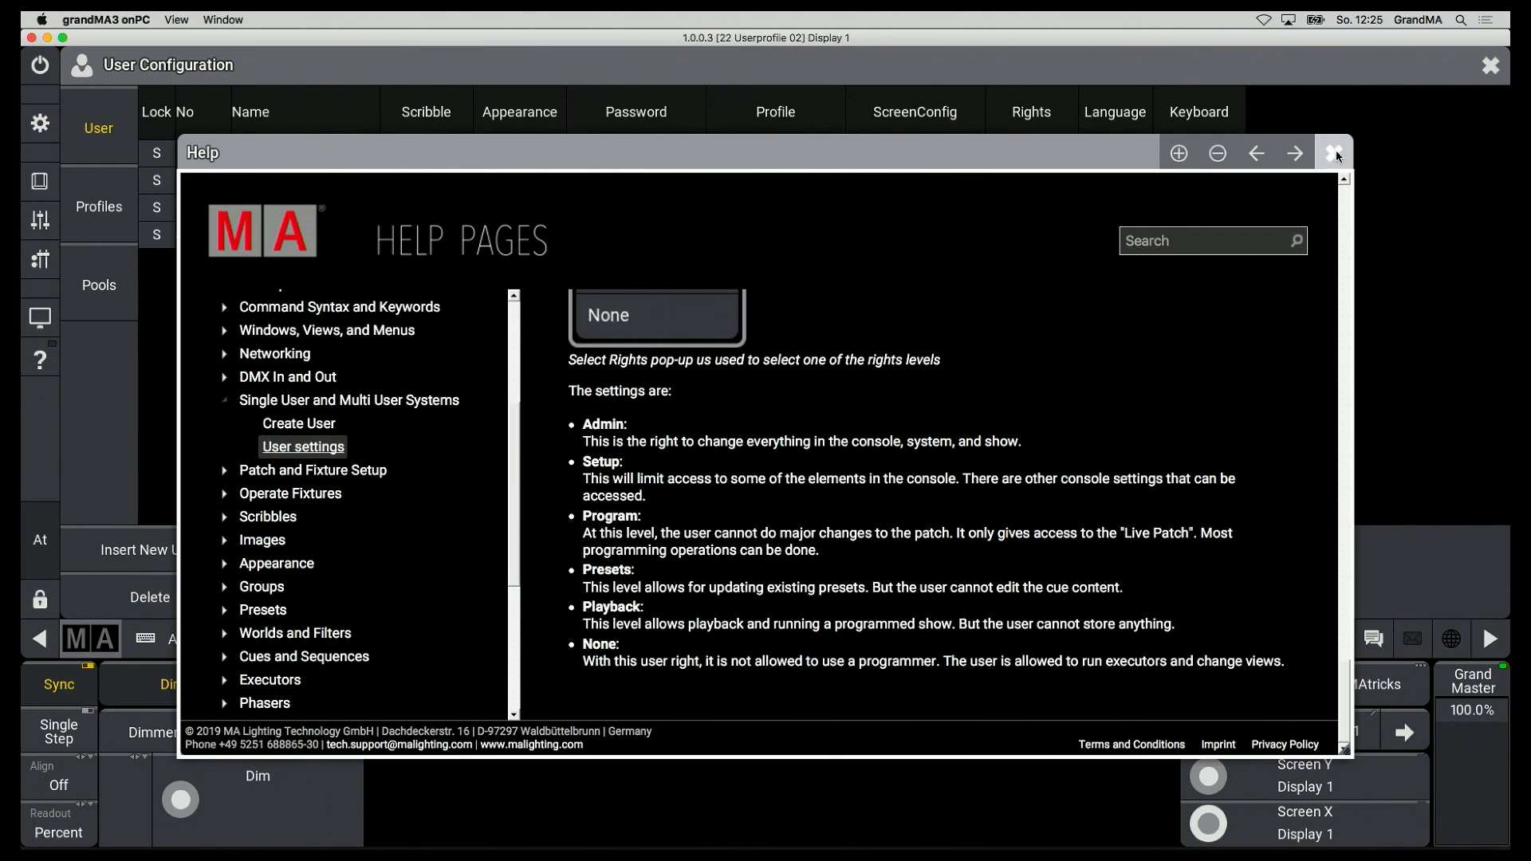
click(1335, 153)
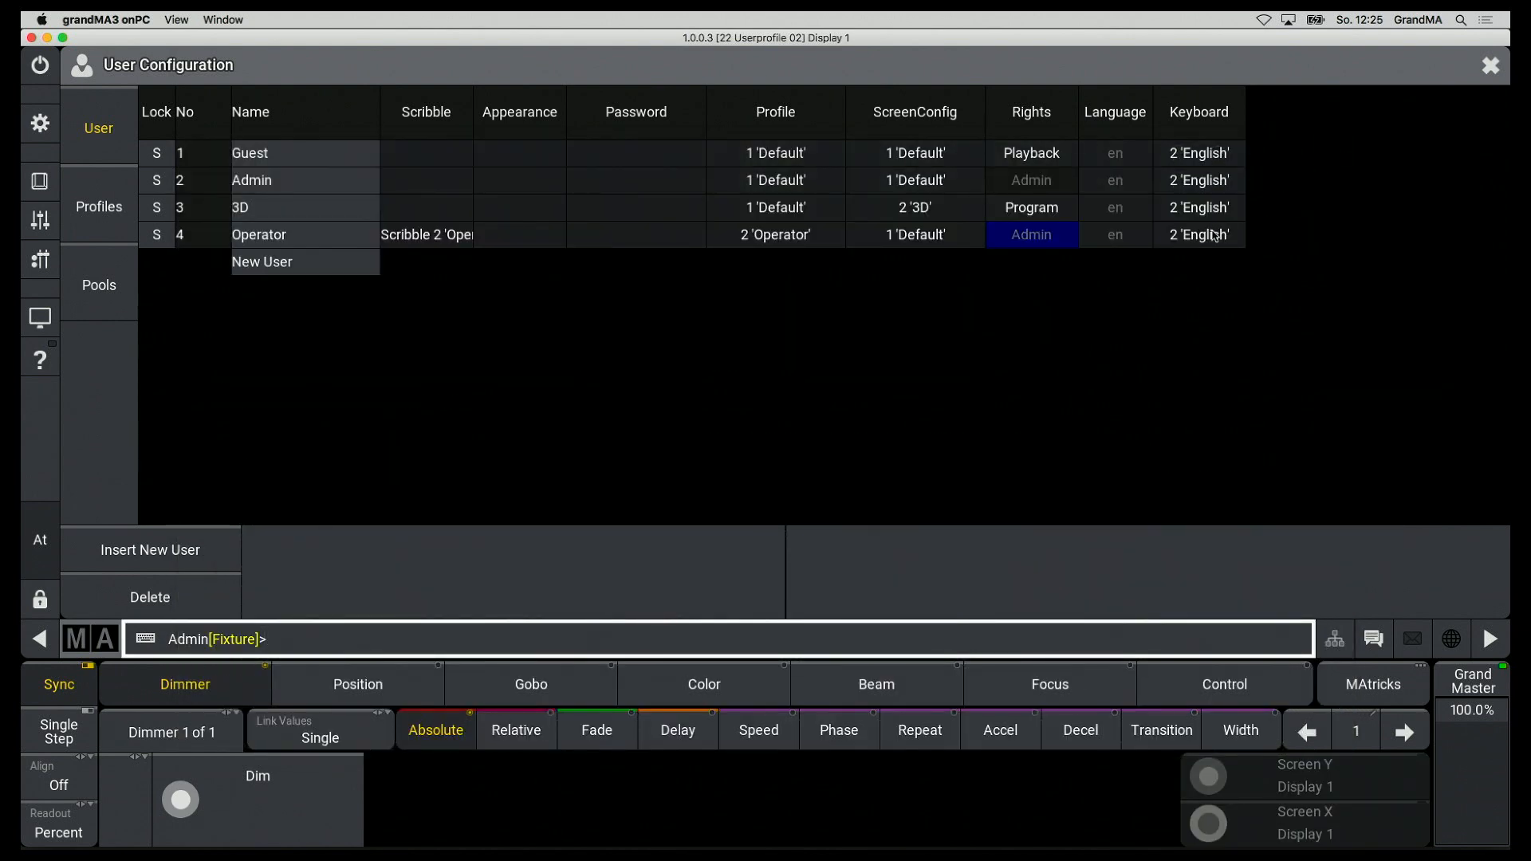
- Keep English as Operator's language and log in as Operator with 'Log Op'
click(1113, 235)
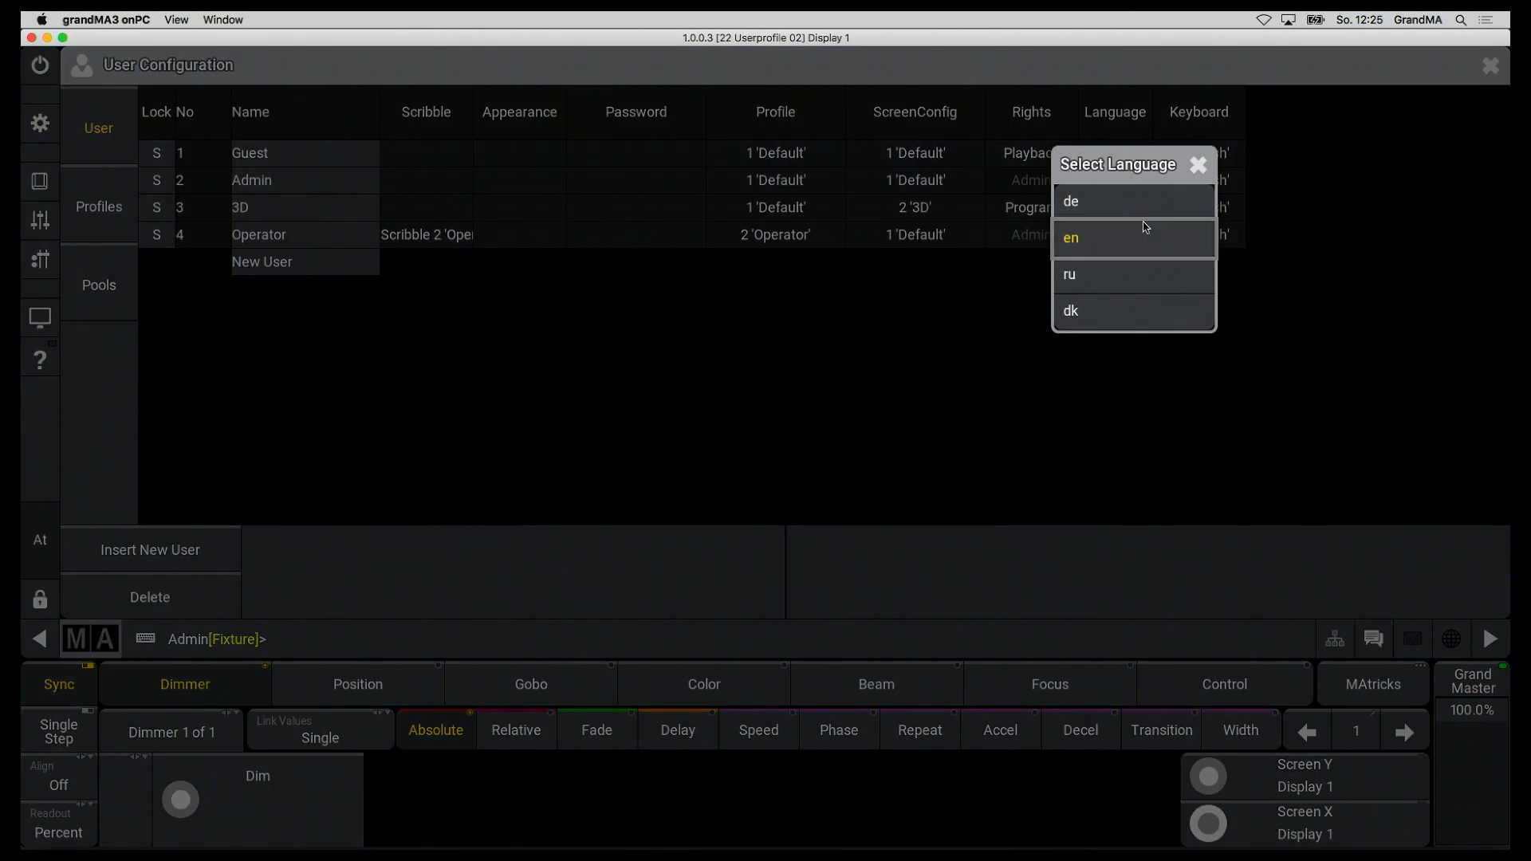
mouse_move(1152, 319)
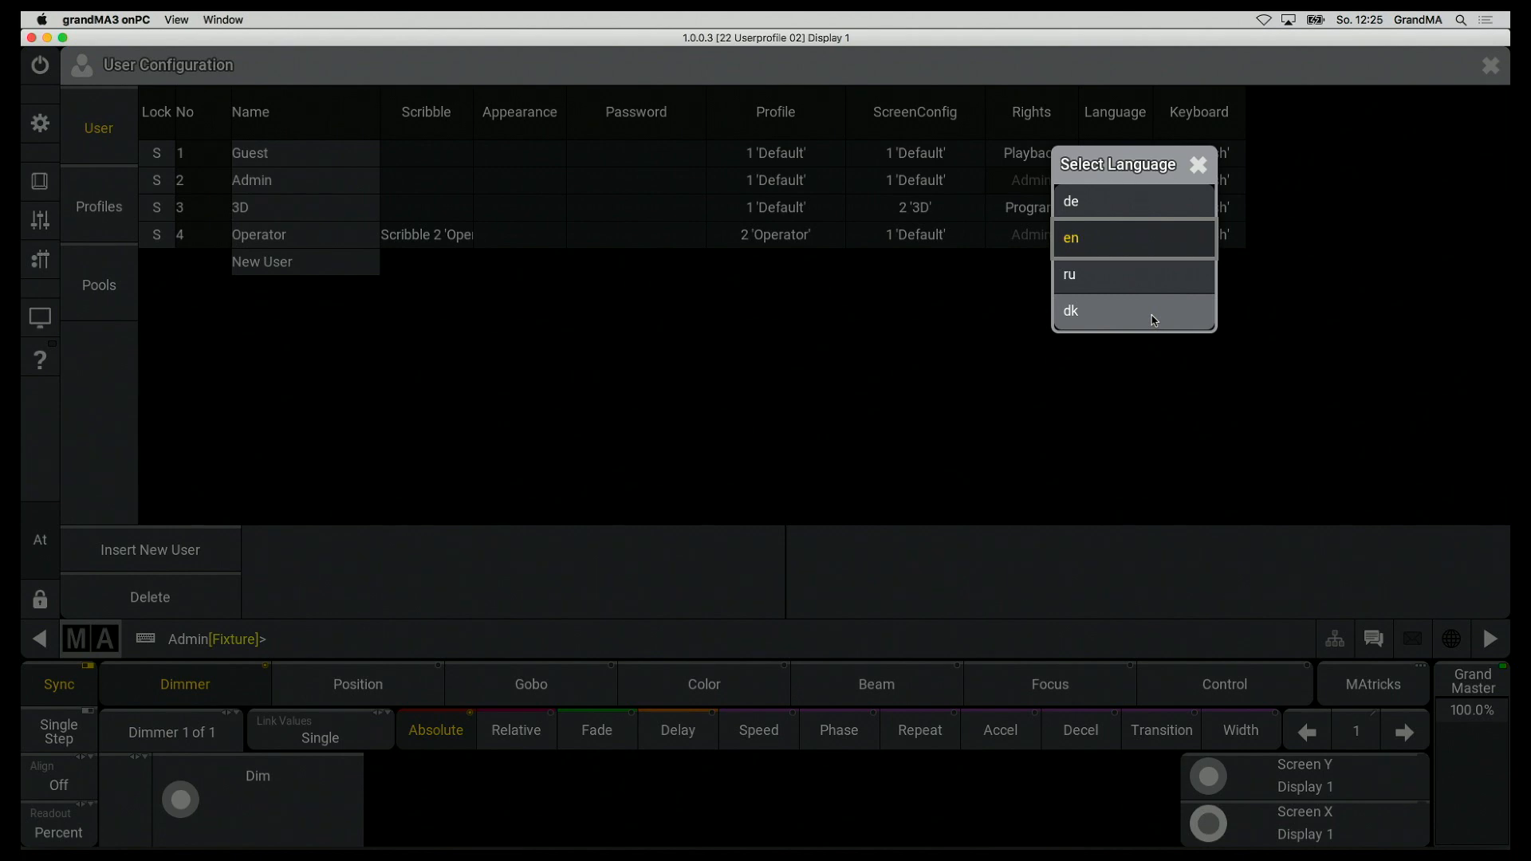
mouse_move(1200, 166)
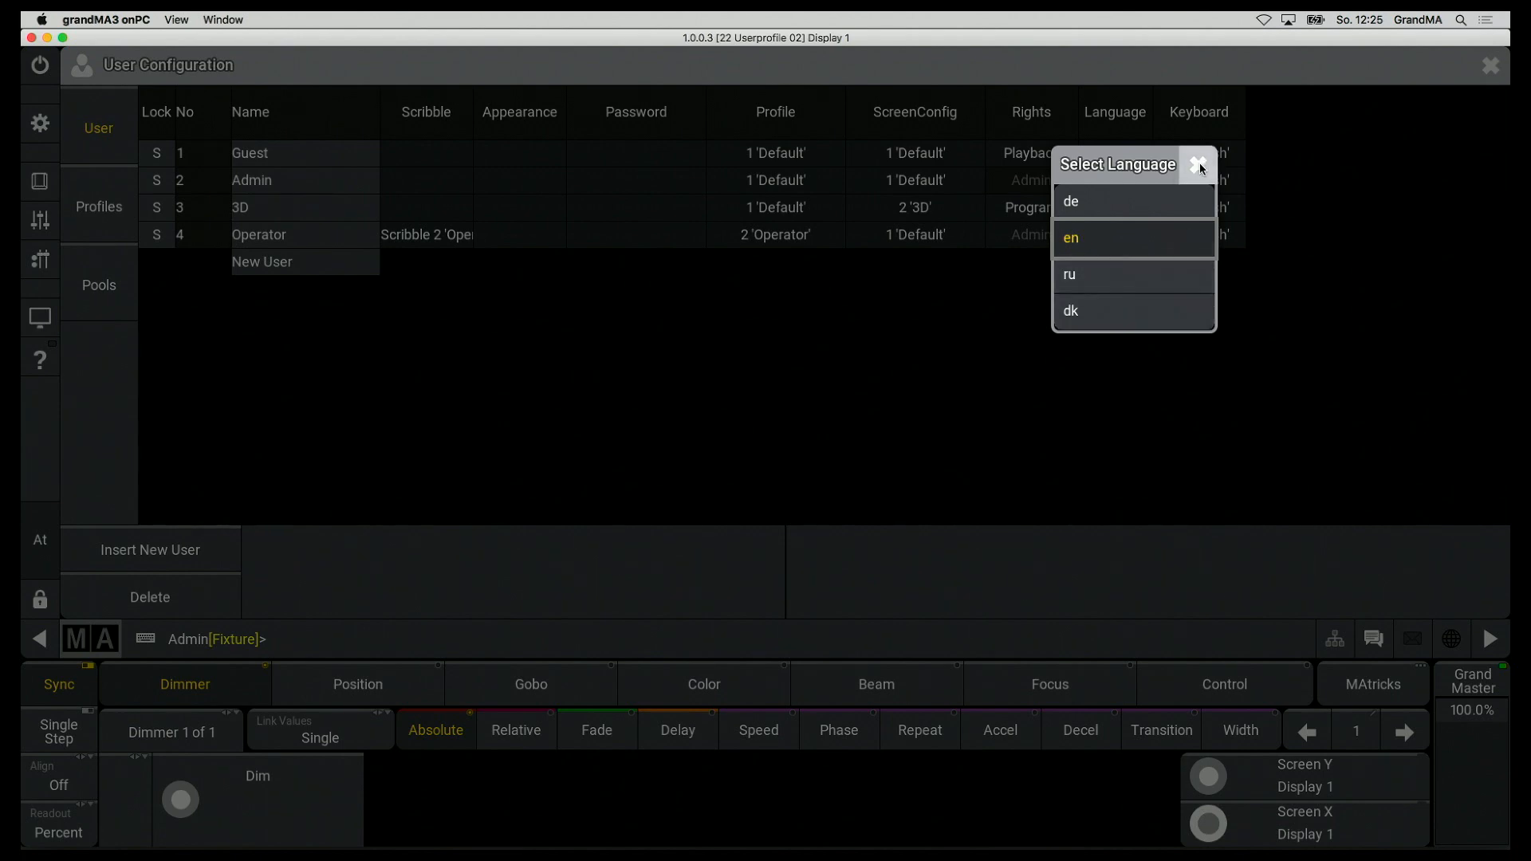
click(1071, 238)
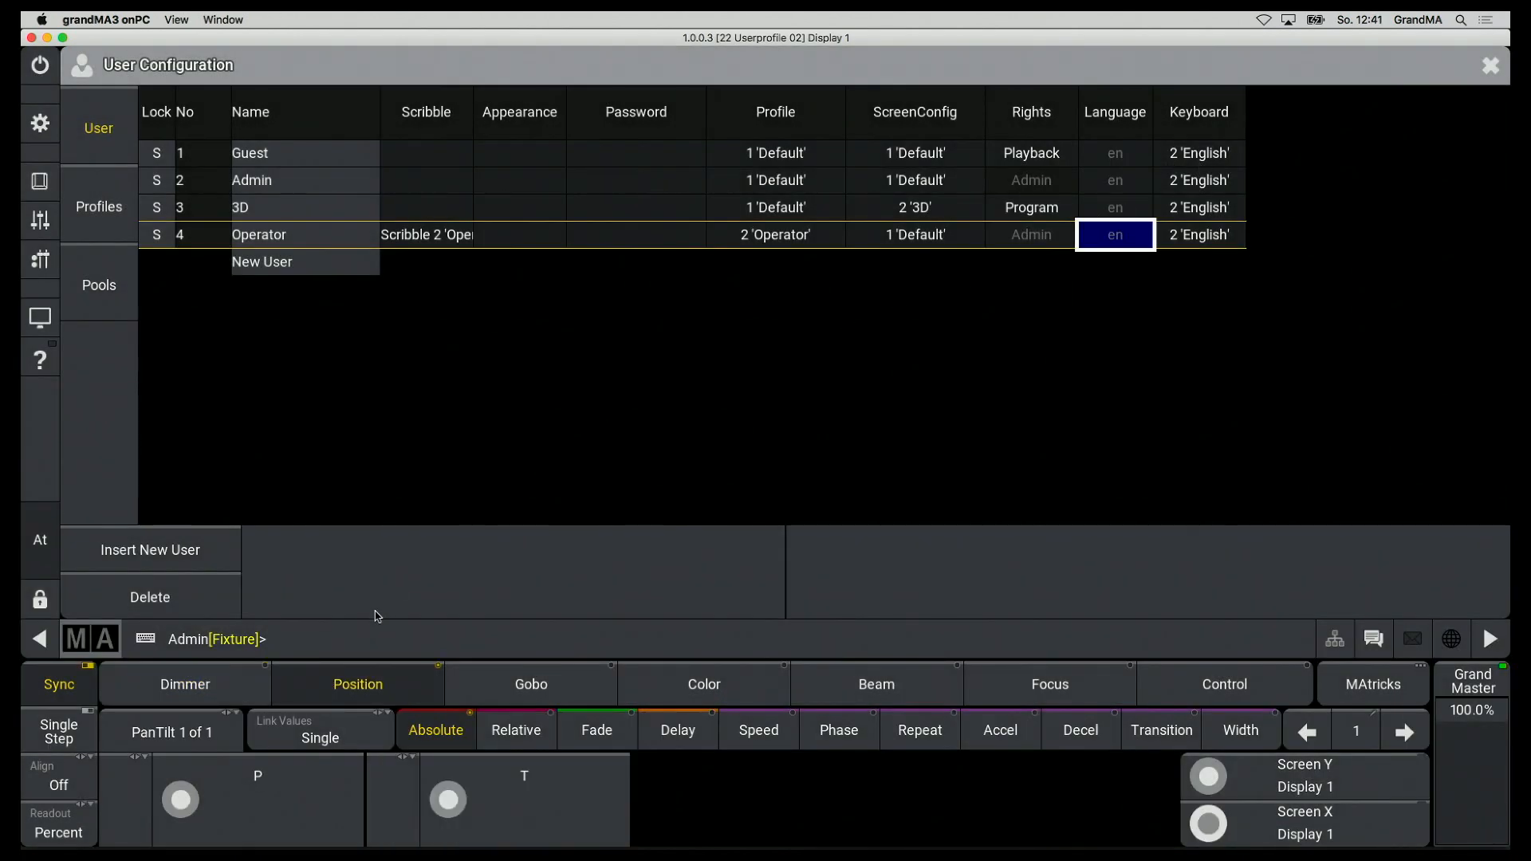
click(683, 639)
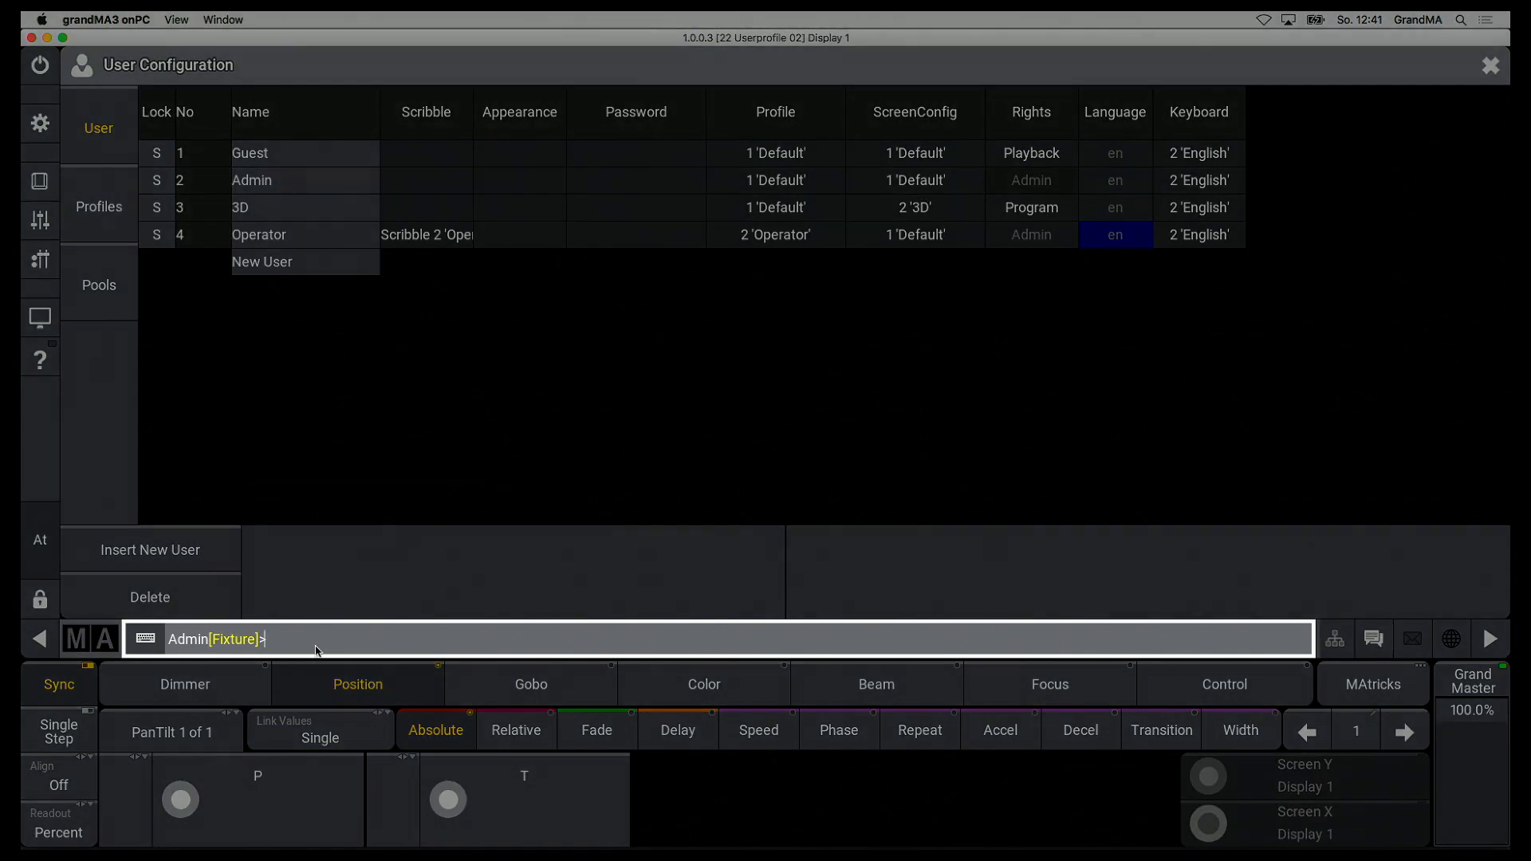
text(Log Op)
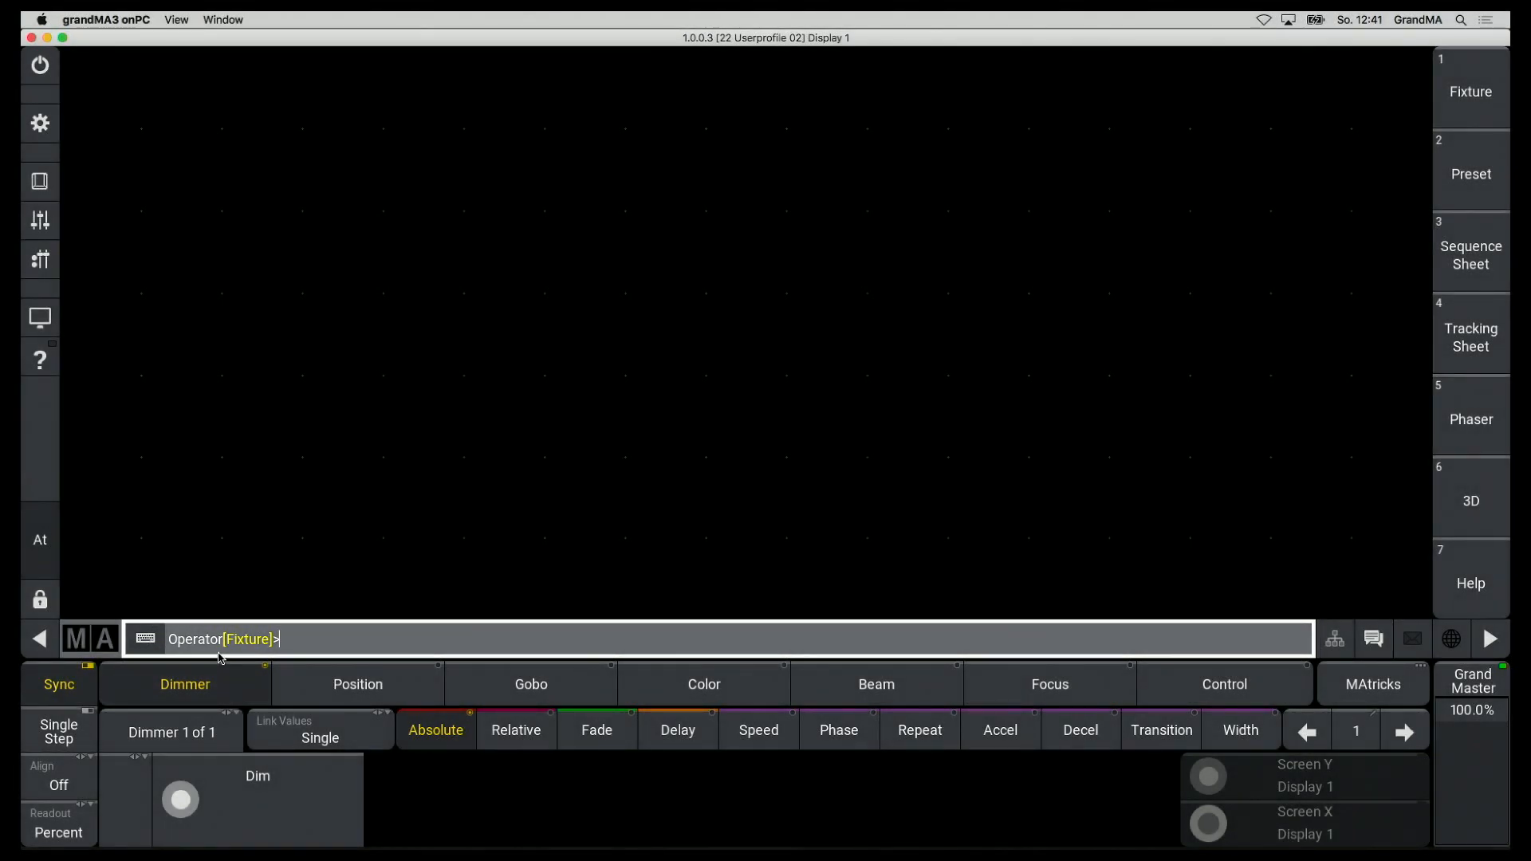
- Delete the 3D view and add Groups, Sequences, Color, Position and User pool windows
click(1470, 500)
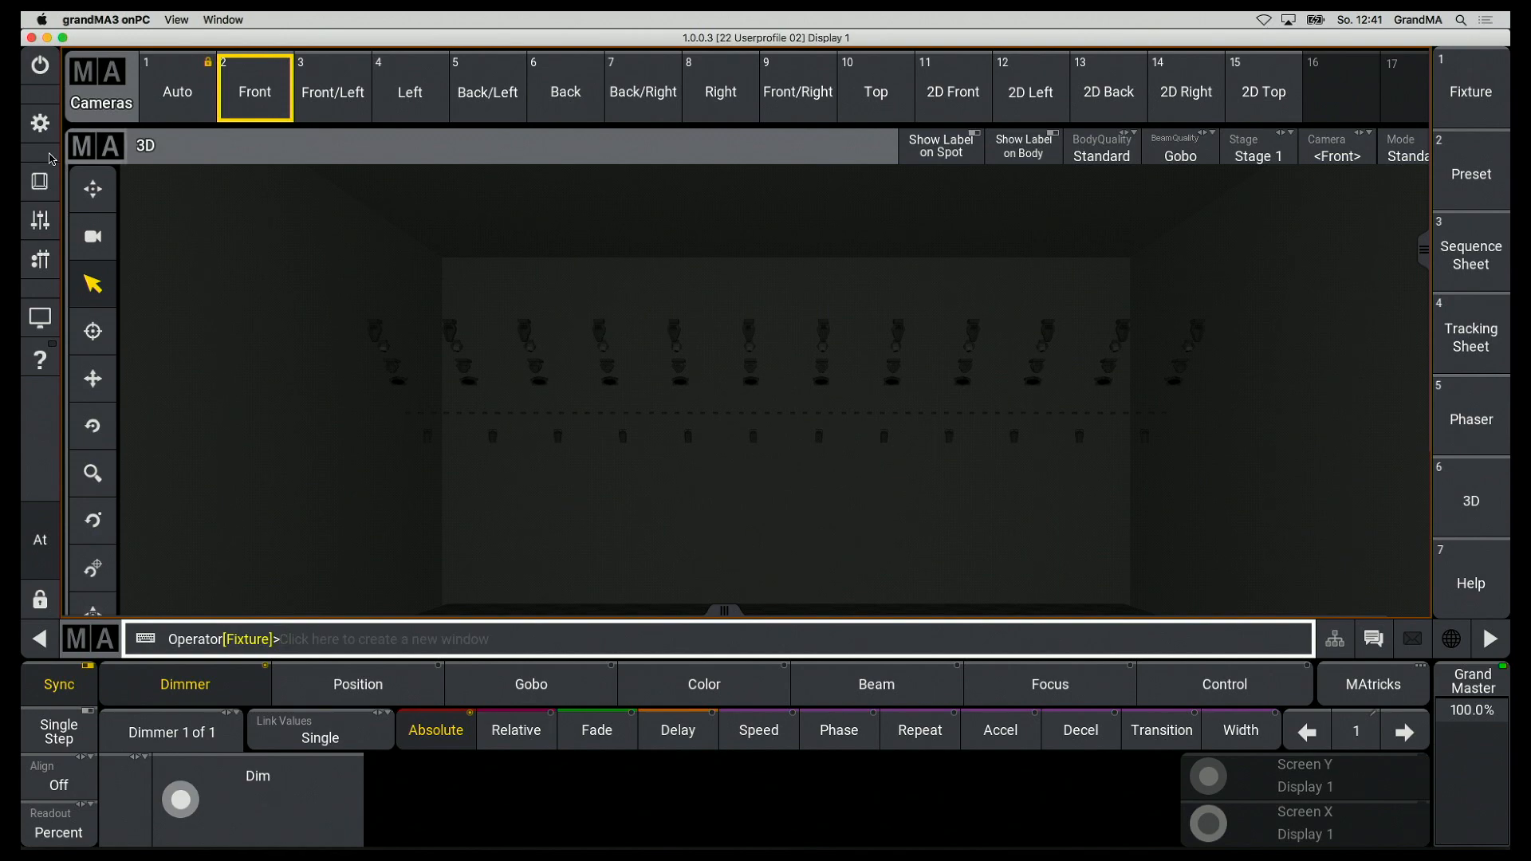
click(39, 124)
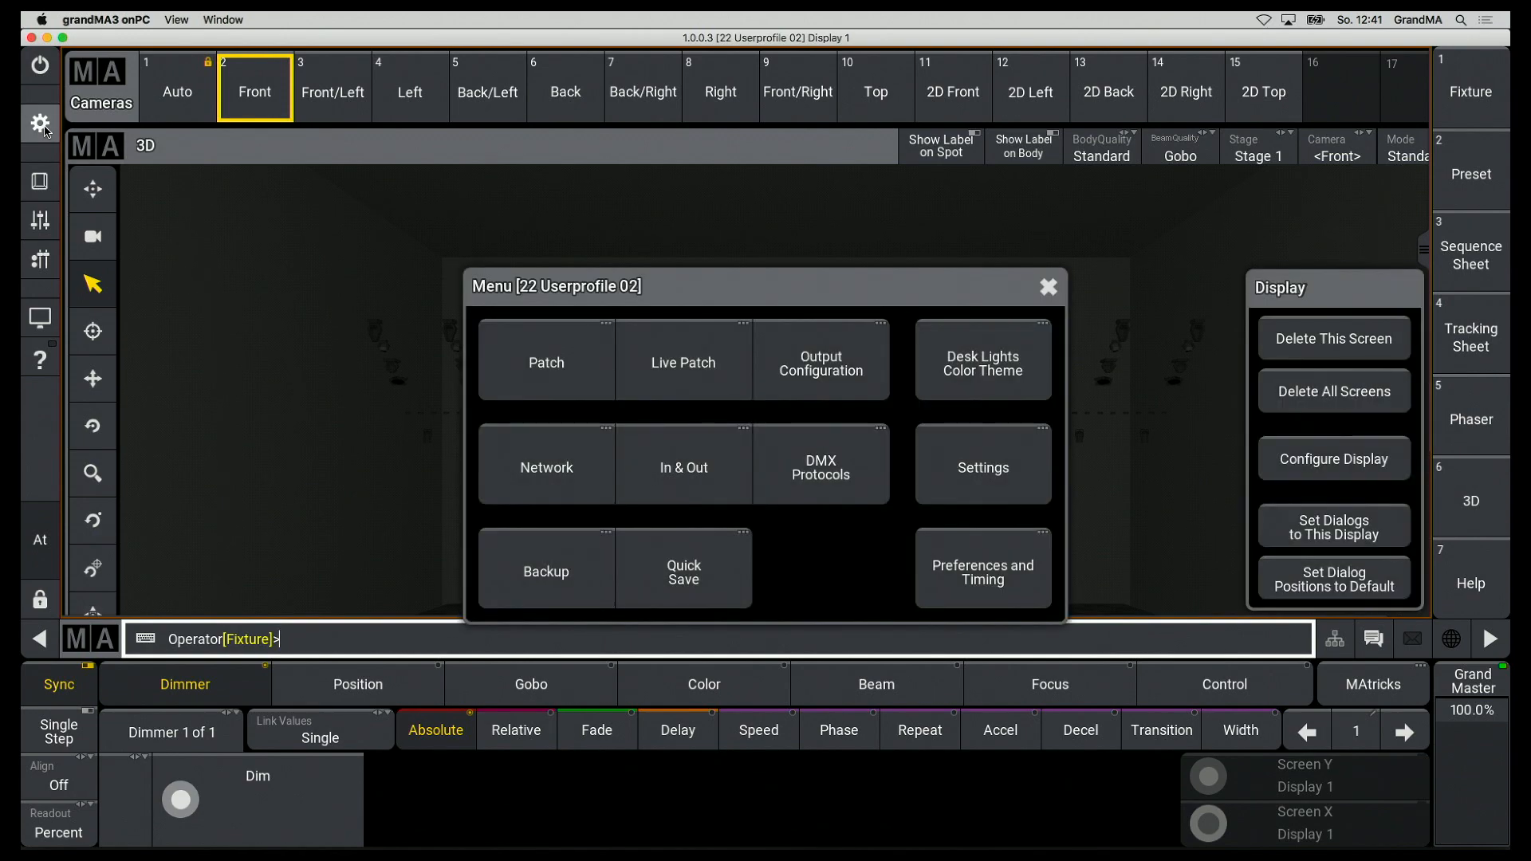
mouse_move(1333, 338)
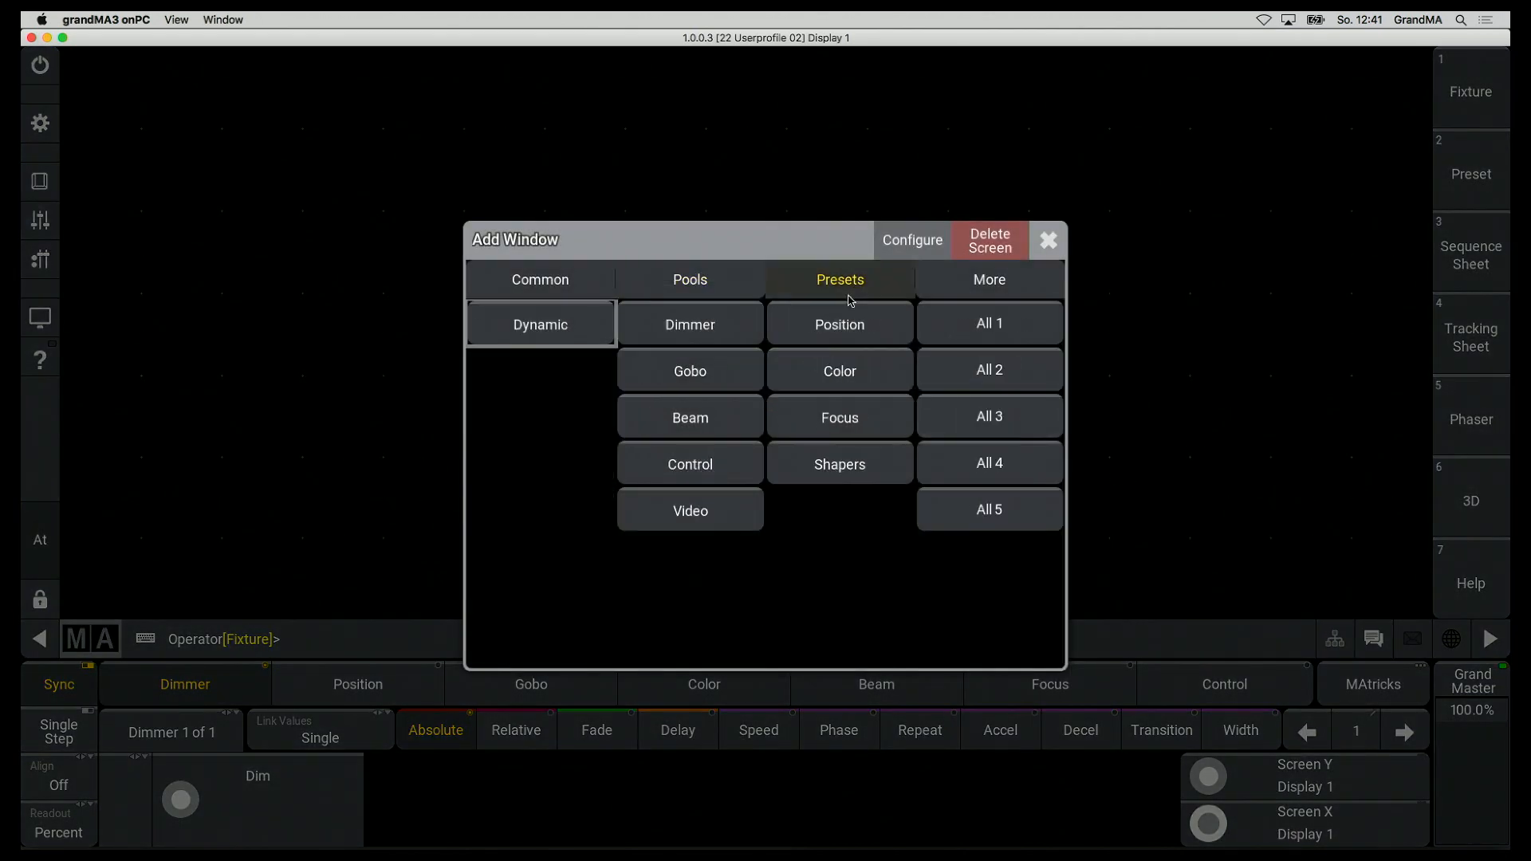
click(838, 371)
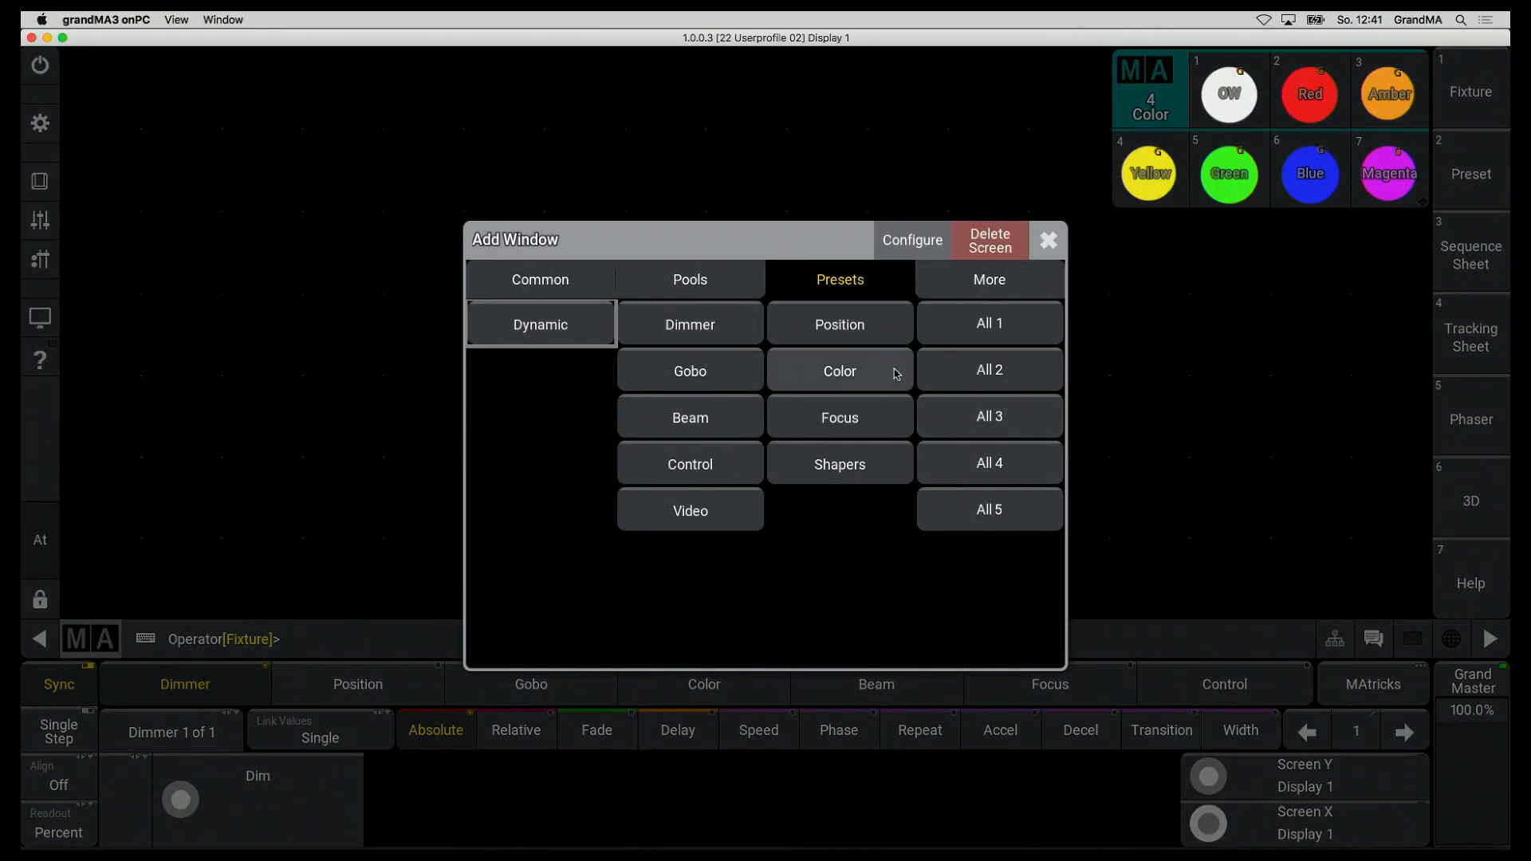
click(838, 323)
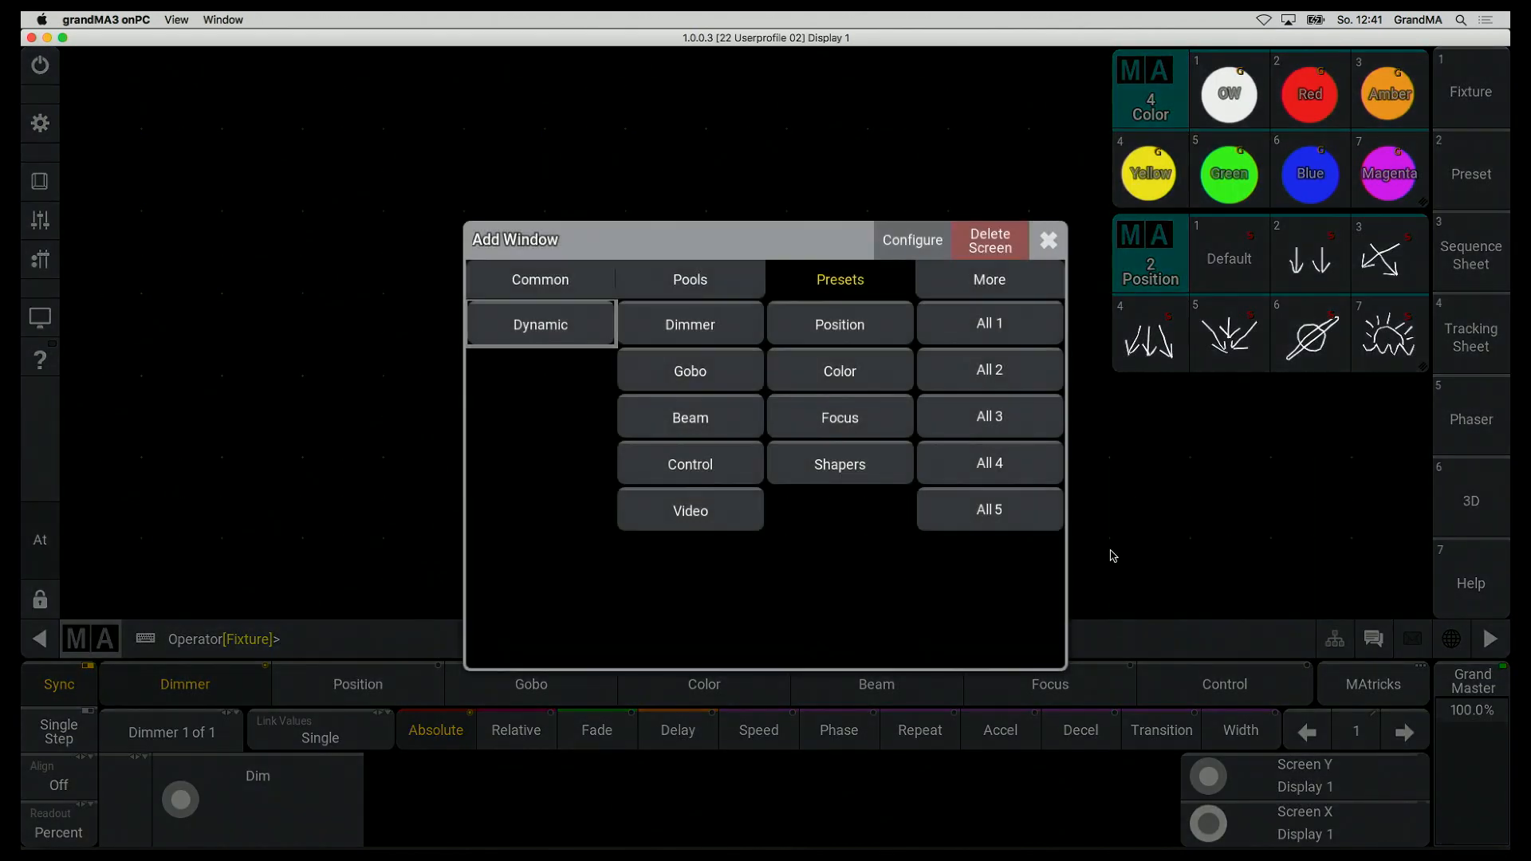
click(689, 279)
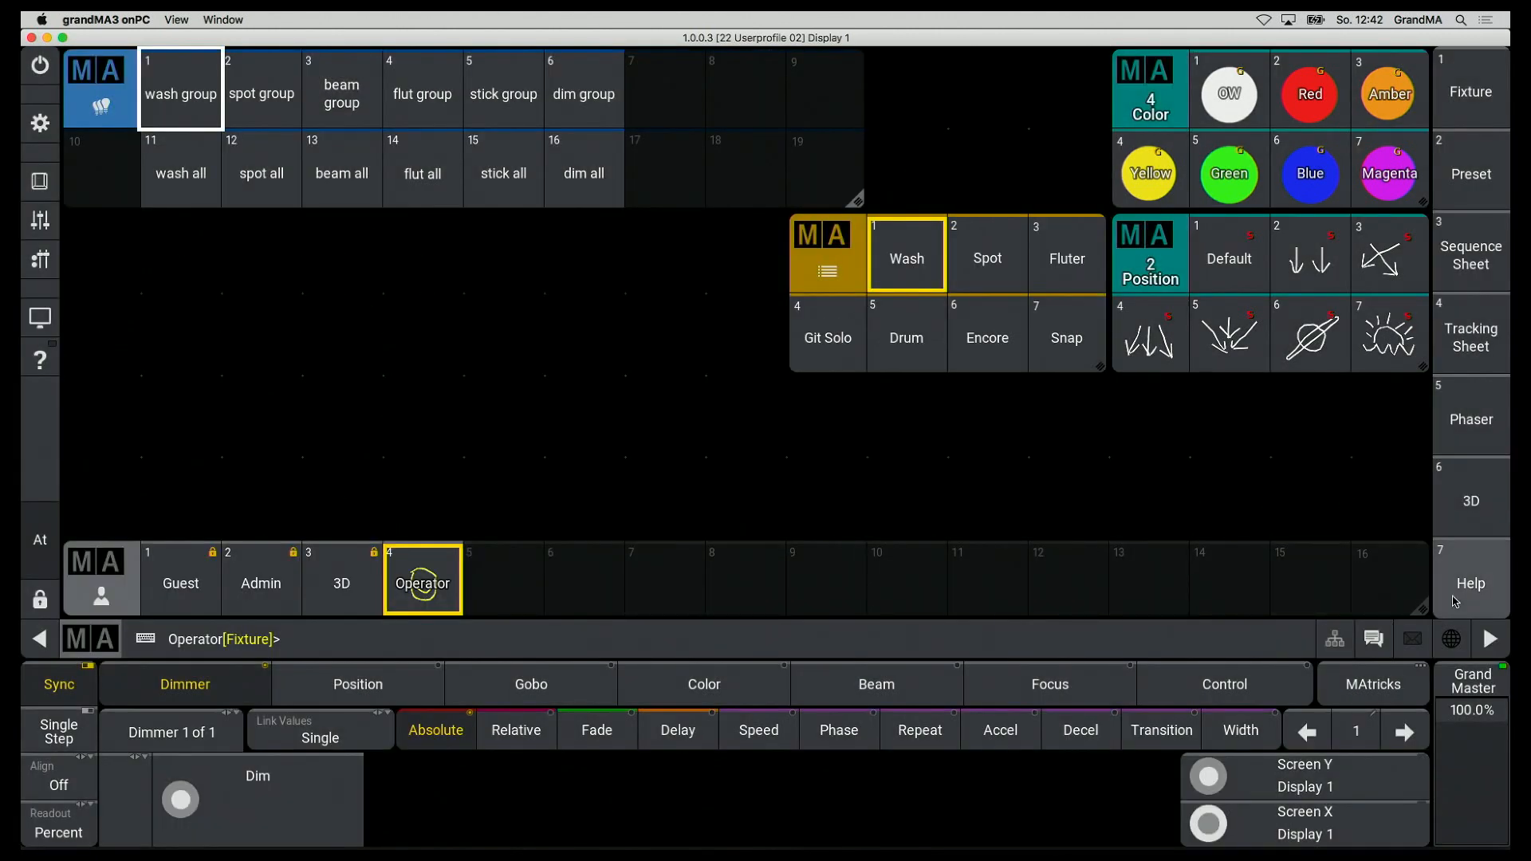
- Store the pool layout on View button 7, labelled 'Operator' for all screens
click(1470, 583)
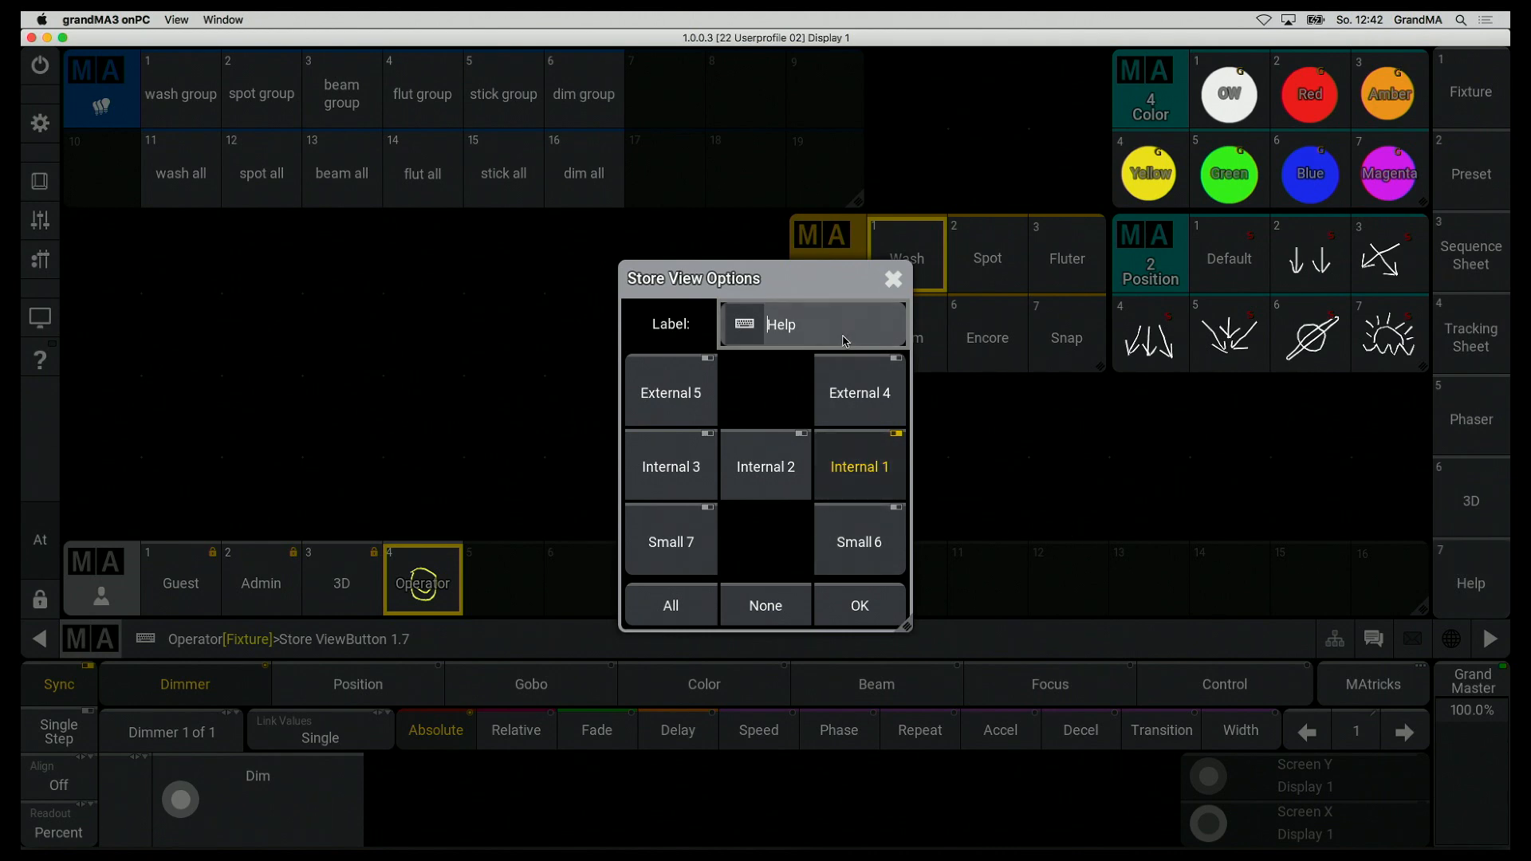
text(Opera)
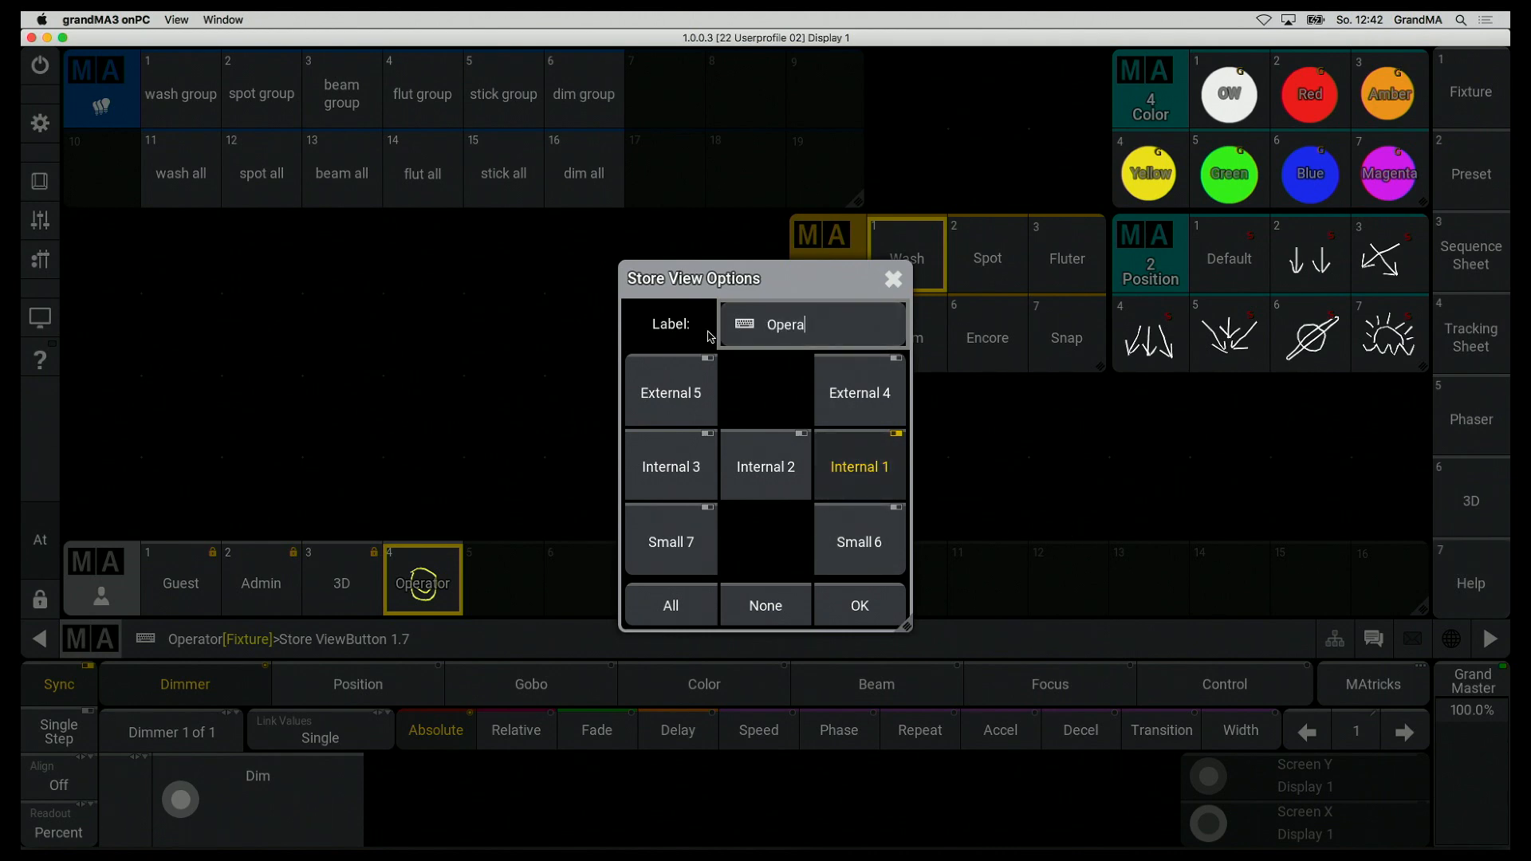
text(tor)
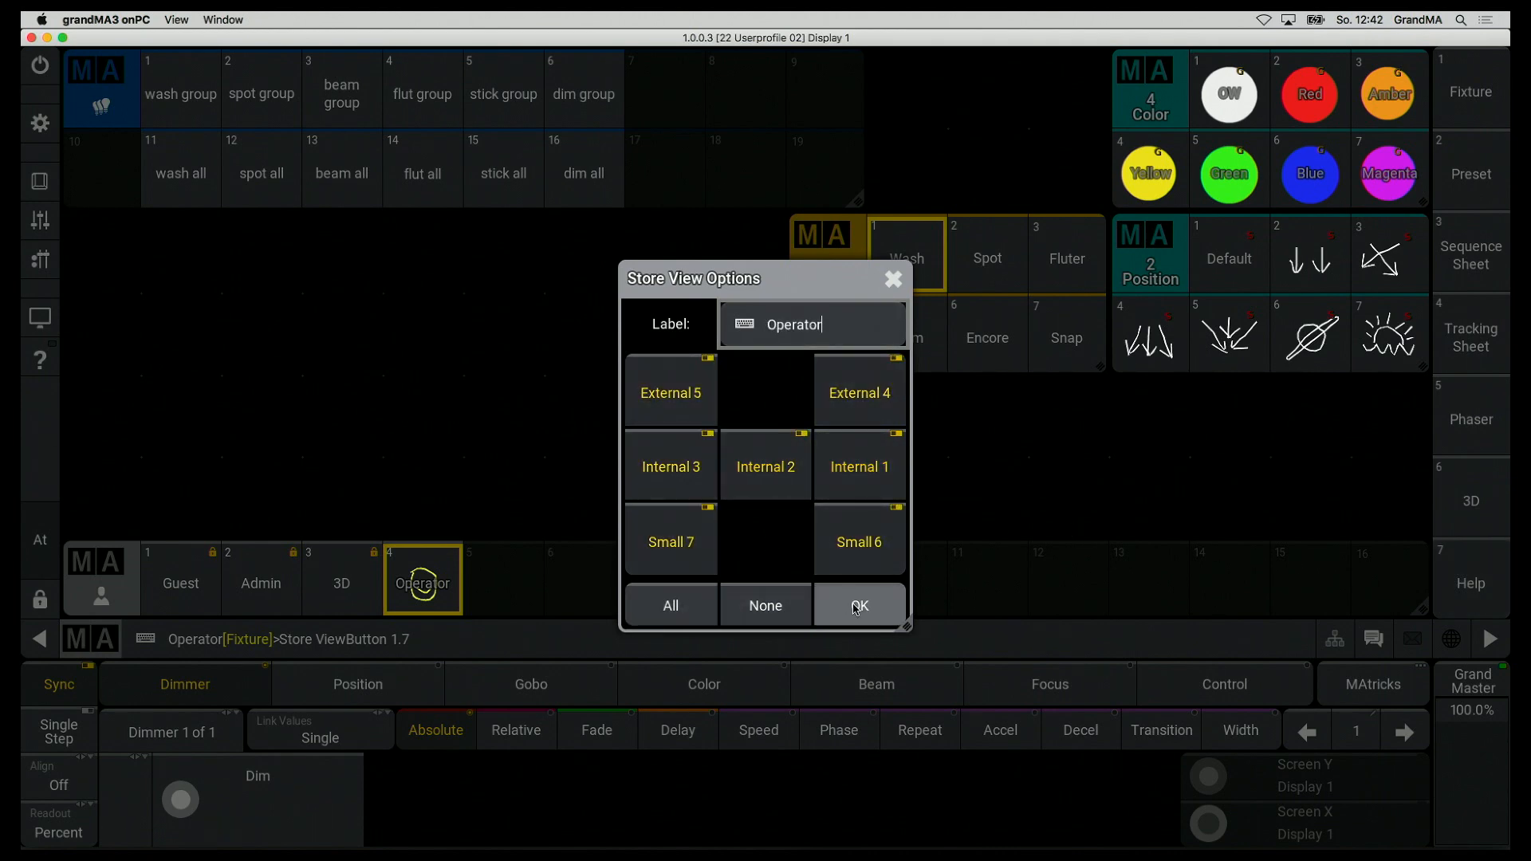
click(858, 605)
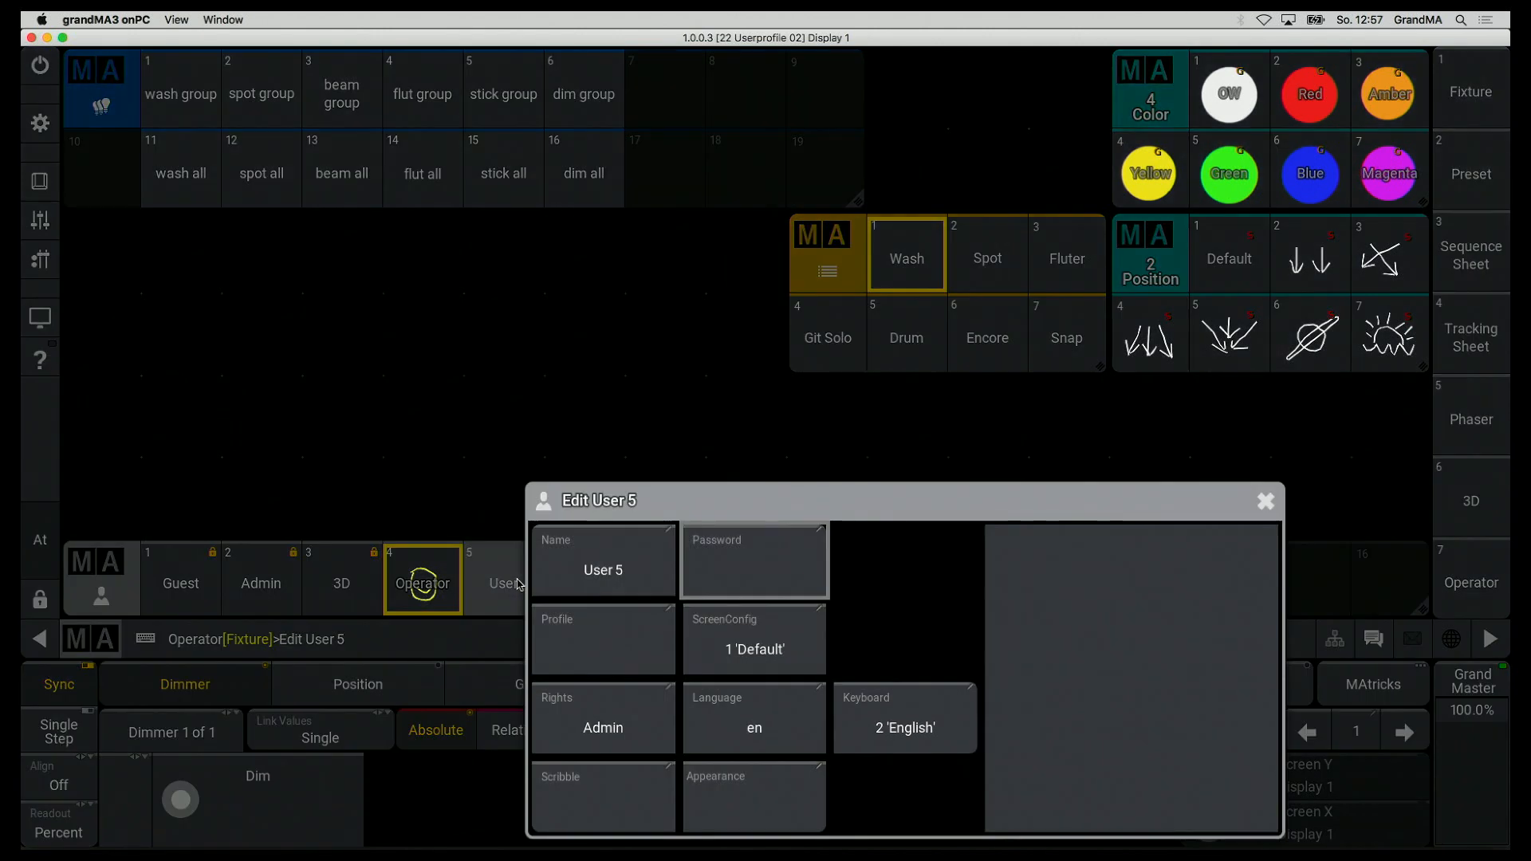
- Name User 5 'Designer' with a new profile and green smiley scribble
click(602, 569)
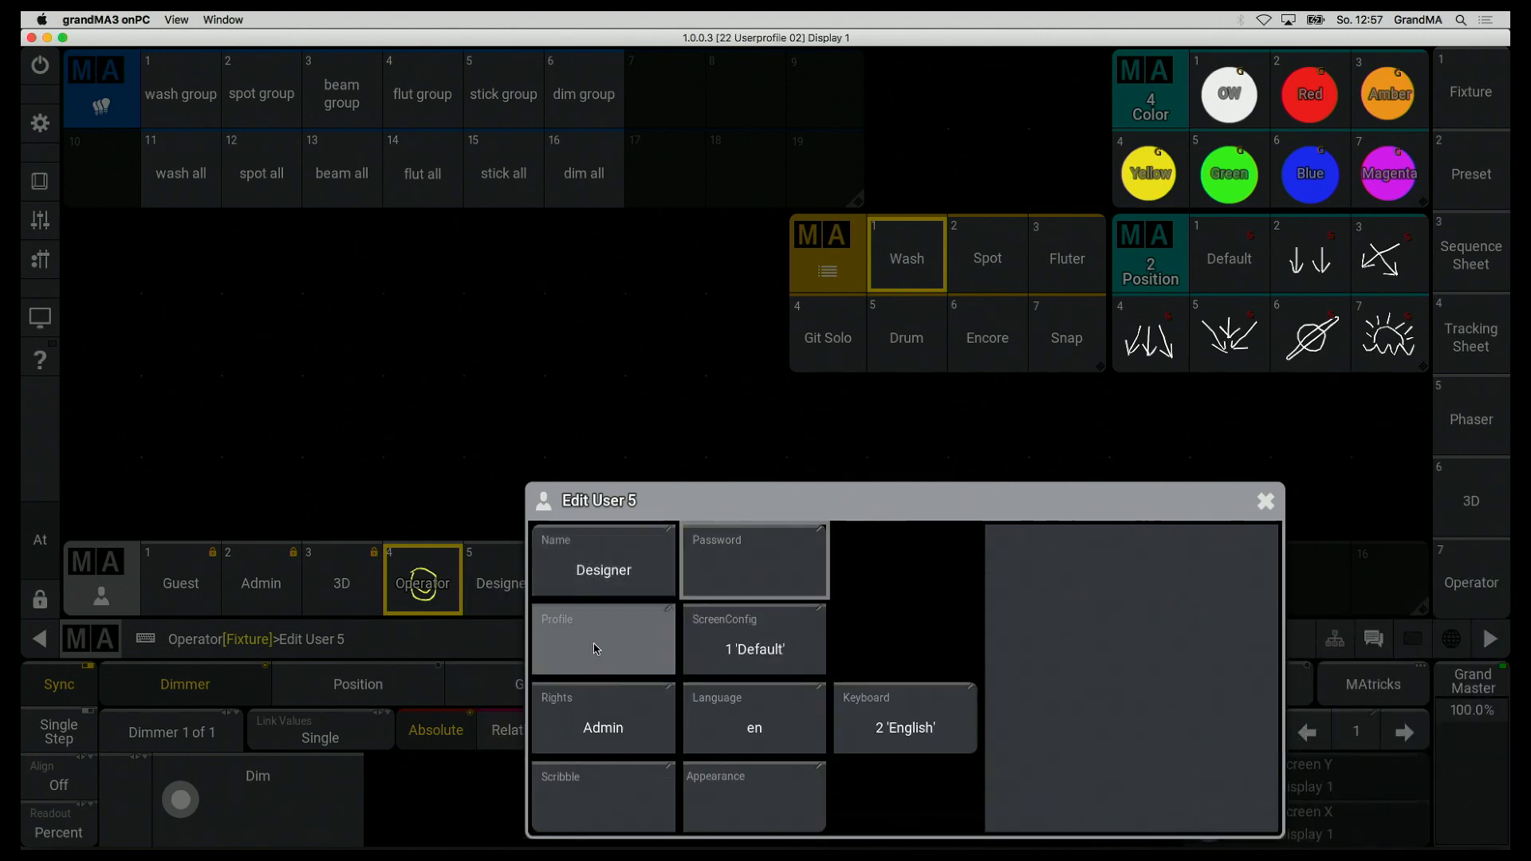
click(603, 635)
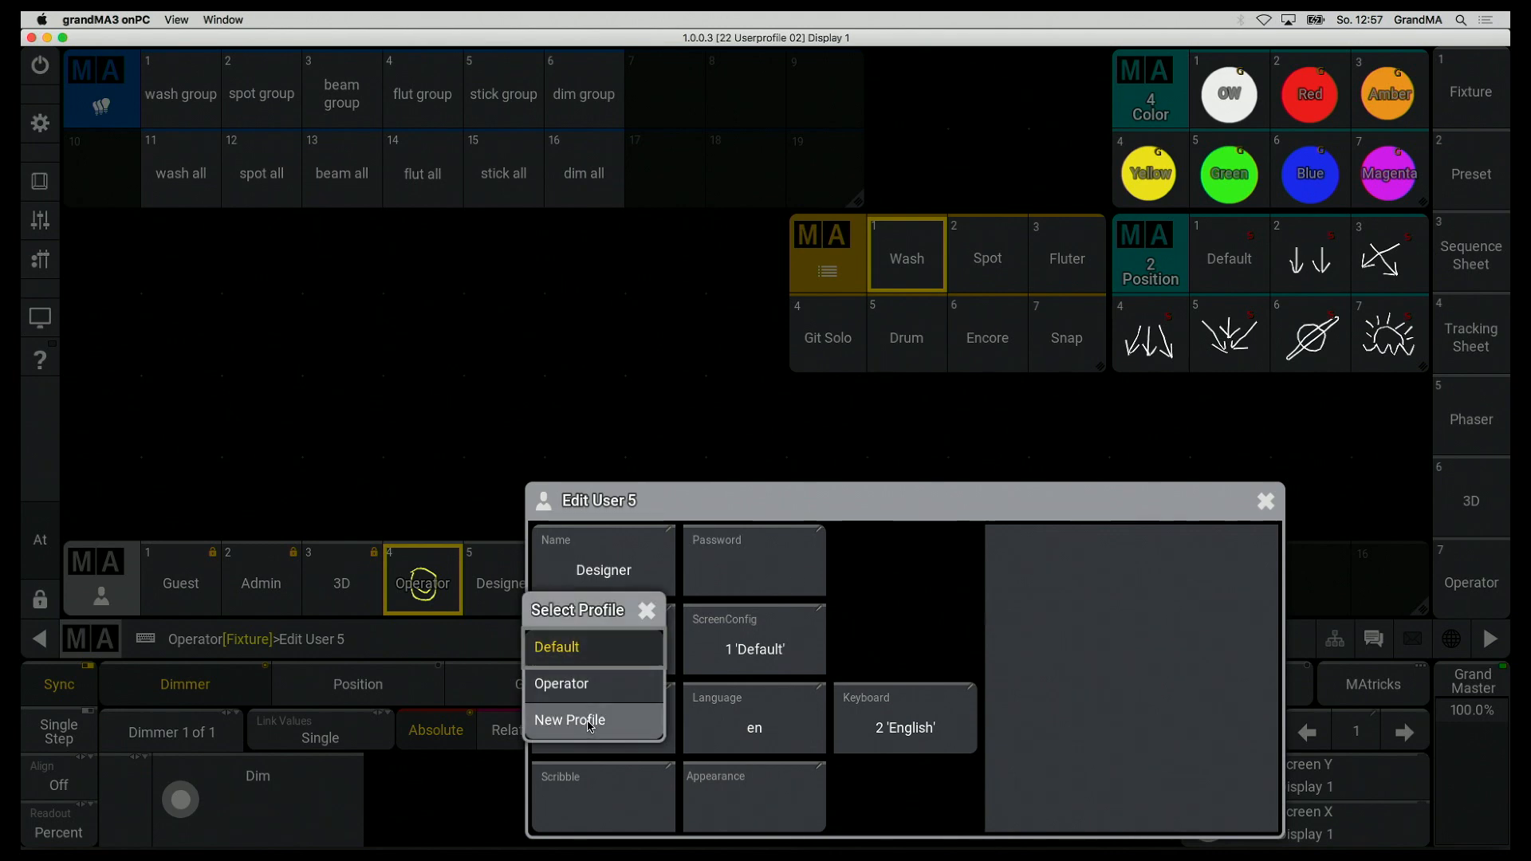
click(570, 719)
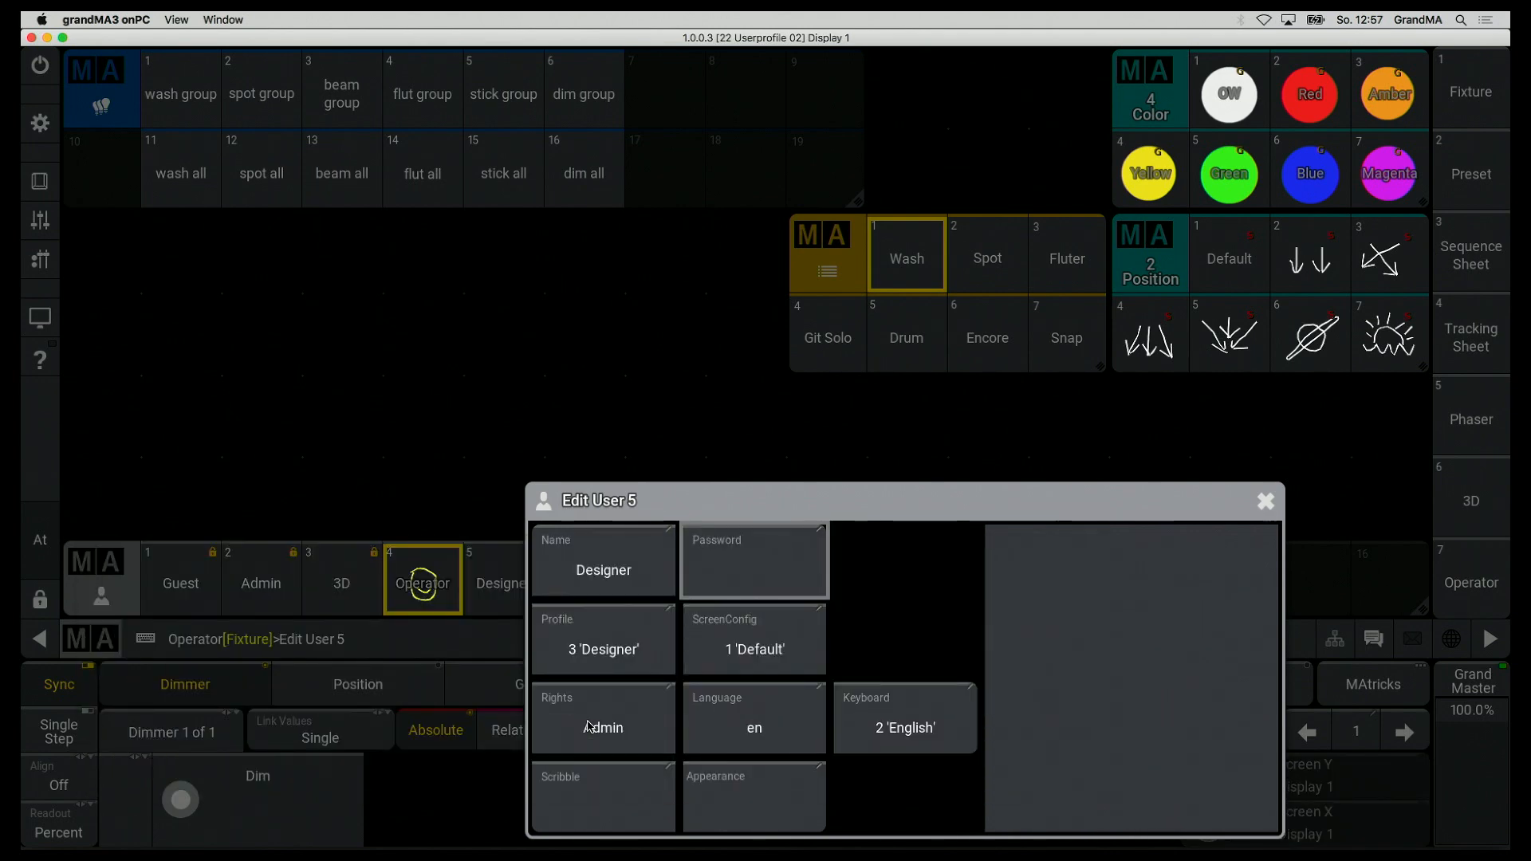
click(601, 791)
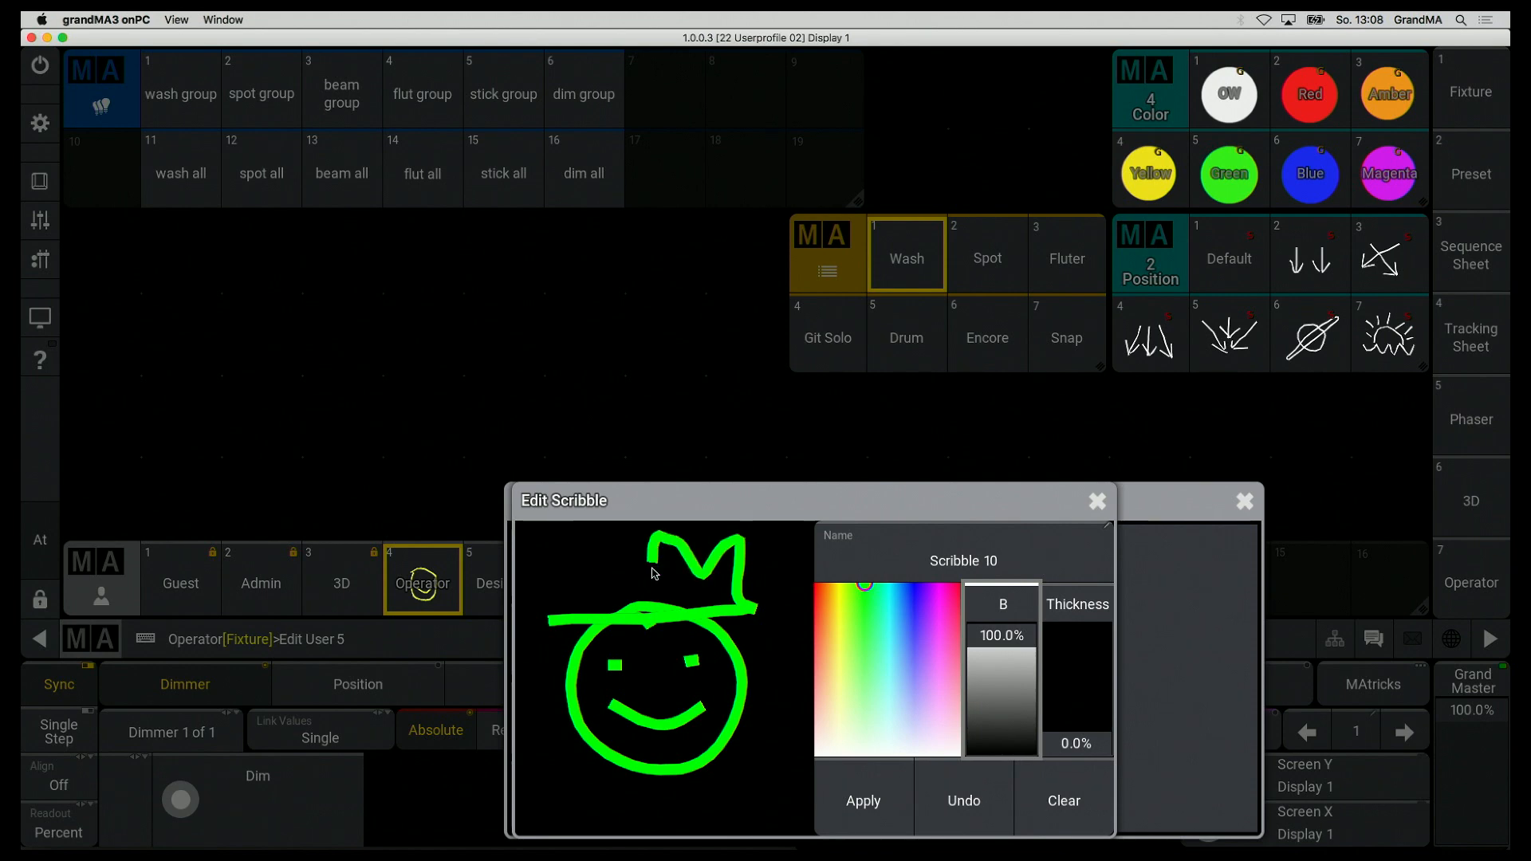
click(1096, 501)
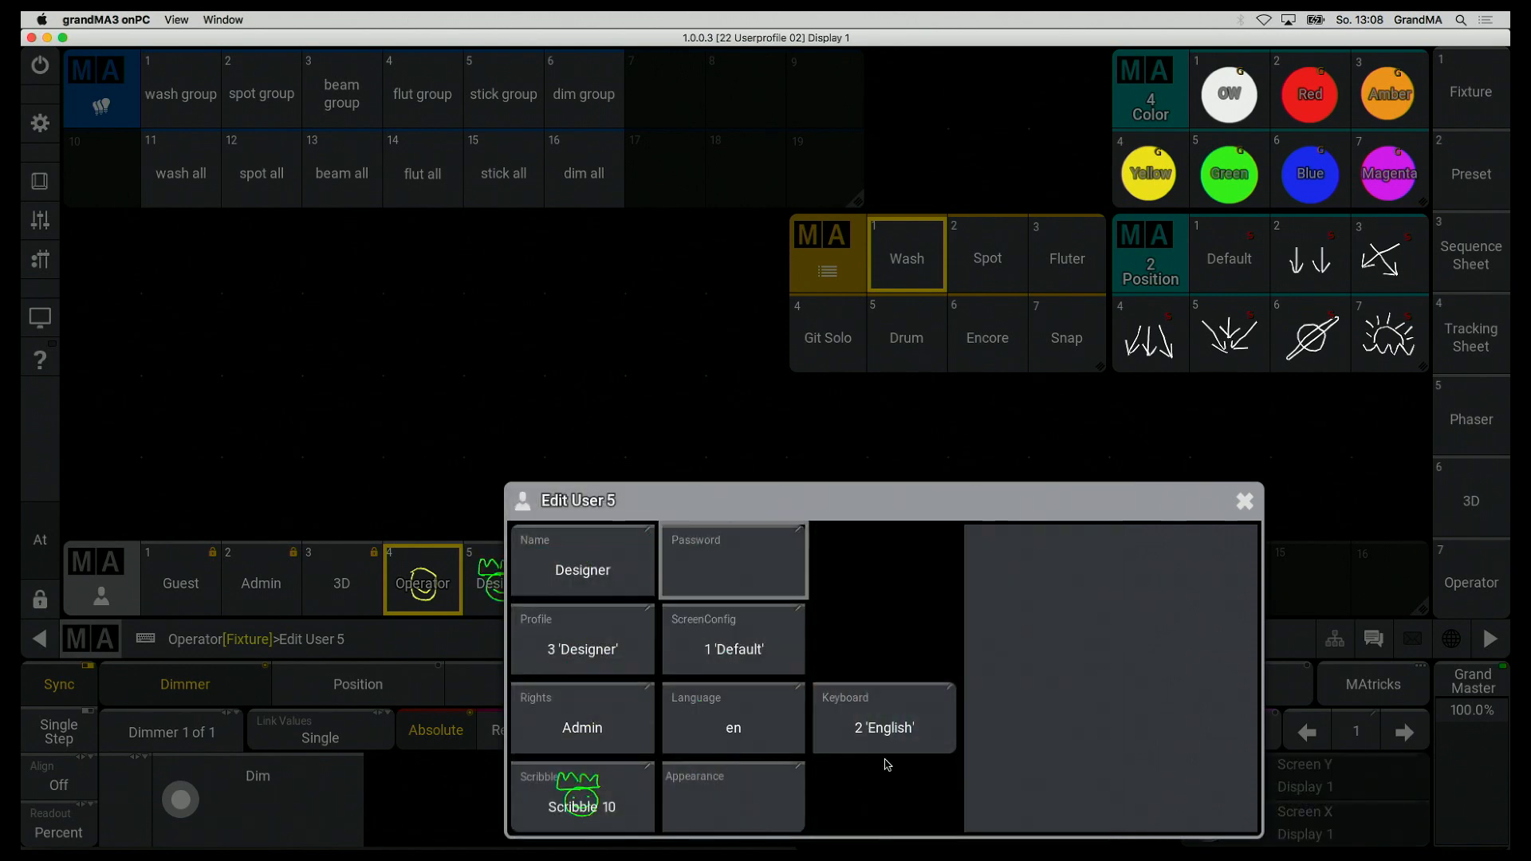
click(1244, 501)
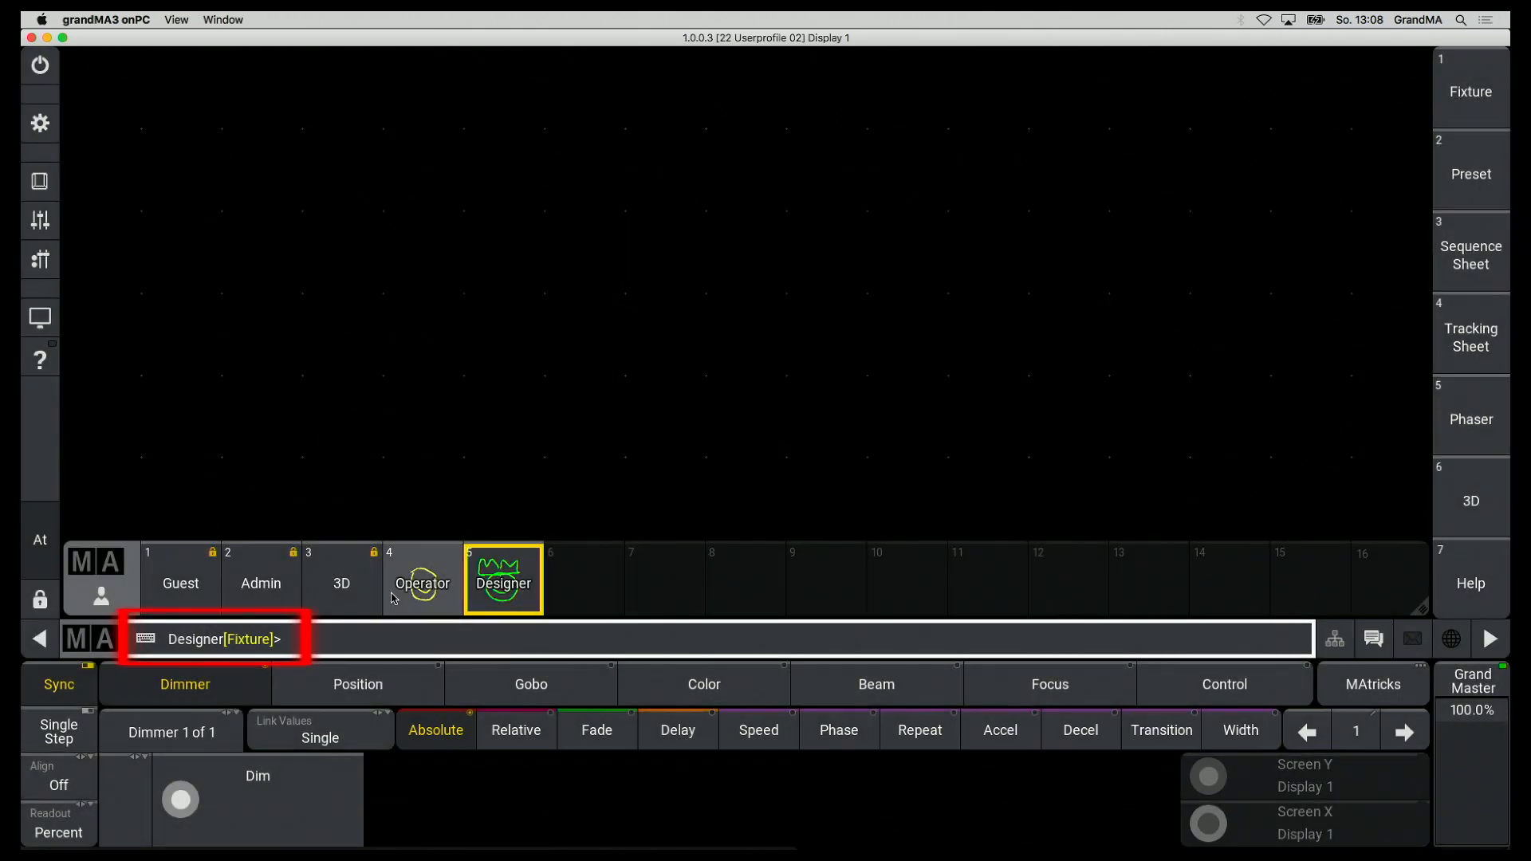
- As Operator, copy the Operator profile to Designer in User Profiles
click(501, 578)
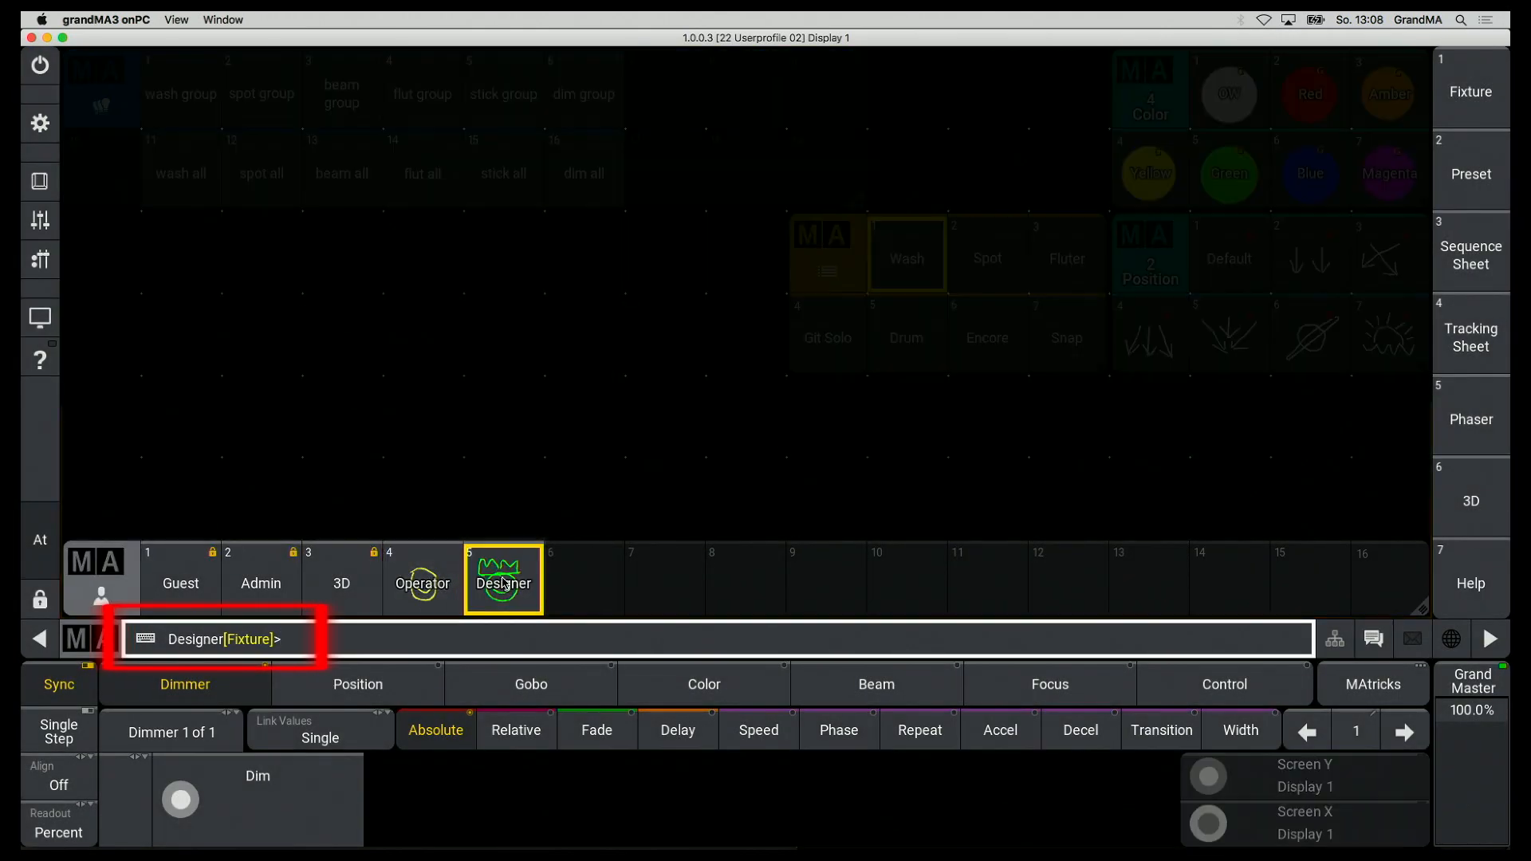
click(422, 578)
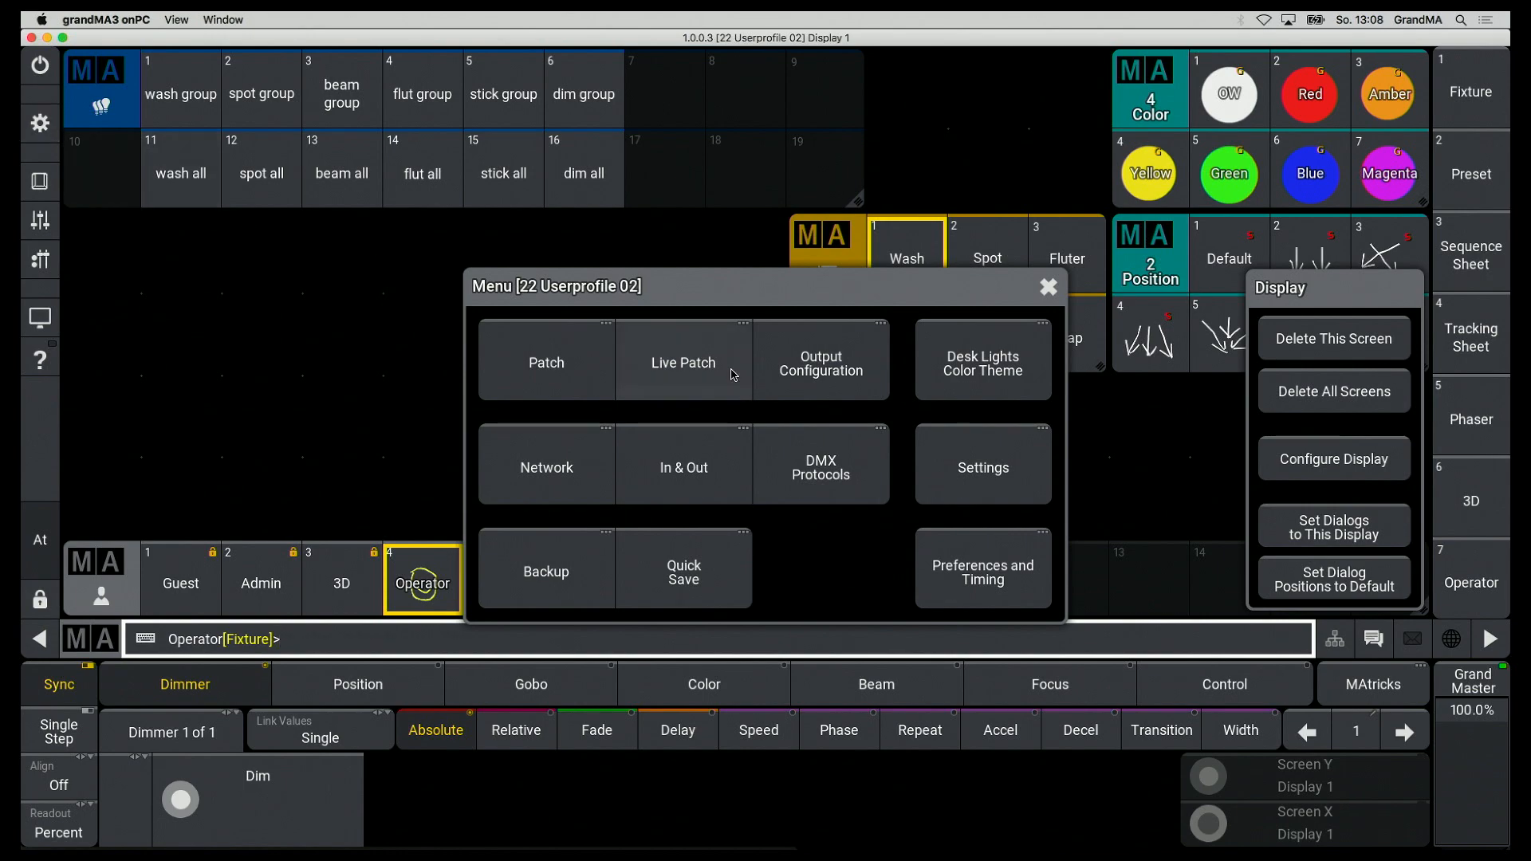
click(545, 362)
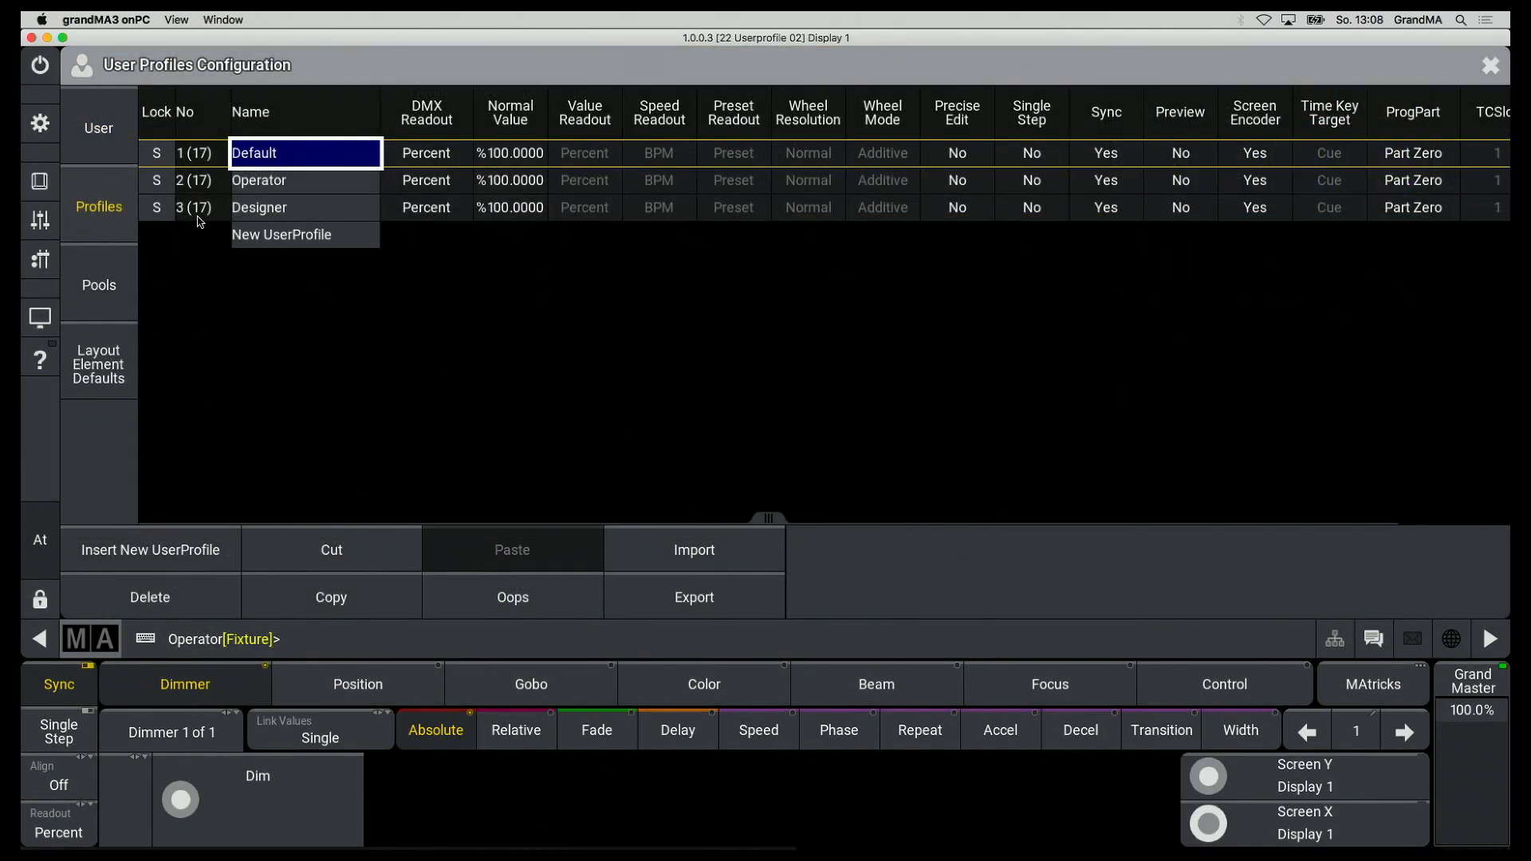
click(303, 180)
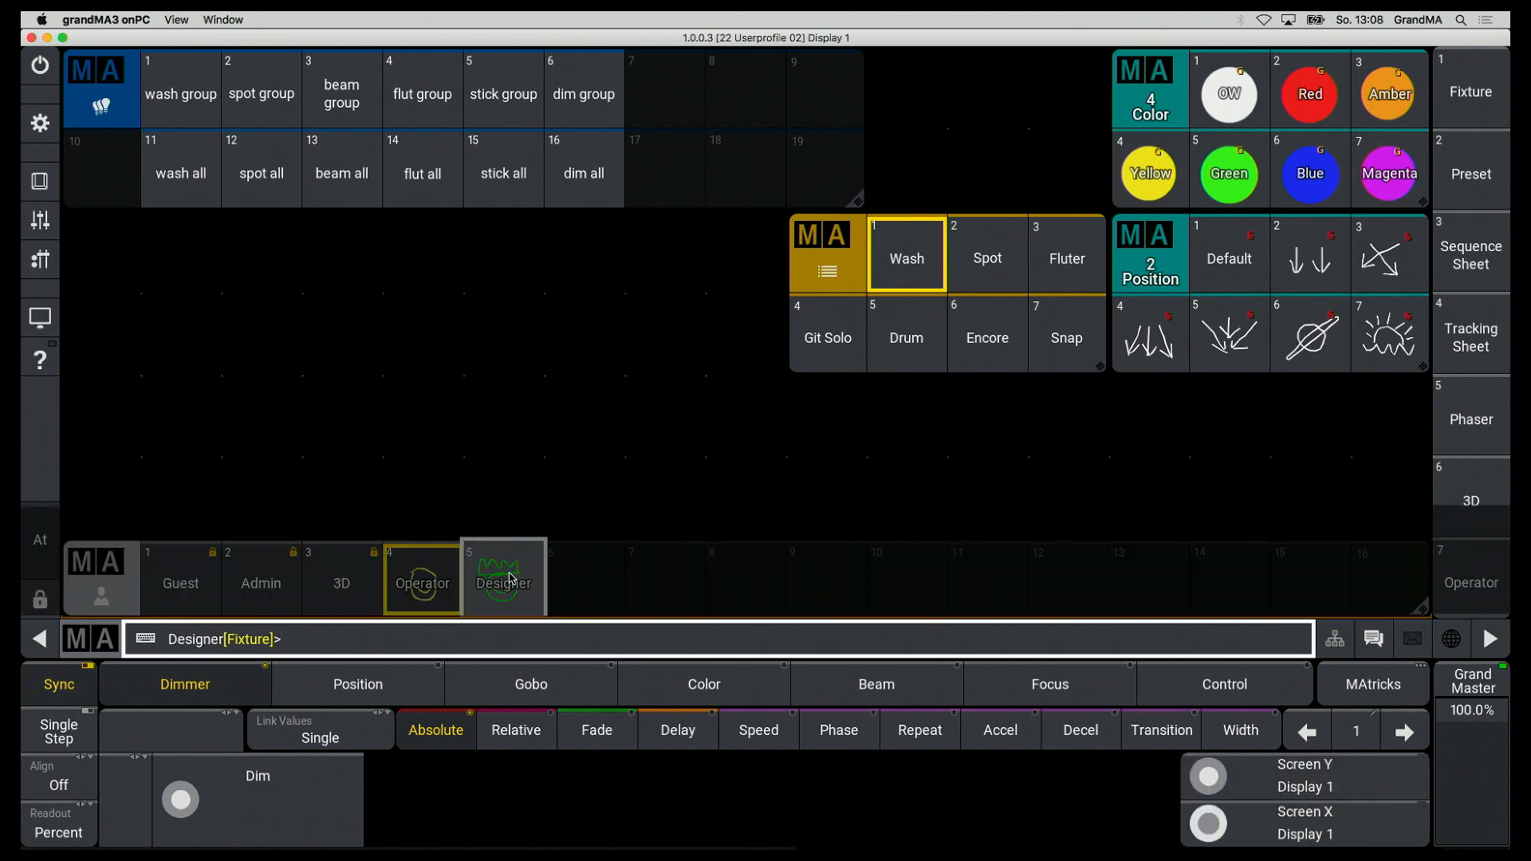
- Move the Designer's Sequences pool toward the centre, then log in as Operator
double_click(501, 578)
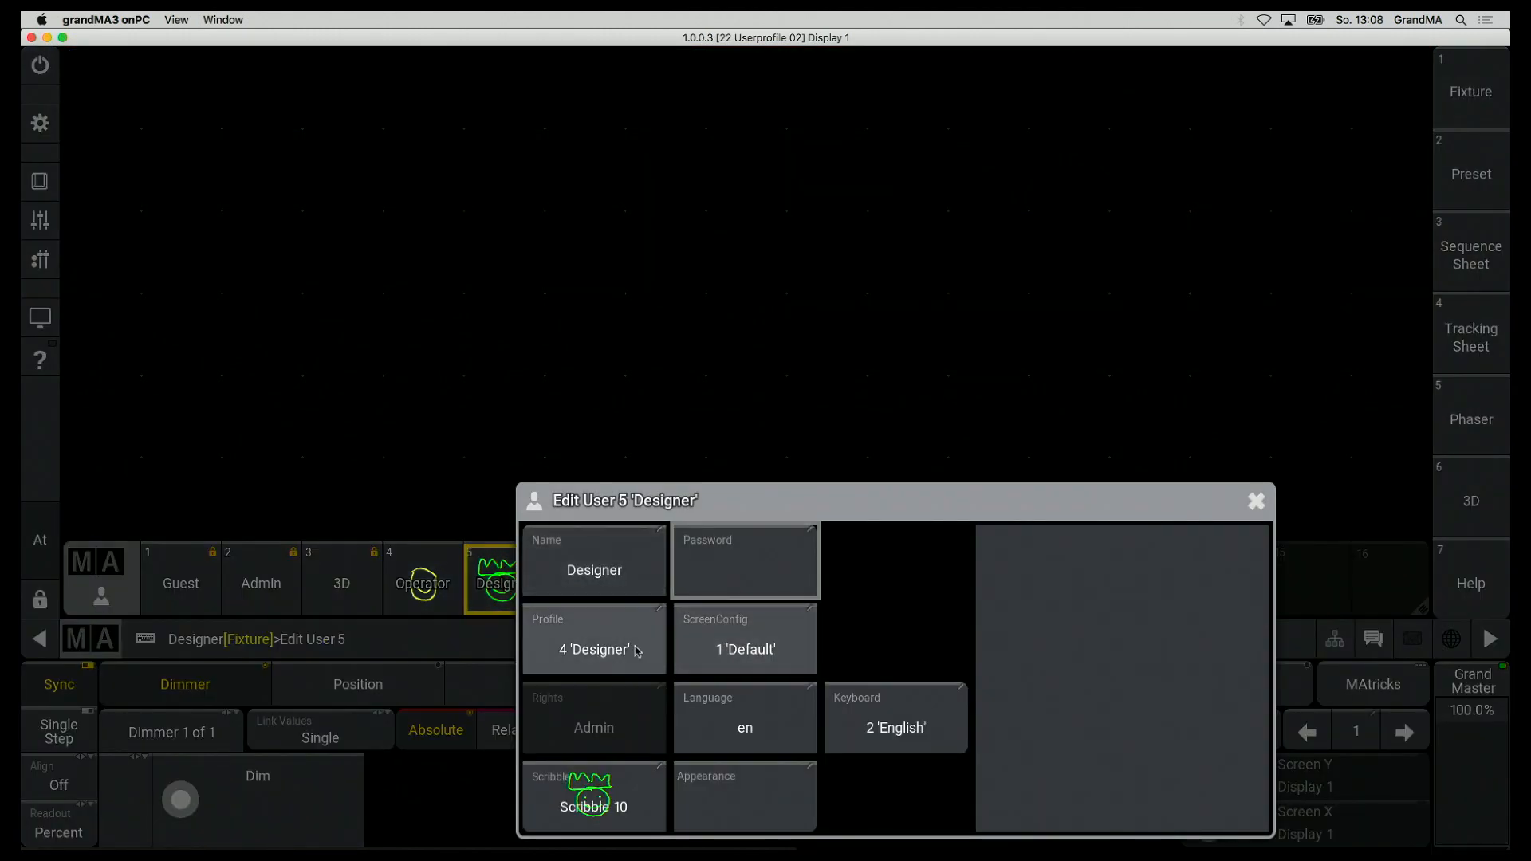
click(592, 651)
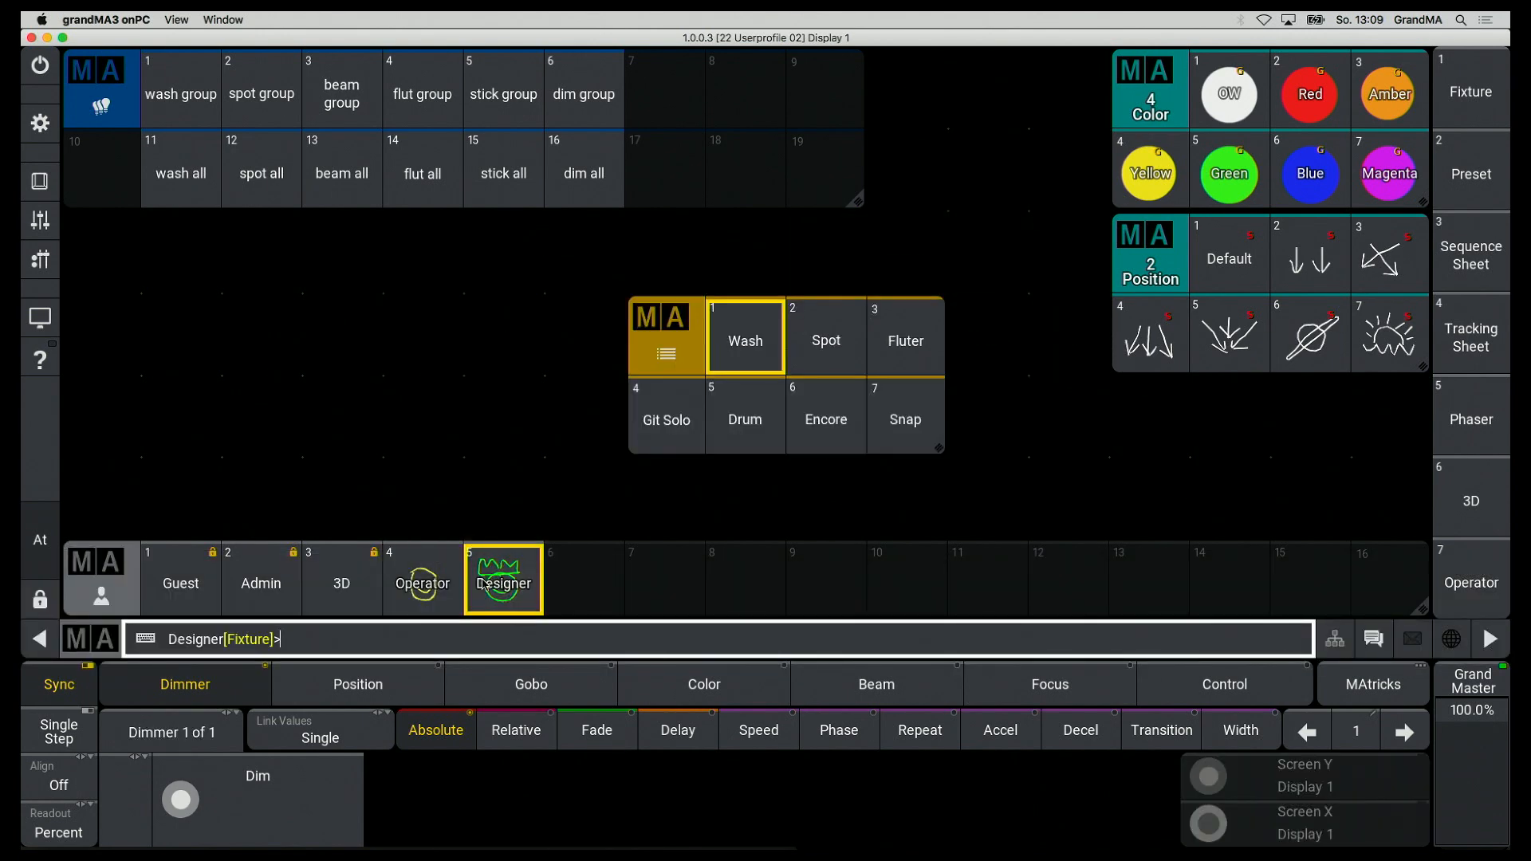
click(422, 579)
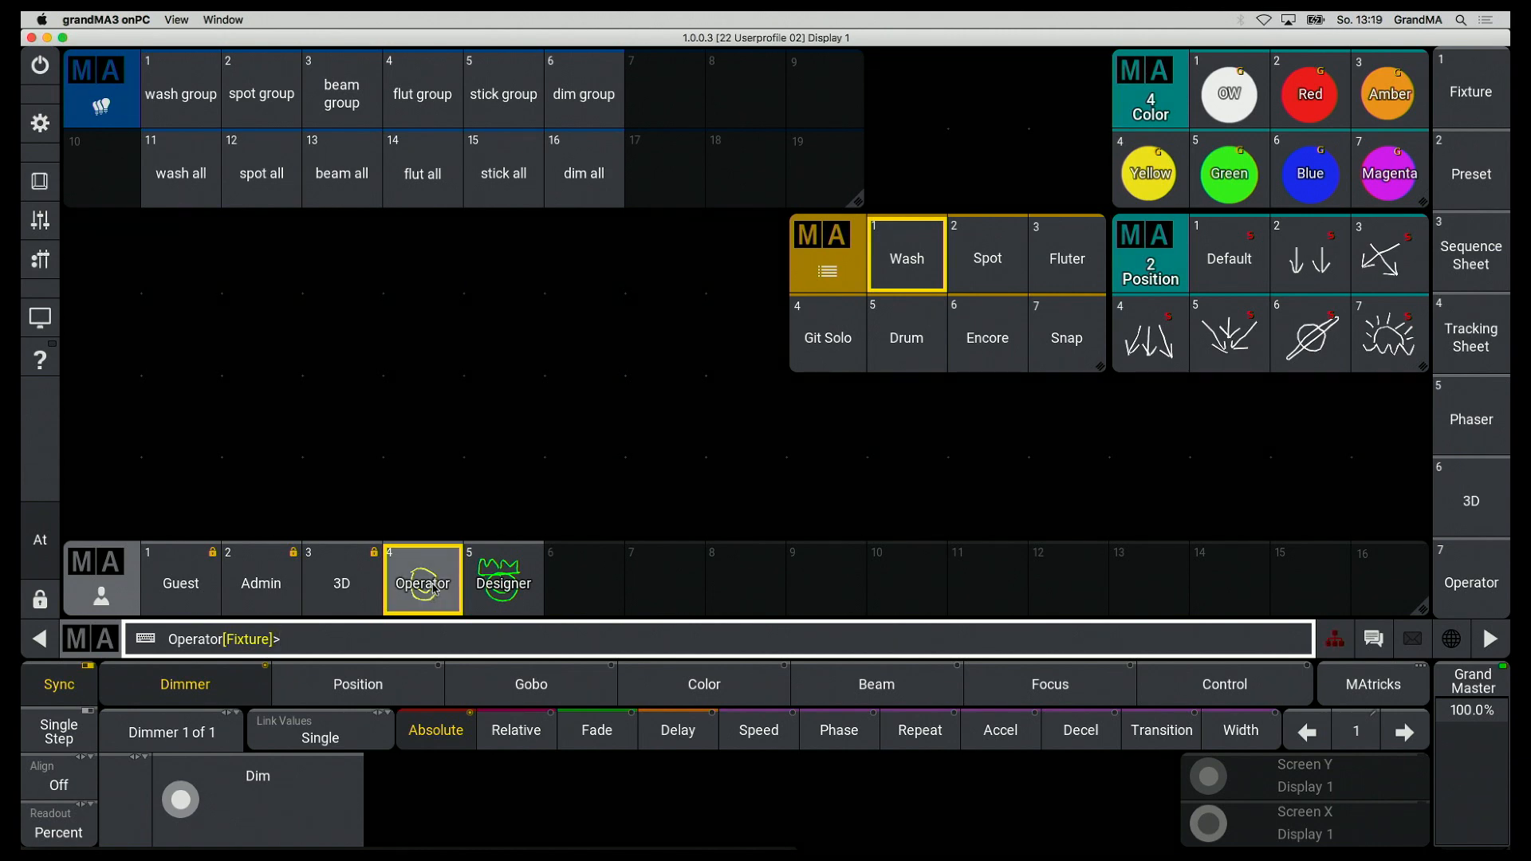
mouse_move(40, 123)
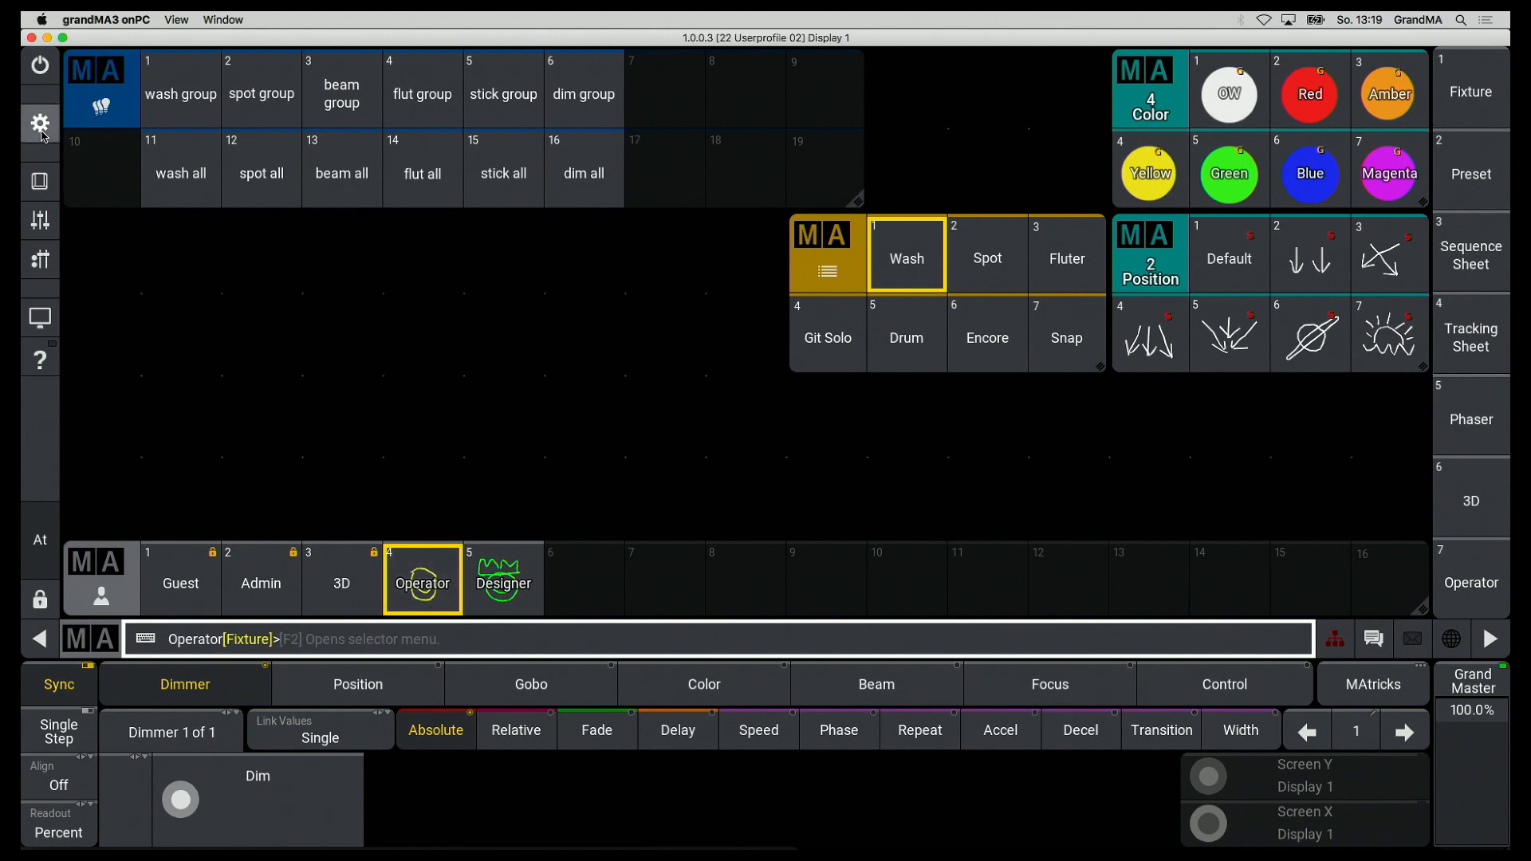
- Start the Fightclub session in Menu > Network and invite station Gast
click(40, 125)
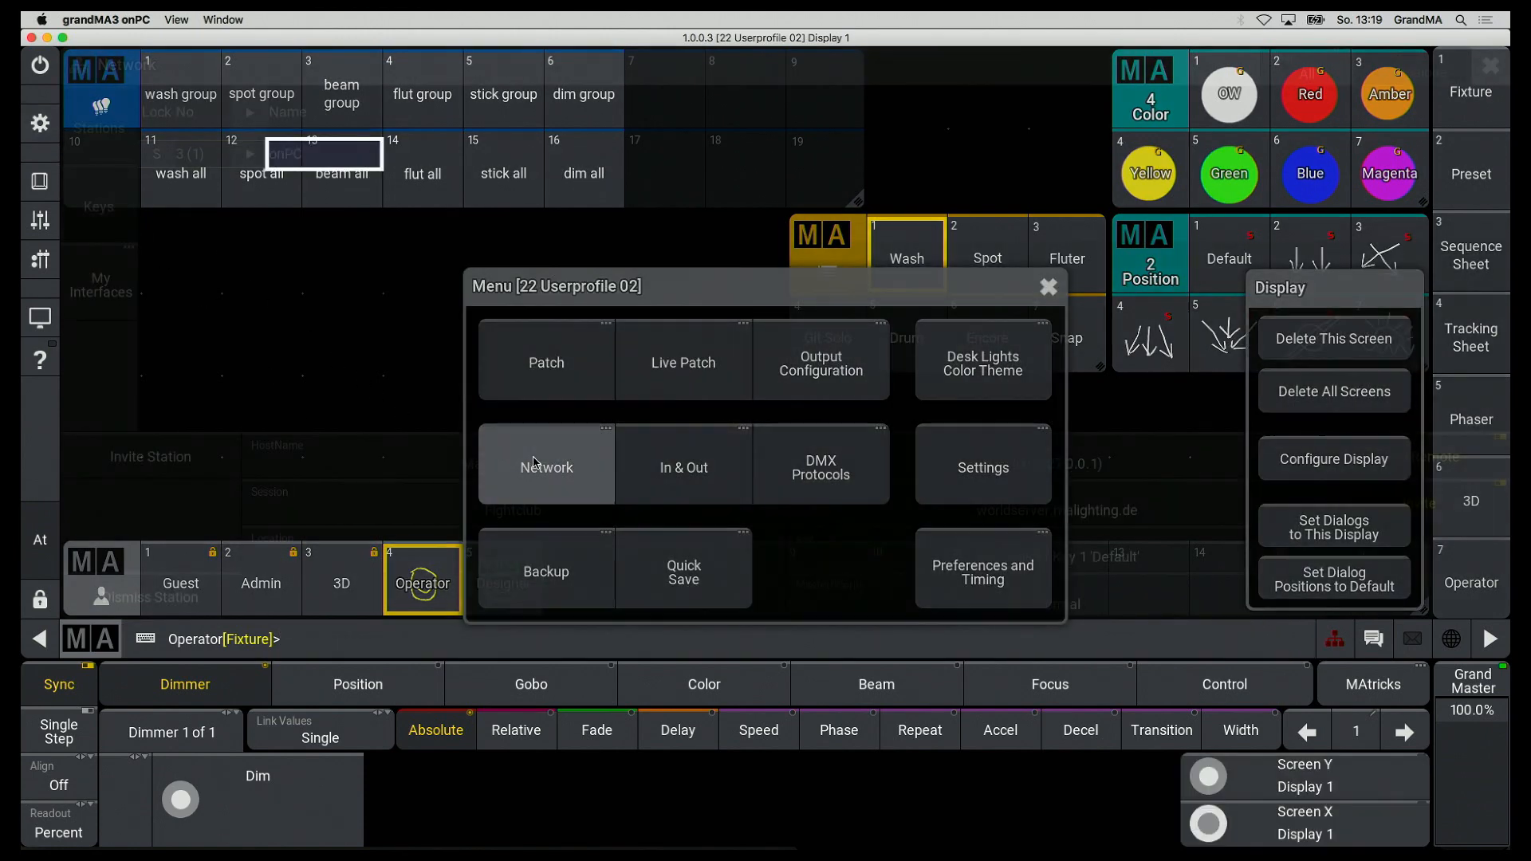
click(545, 467)
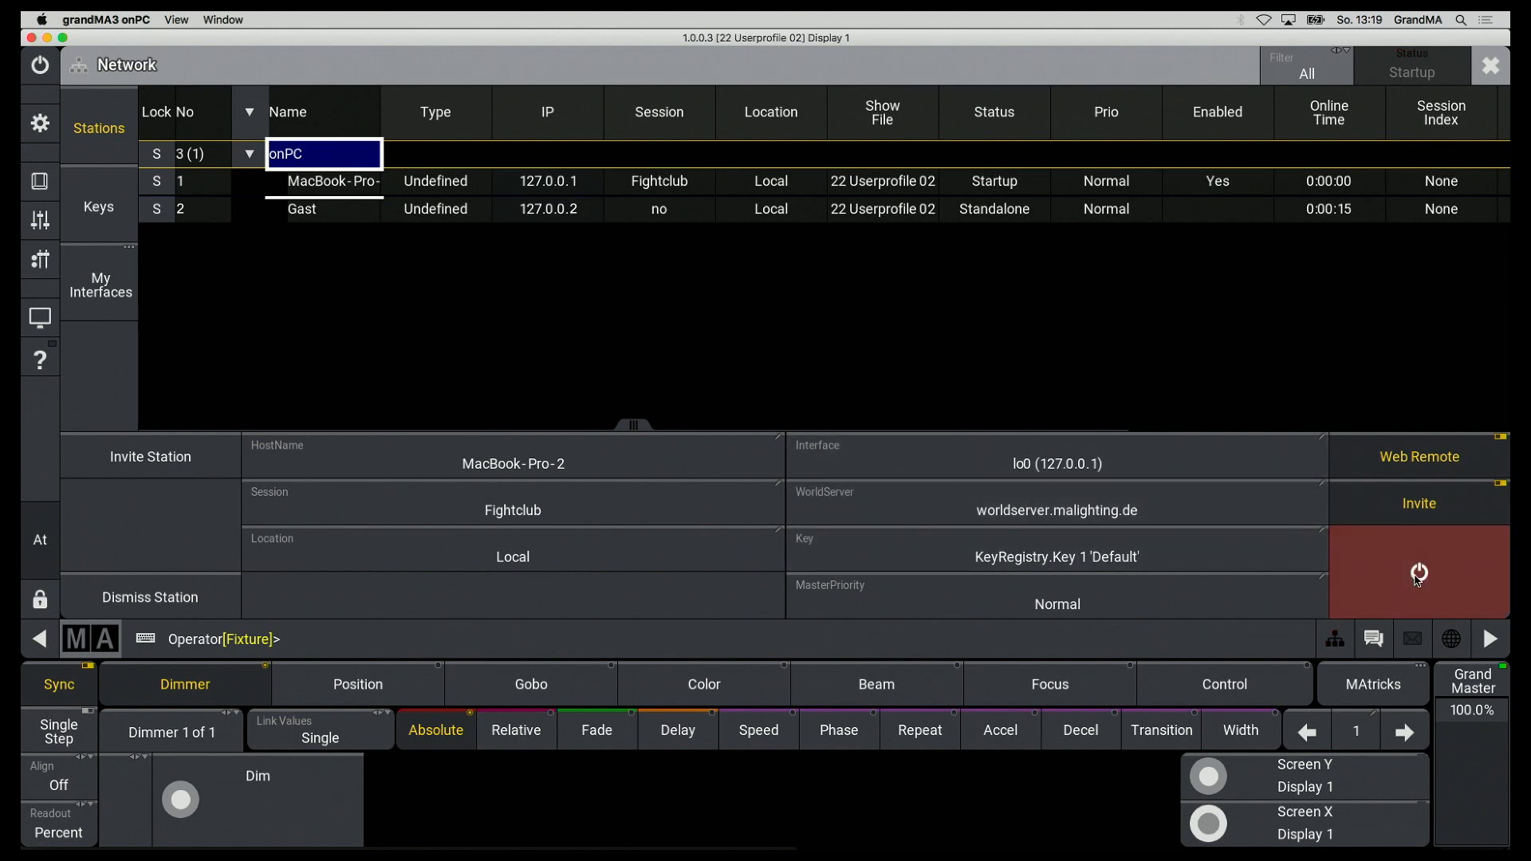
click(1417, 573)
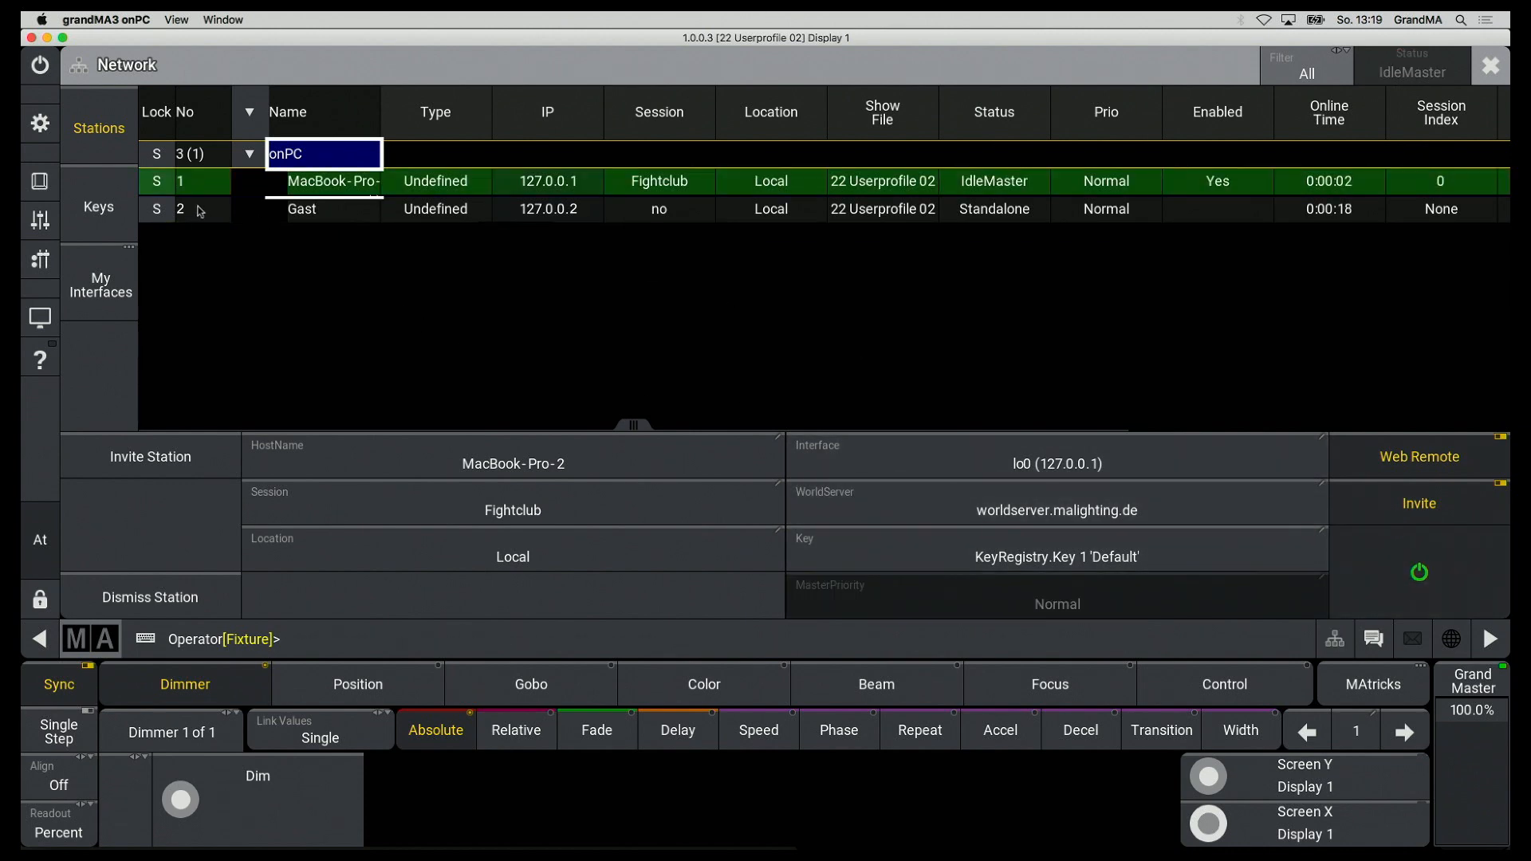
click(1419, 503)
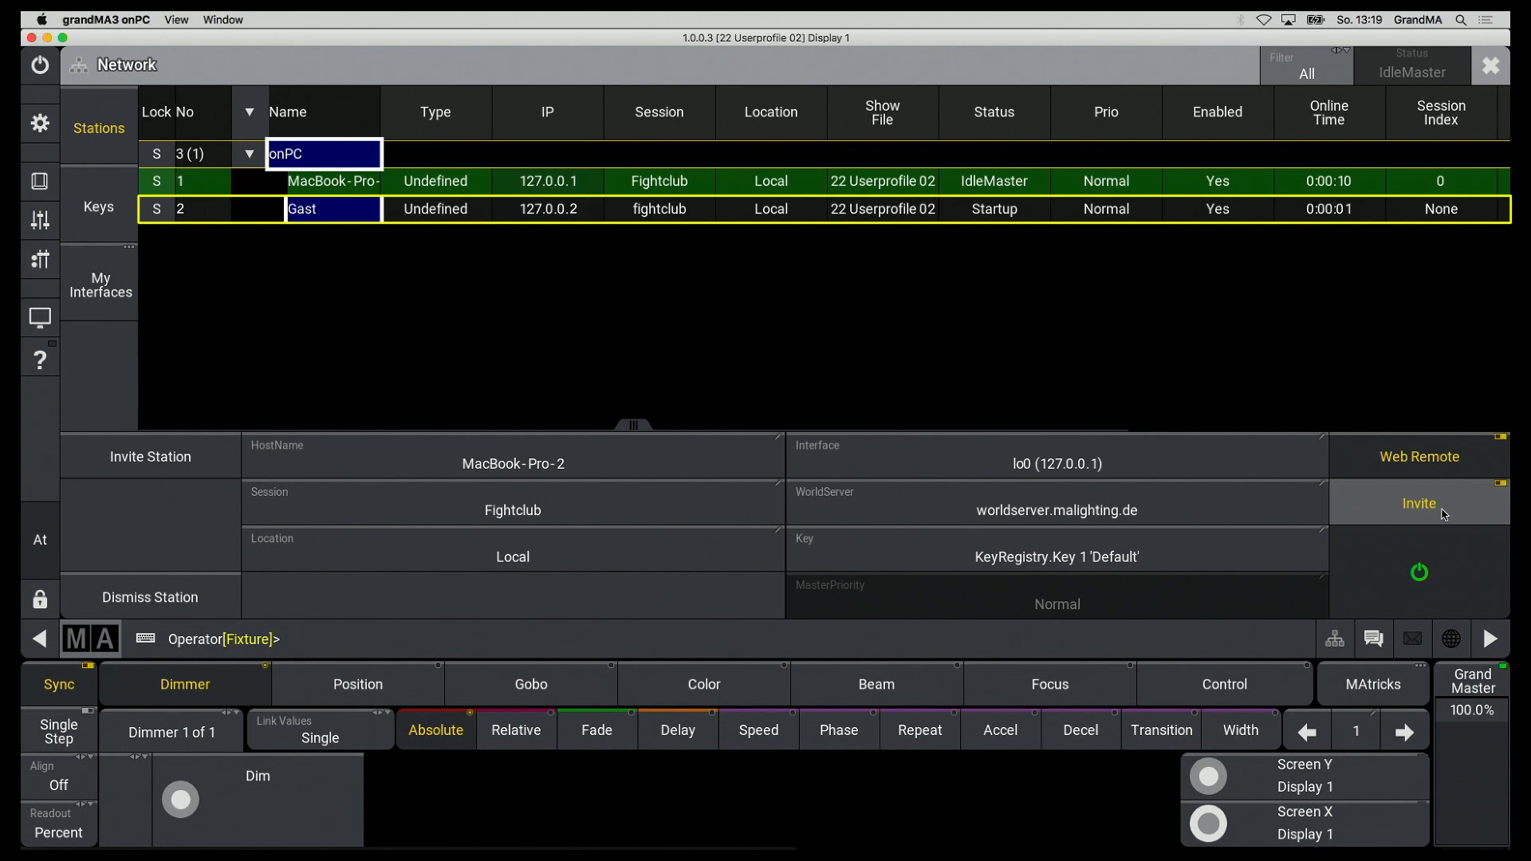